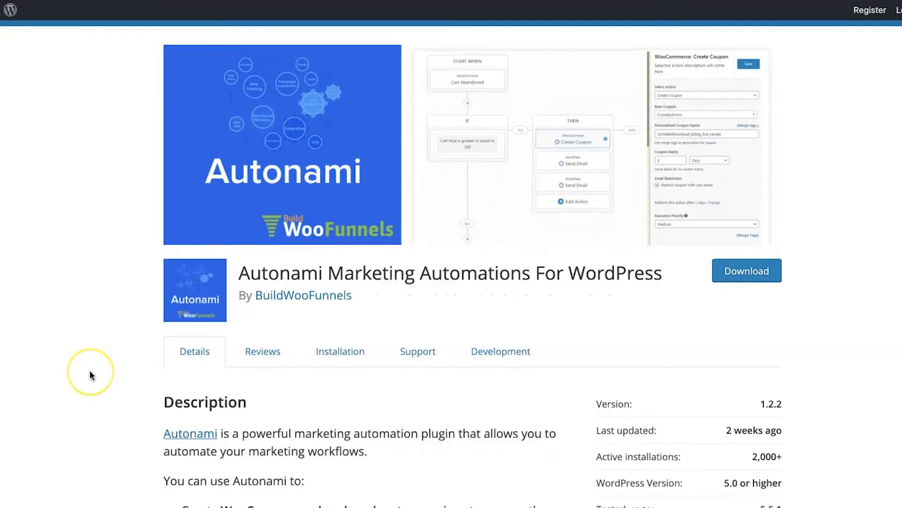
Scroll through the page and bring up the Carts section's abandoned-cart analytics overview
scroll(down, 3)
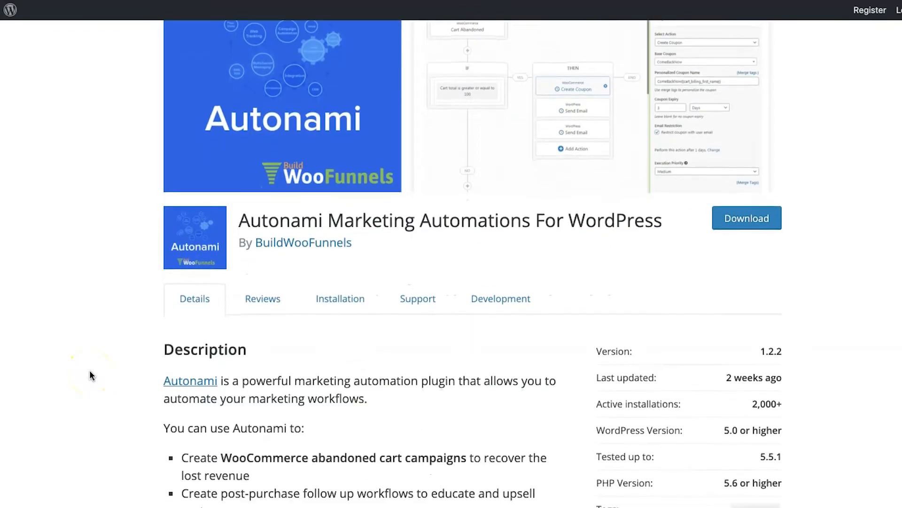
scroll(down, 3)
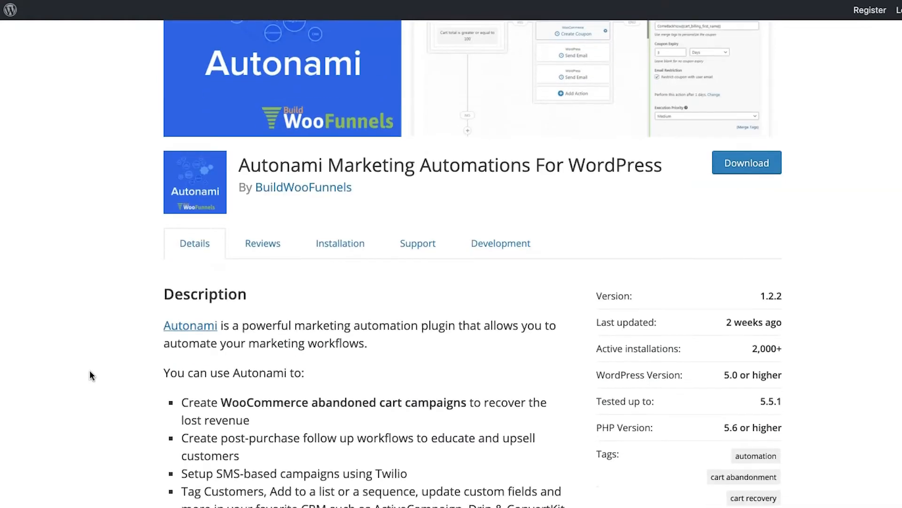
scroll(down, 3)
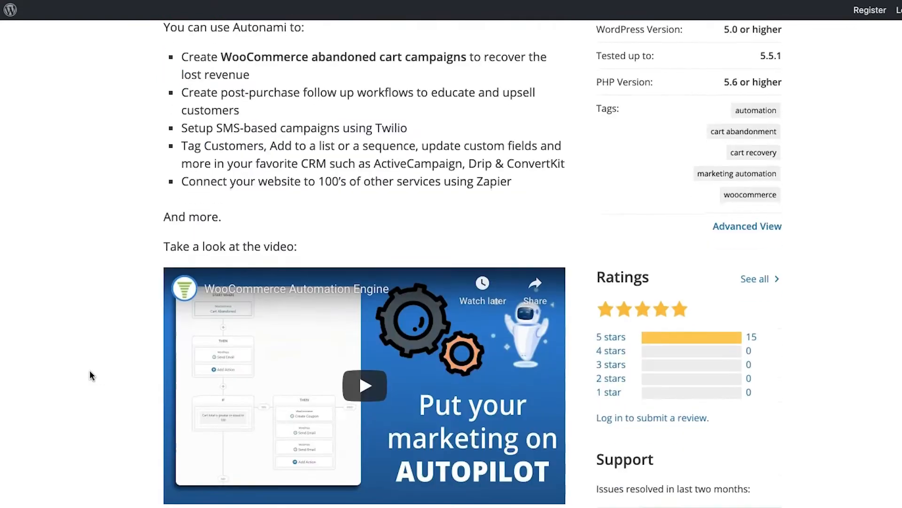
scroll(down, 3)
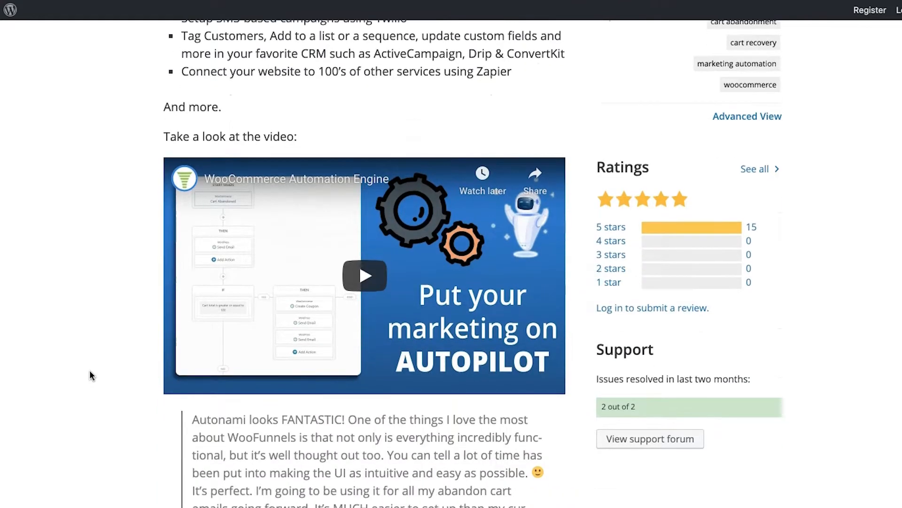
scroll(down, 3)
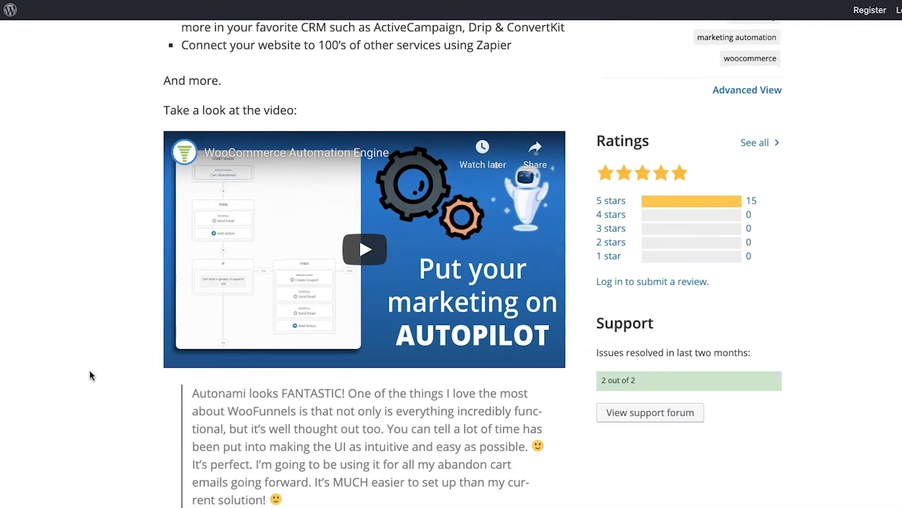
scroll(down, 3)
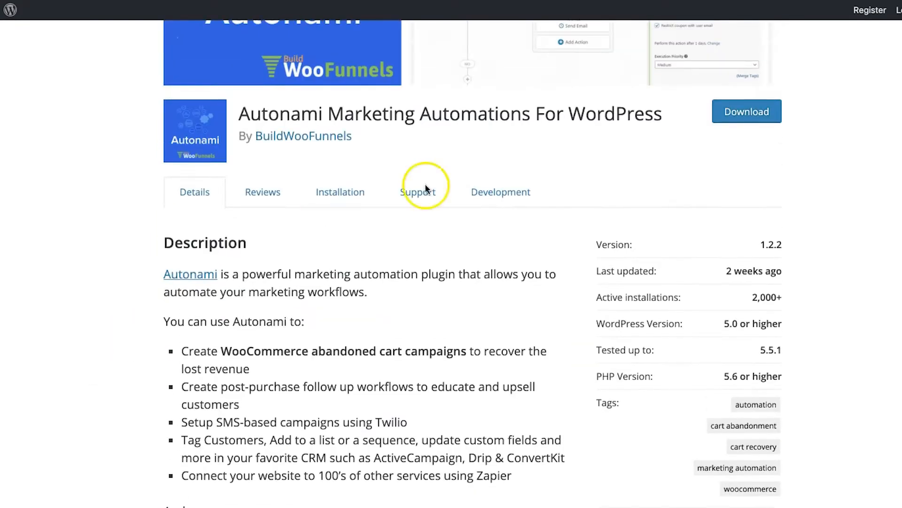
scroll(down, 3)
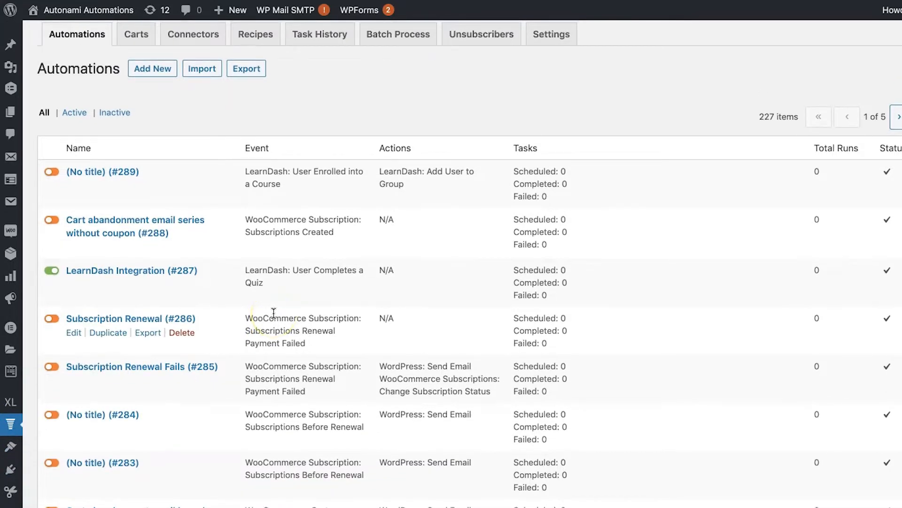
scroll(down, 3)
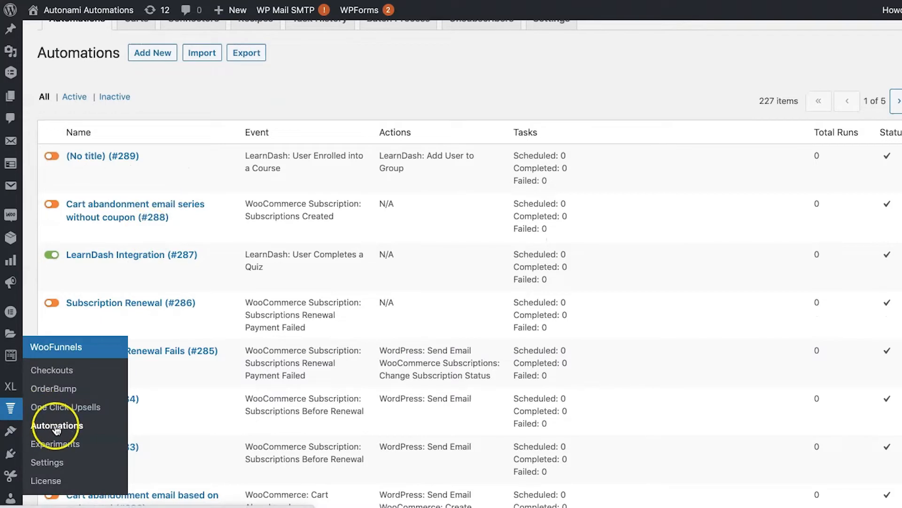
mouse_move(152, 299)
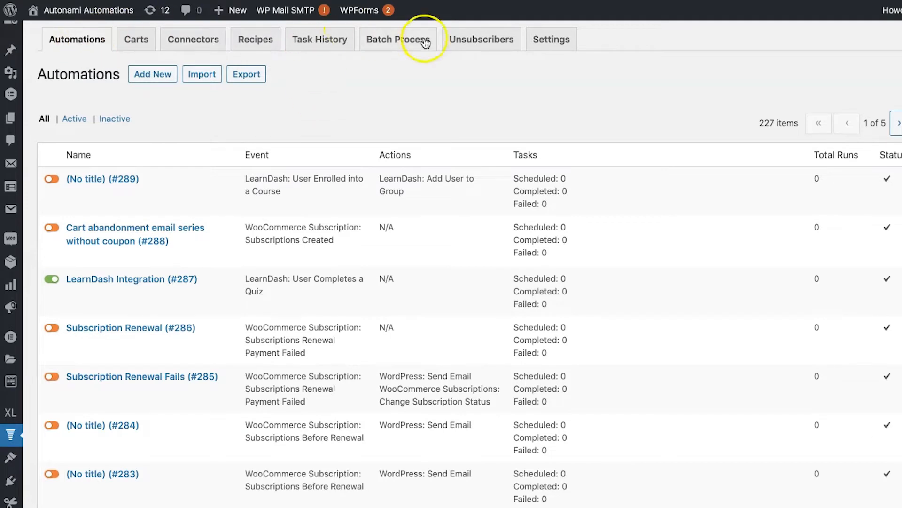
mouse_move(273, 313)
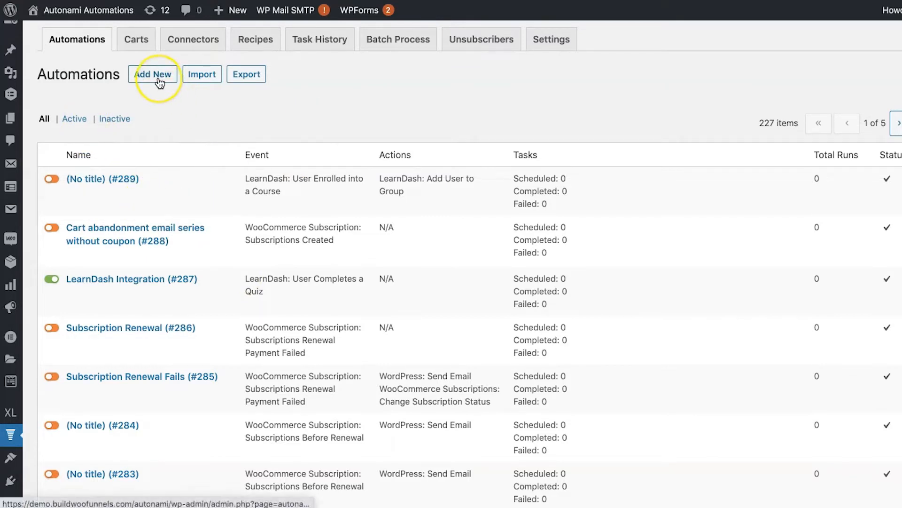
click(152, 74)
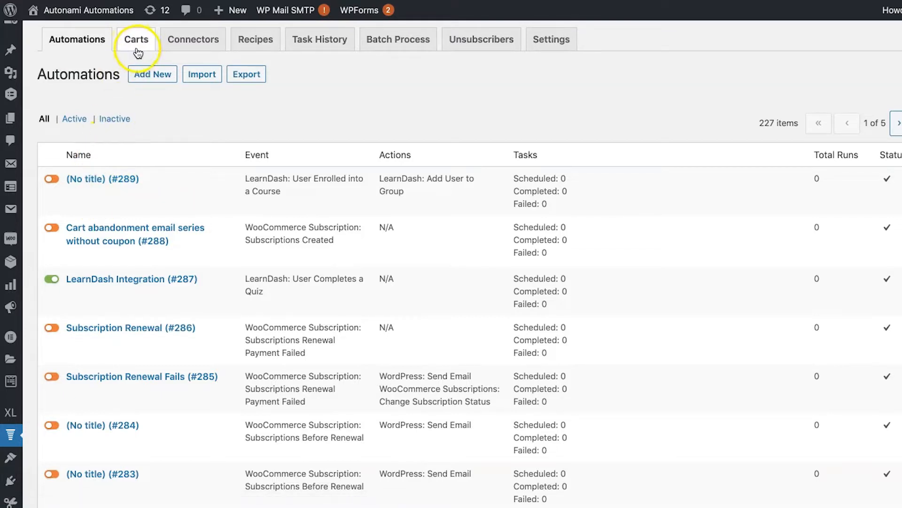
click(135, 39)
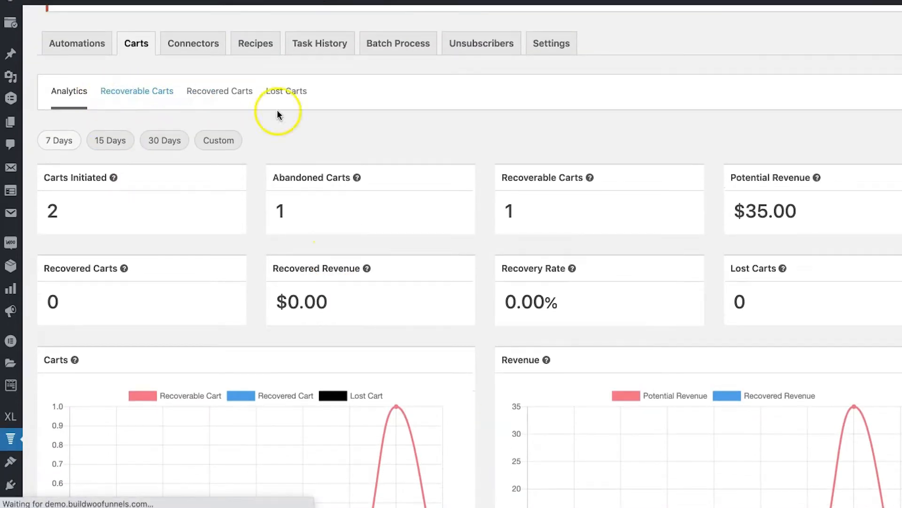
click(137, 91)
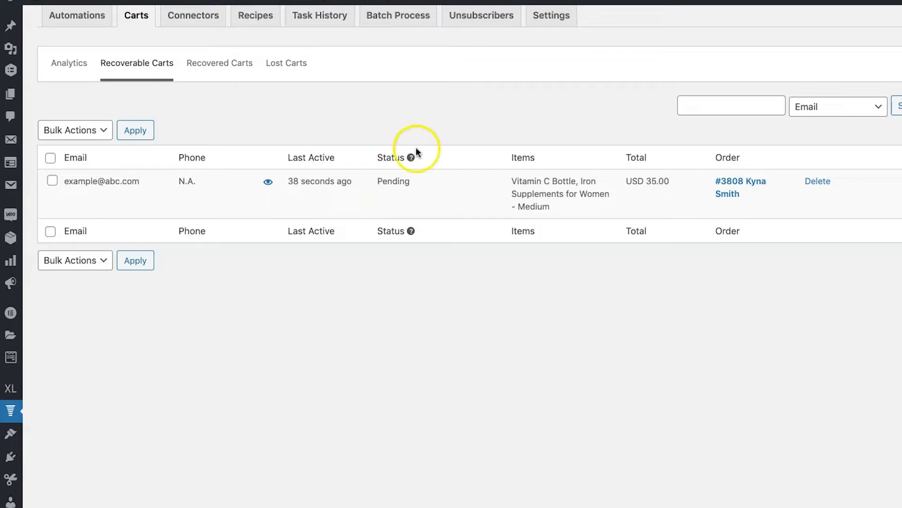
mouse_move(385, 193)
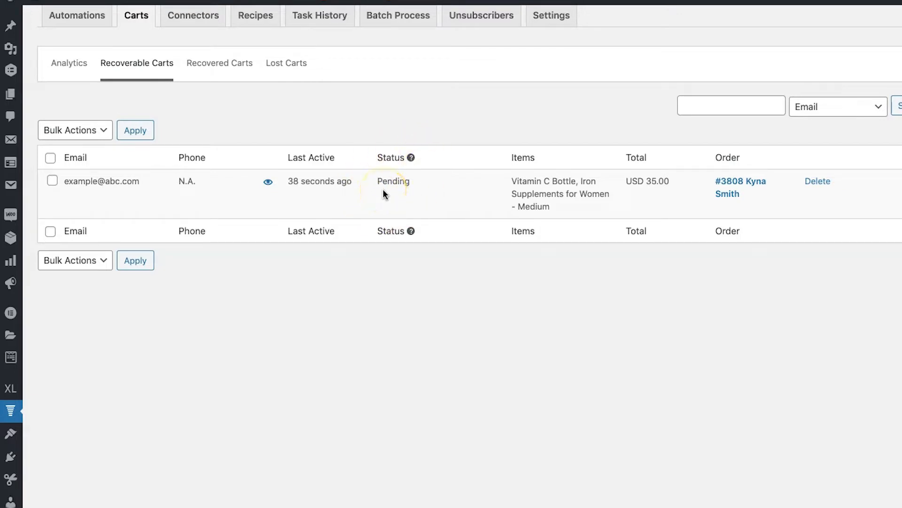
mouse_move(699, 167)
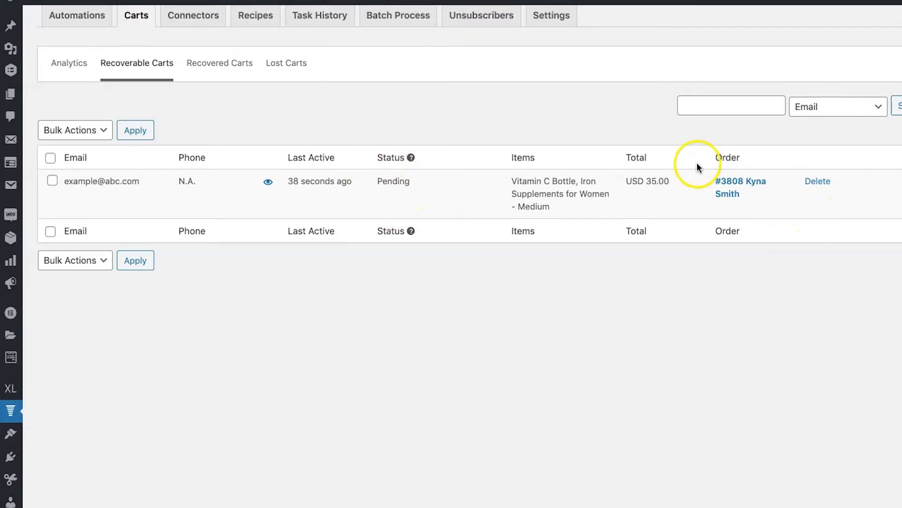
mouse_move(658, 160)
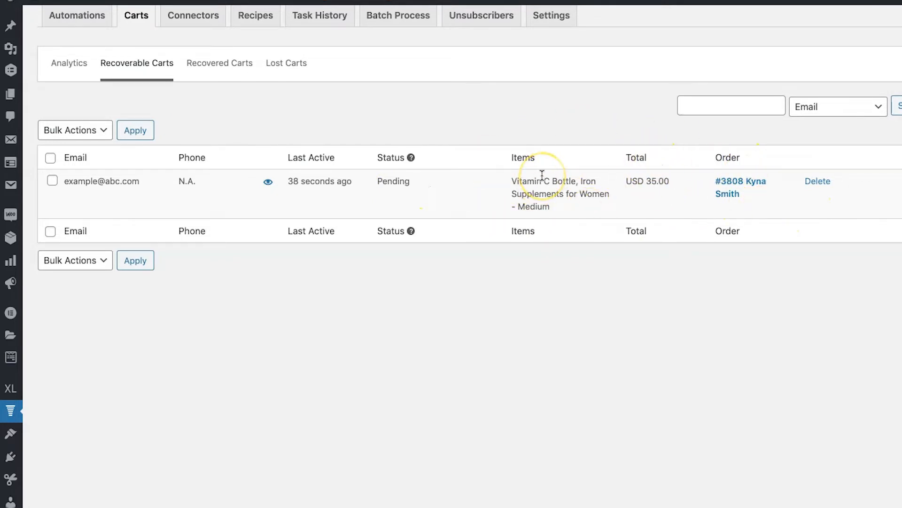
mouse_move(222, 195)
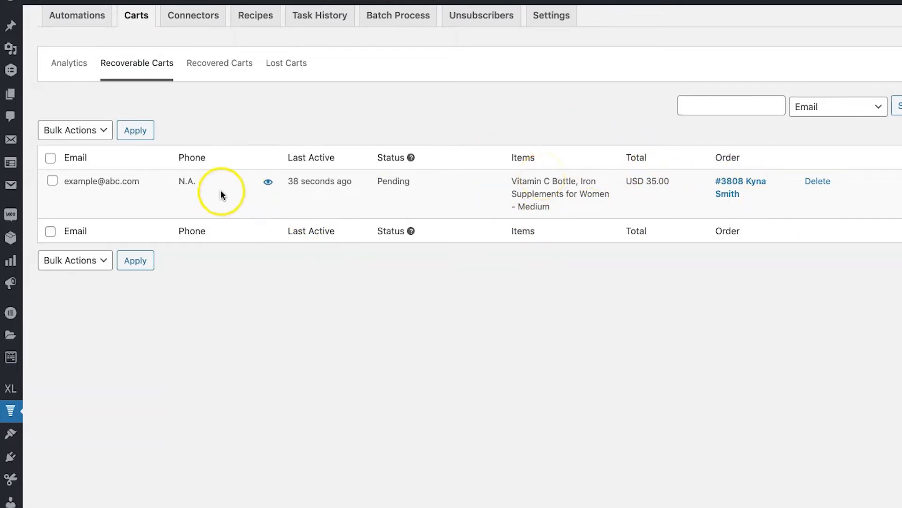
mouse_move(198, 399)
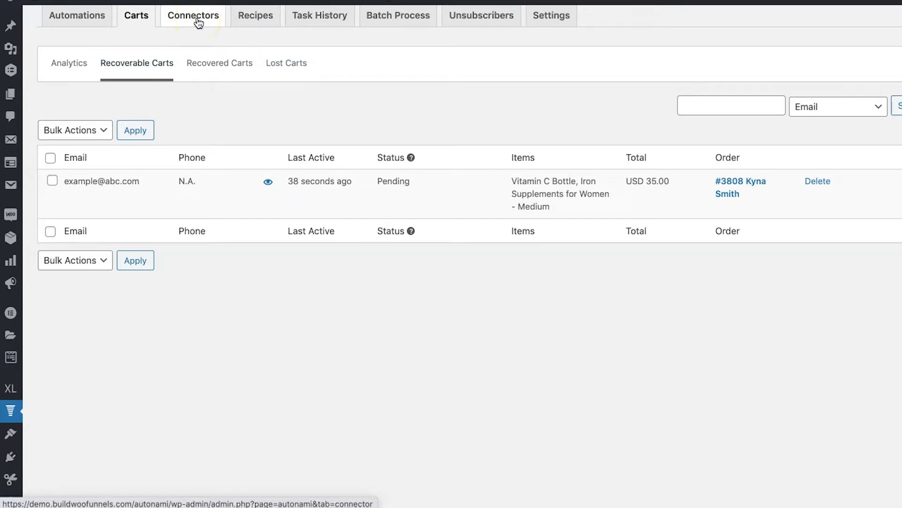
Show the Connectors page and scroll through integrations like ActiveCampaign, Drip, ConvertKit, Slack and Twilio
click(193, 15)
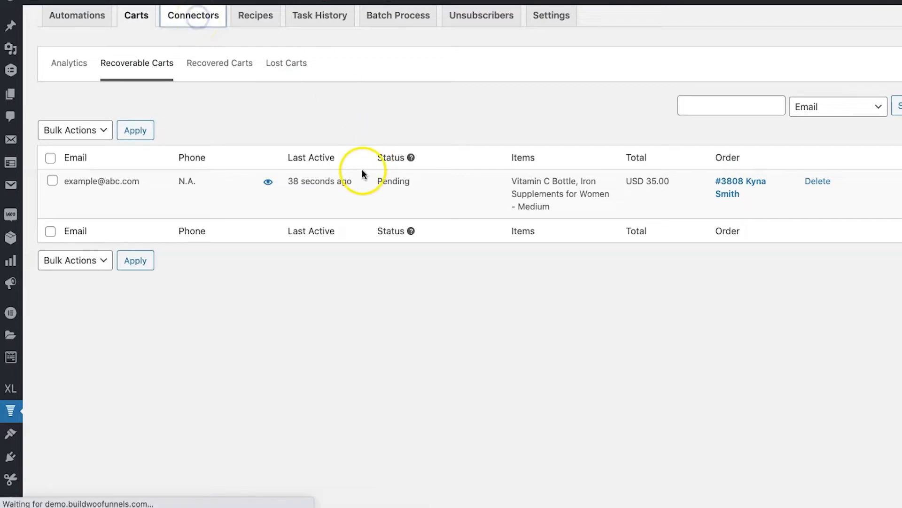
click(193, 15)
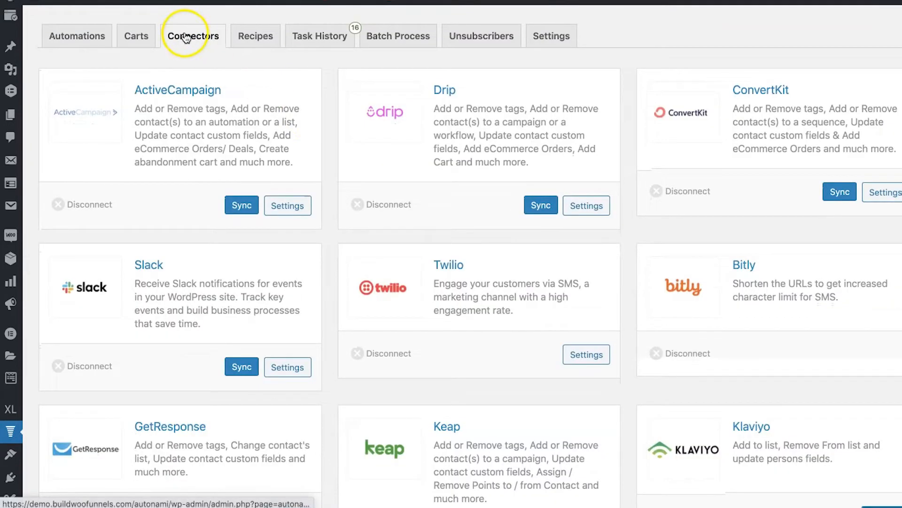
click(193, 36)
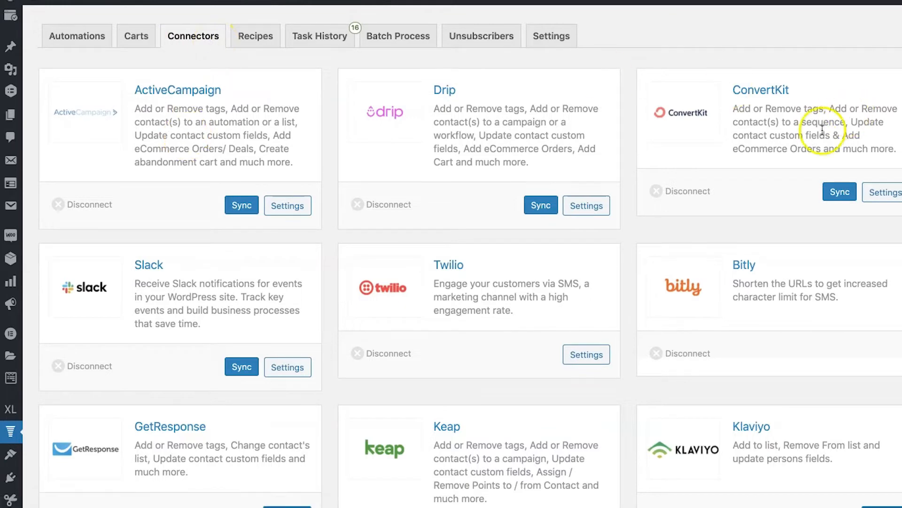
scroll(down, 3)
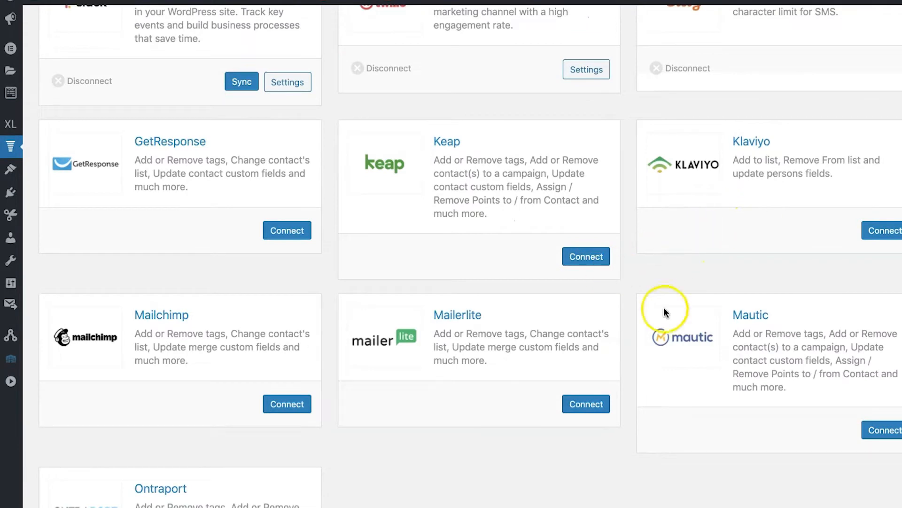
mouse_move(106, 366)
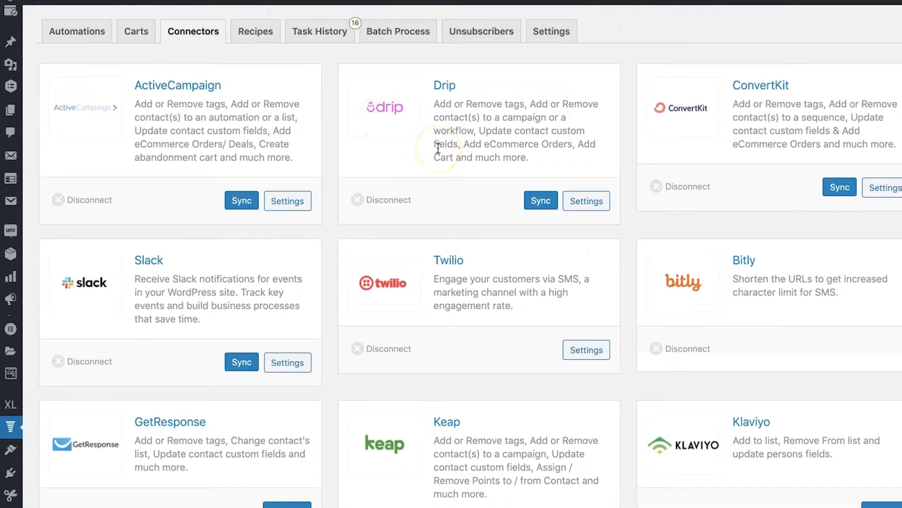
scroll(down, 3)
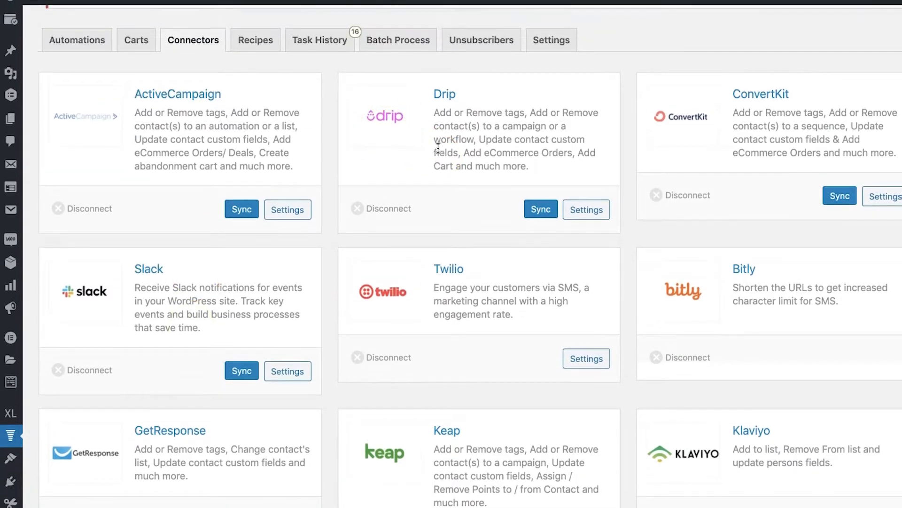
scroll(down, 3)
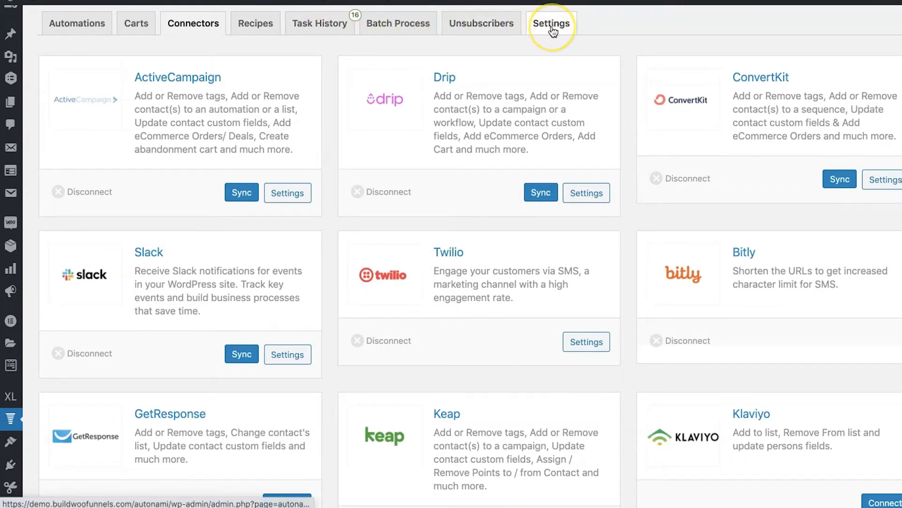
click(551, 22)
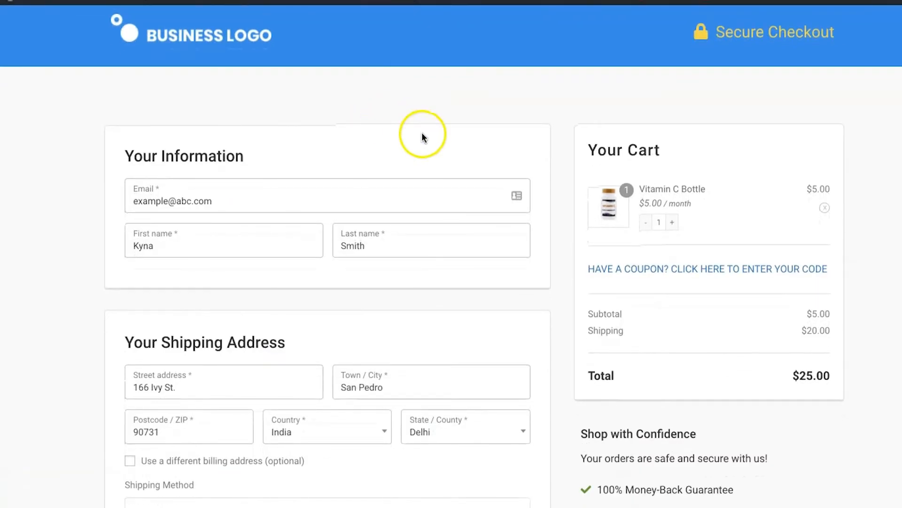
scroll(down, 3)
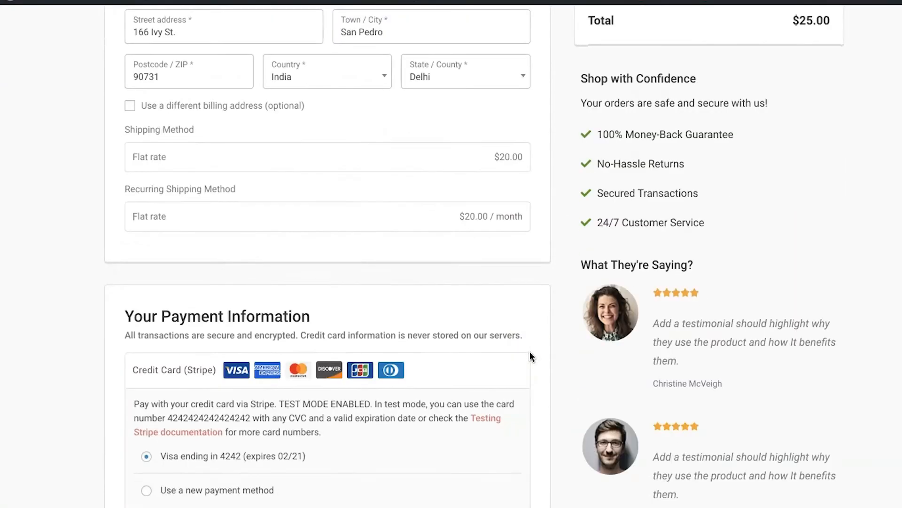
scroll(down, 3)
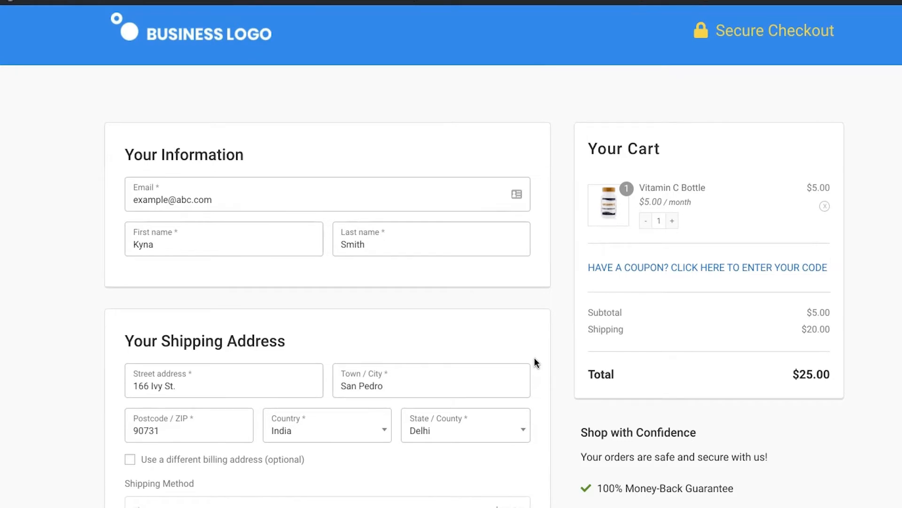
Change the cart abandonment Wait Period from 1 to 15 minutes with cart tracking enabled
click(550, 22)
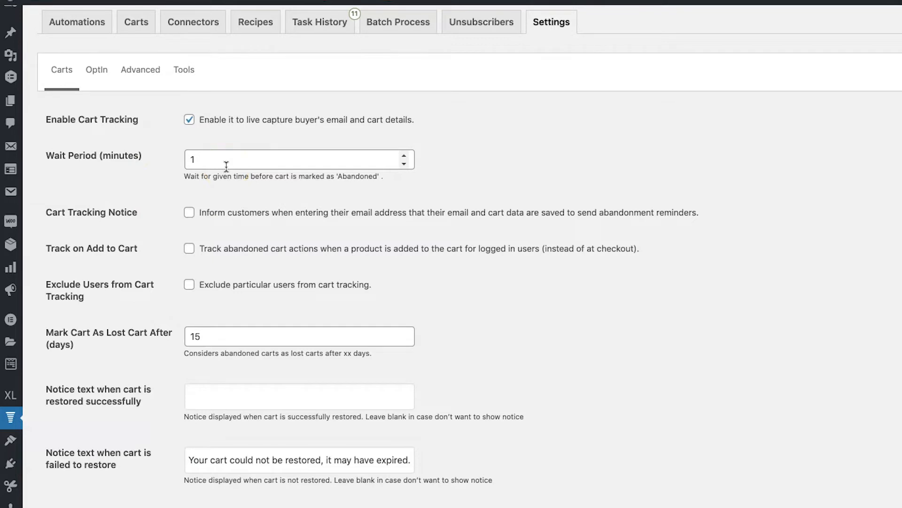
text(15)
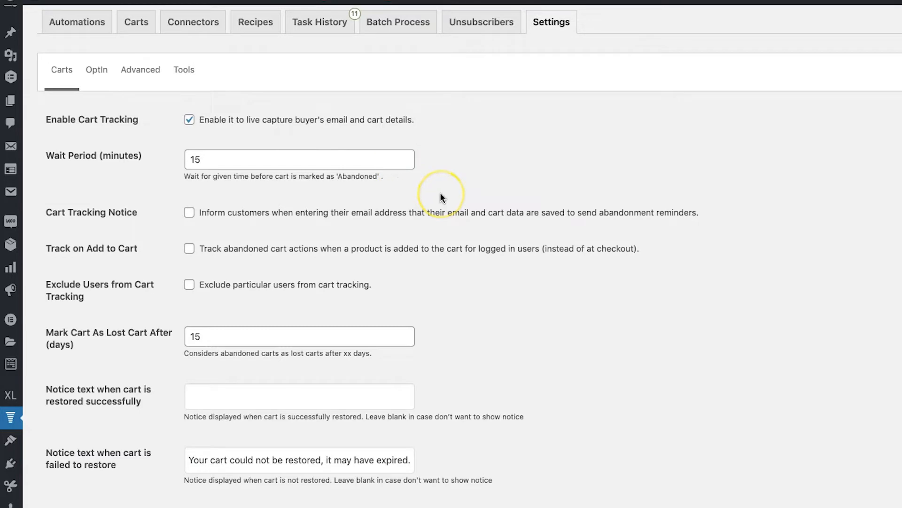
scroll(down, 3)
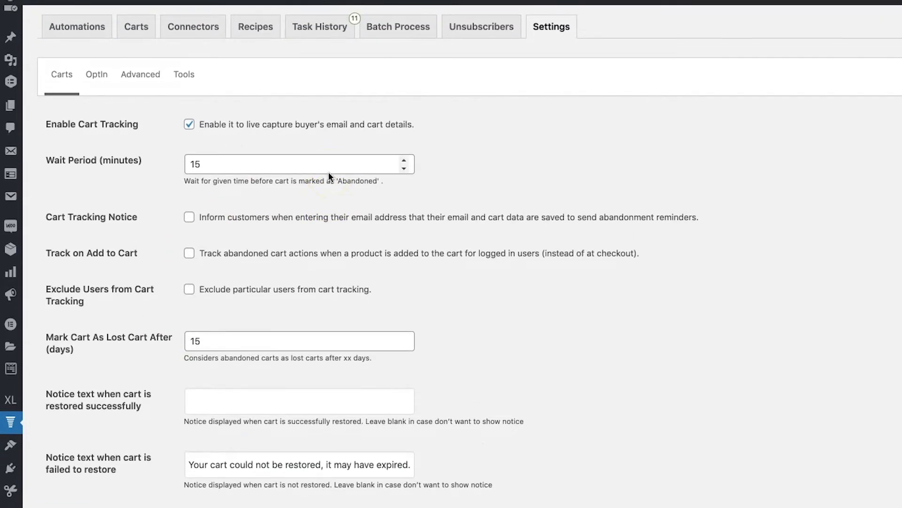
mouse_move(77, 27)
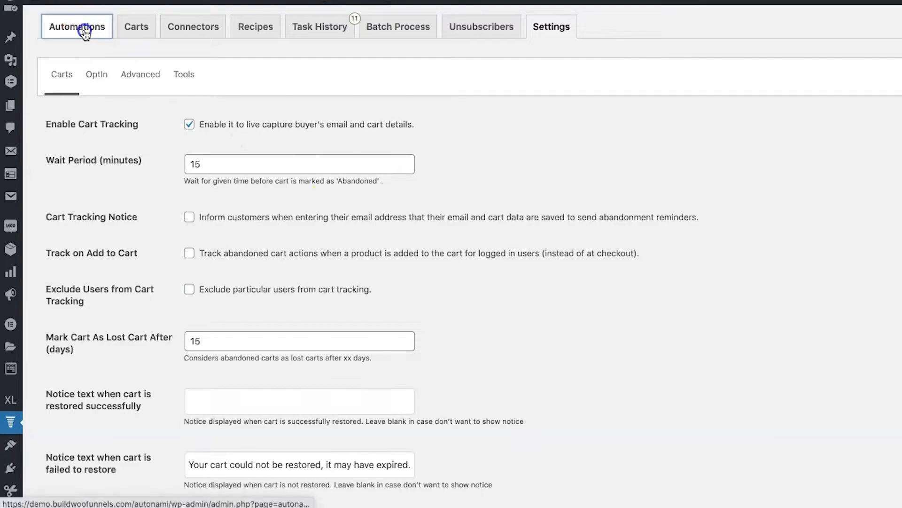
Create a new automation triggered by the WooCommerce Cart Abandoned event and add a node after it
click(77, 26)
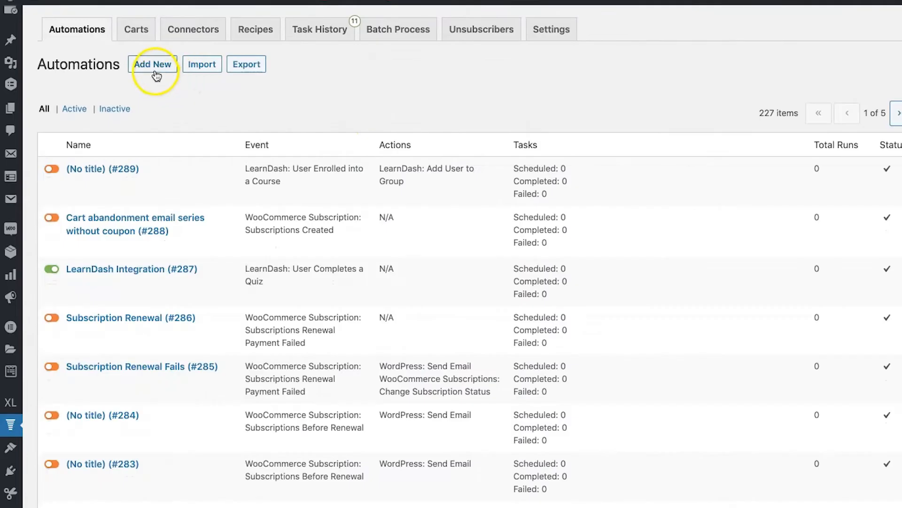
click(152, 64)
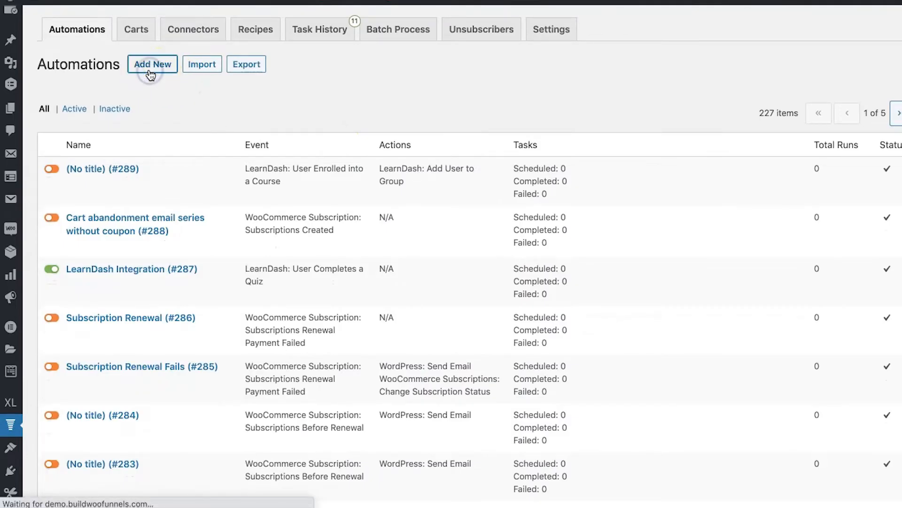
click(152, 64)
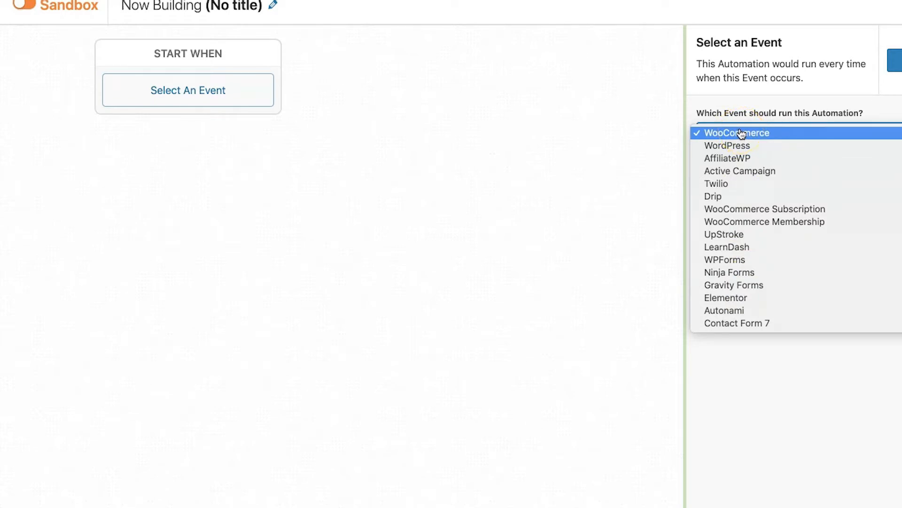
click(737, 133)
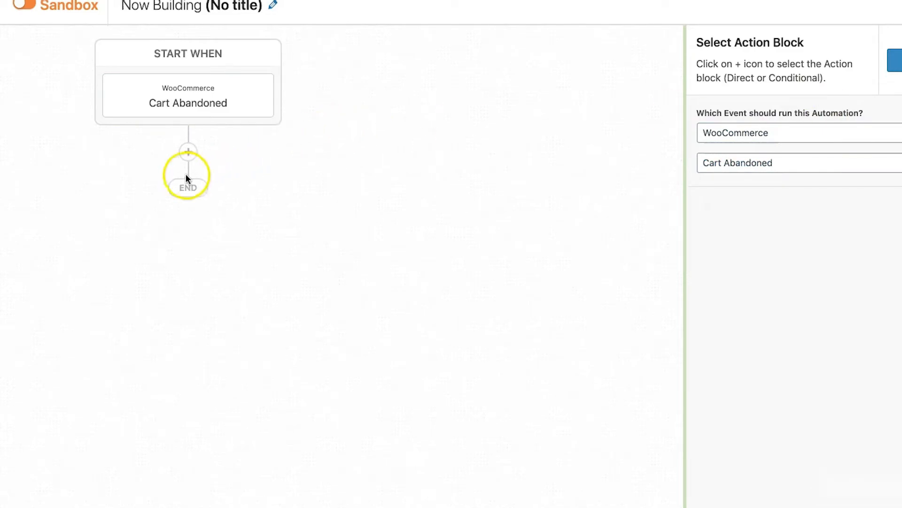
click(188, 152)
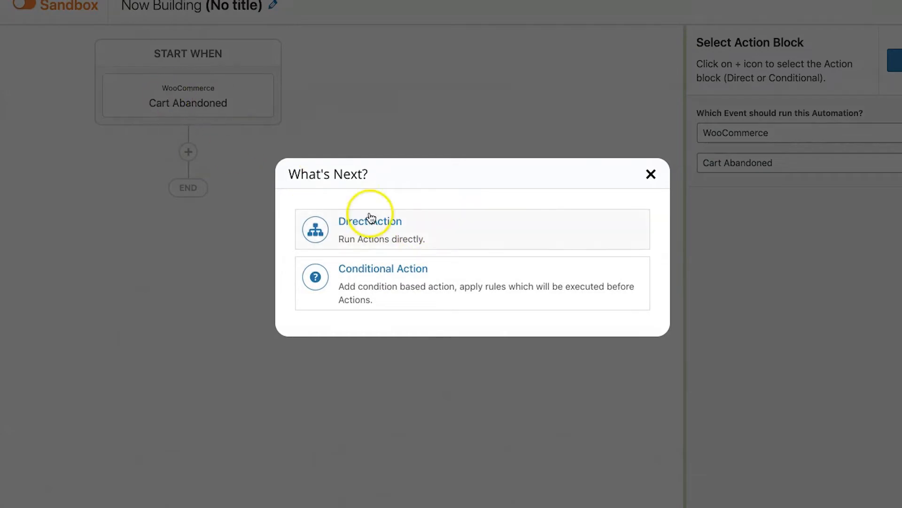
Add a Direct Action running WordPress Send Email, prefilled with the cart reminder body
click(371, 230)
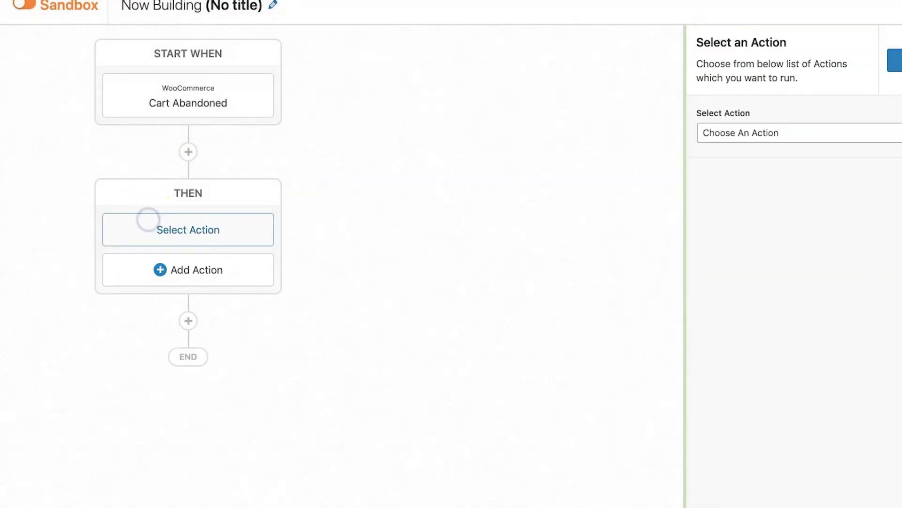
click(798, 132)
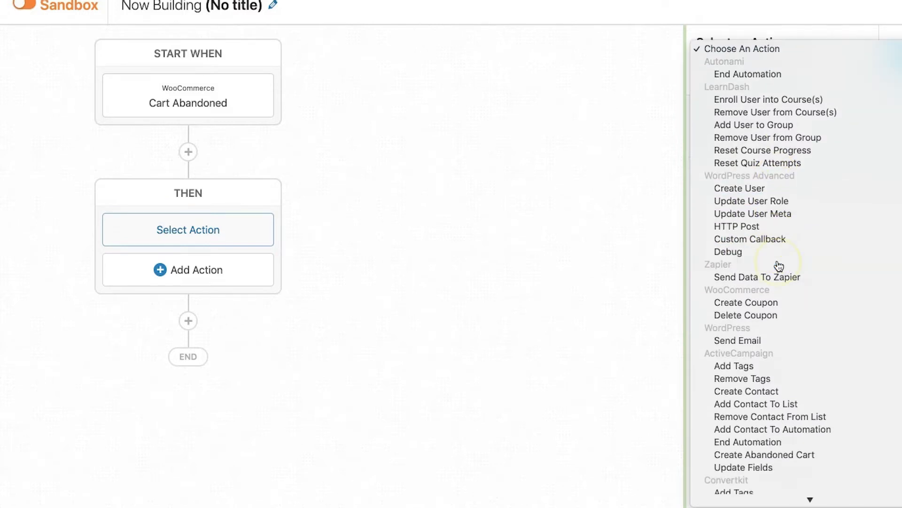
click(737, 340)
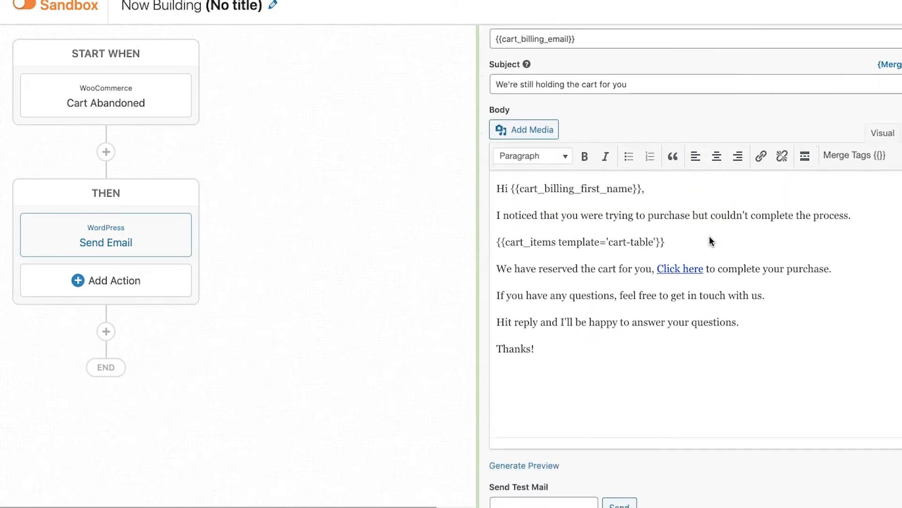
click(569, 188)
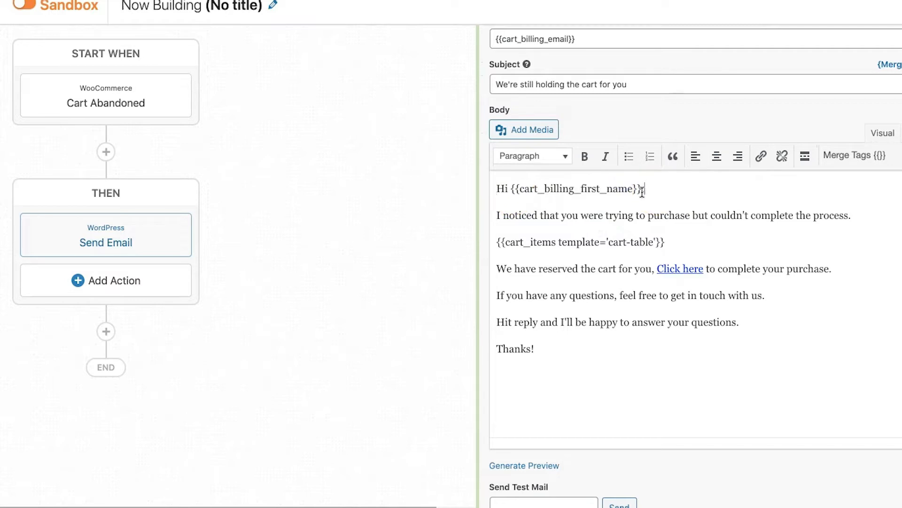
drag(515, 189, 643, 189)
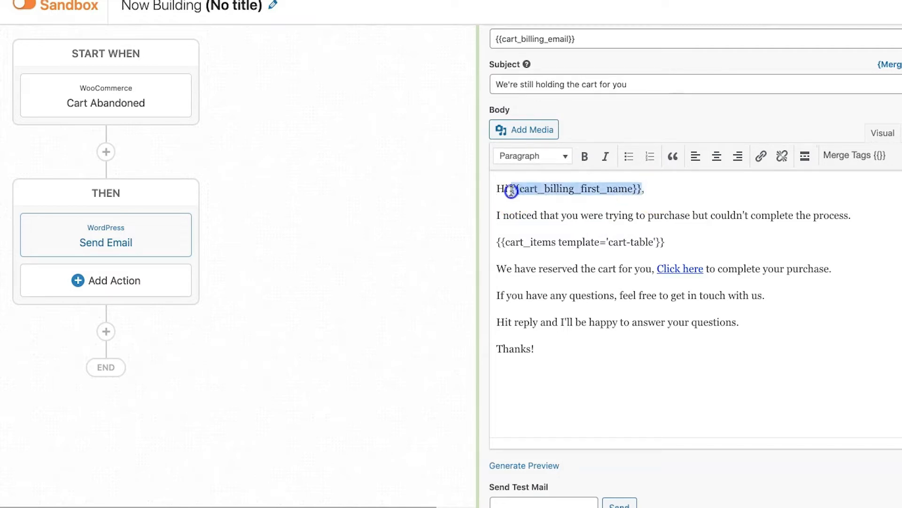
click(512, 189)
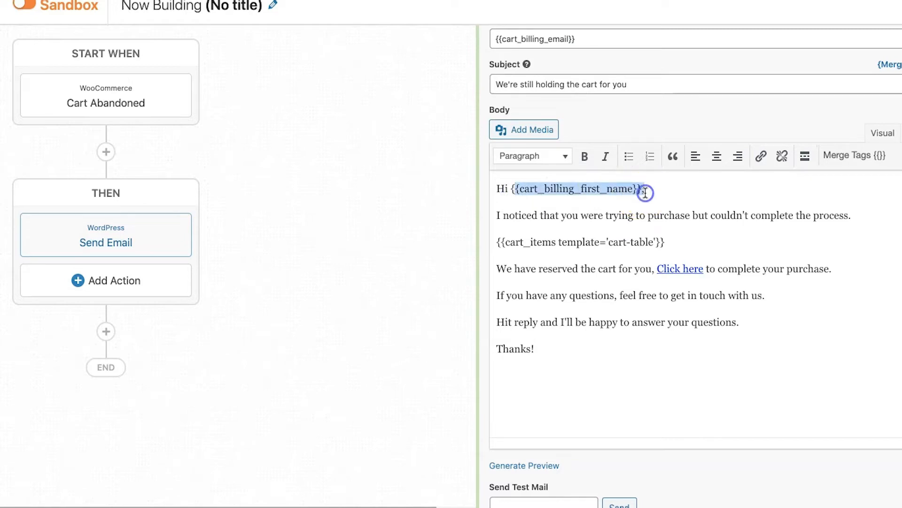
click(853, 155)
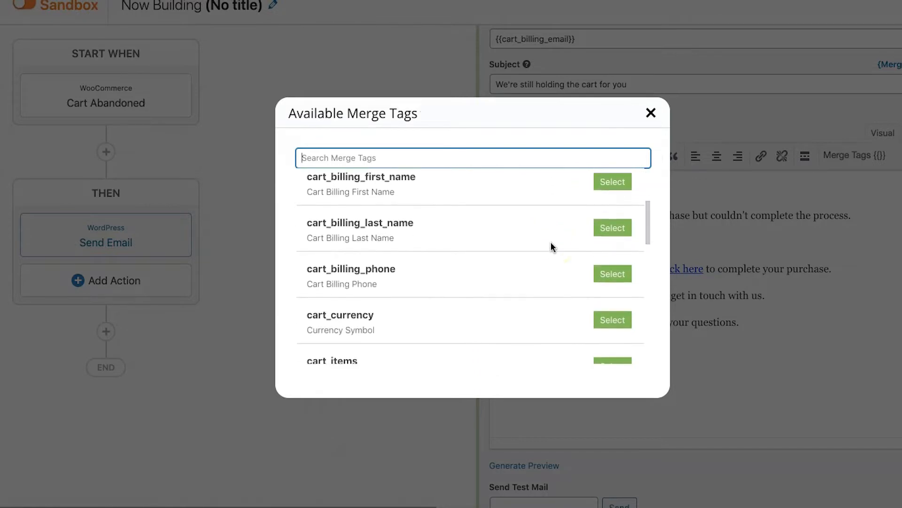
scroll(down, 3)
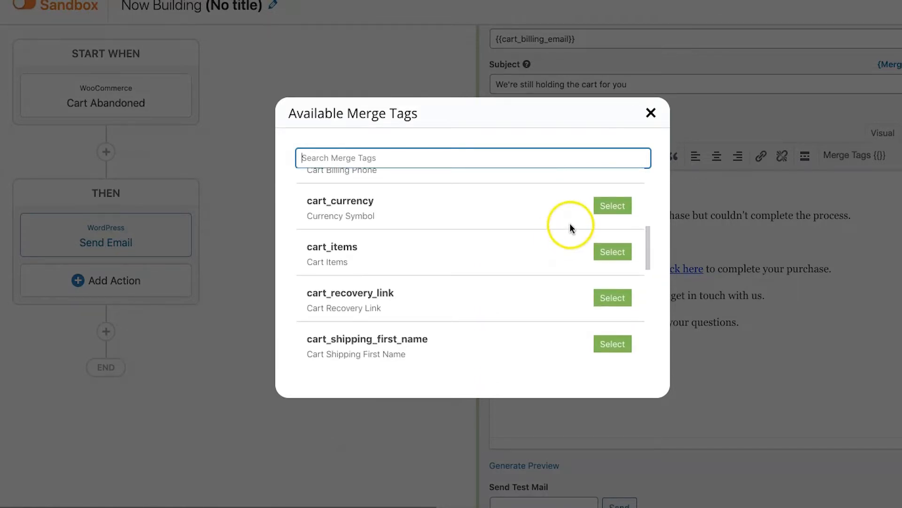
scroll(down, 3)
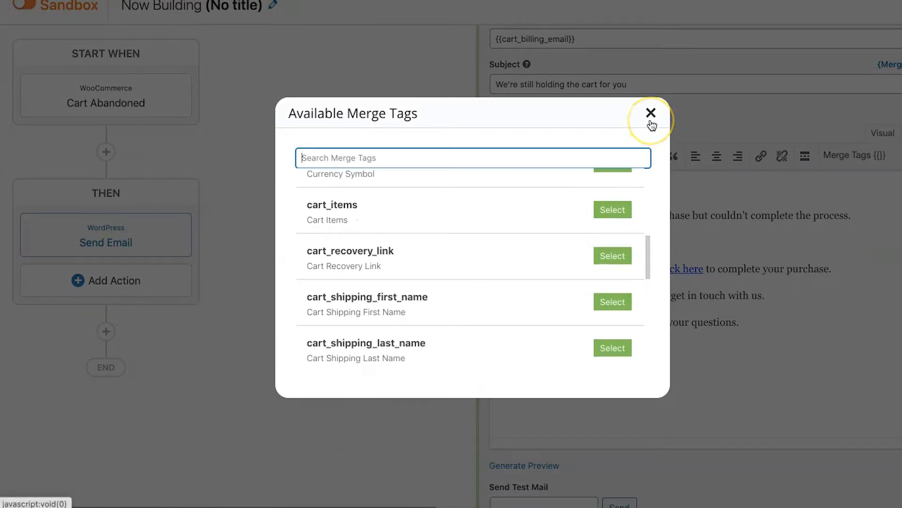
click(651, 112)
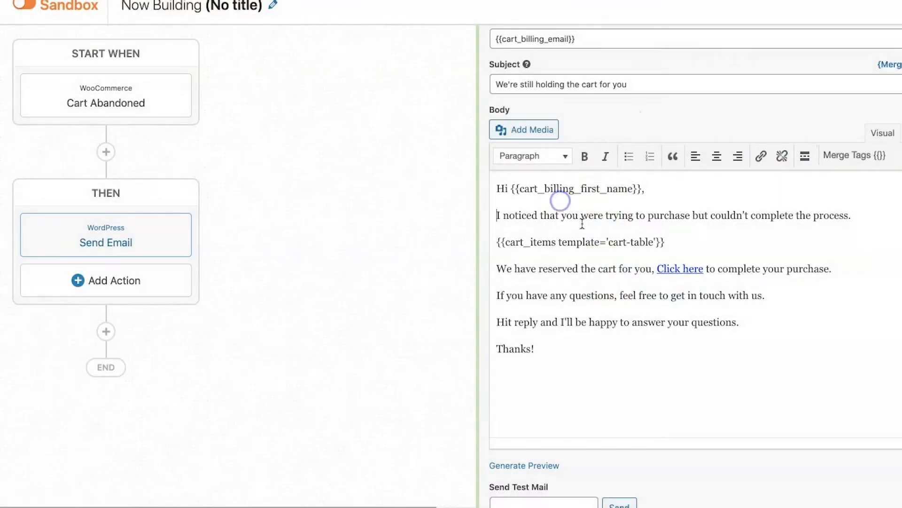
scroll(down, 3)
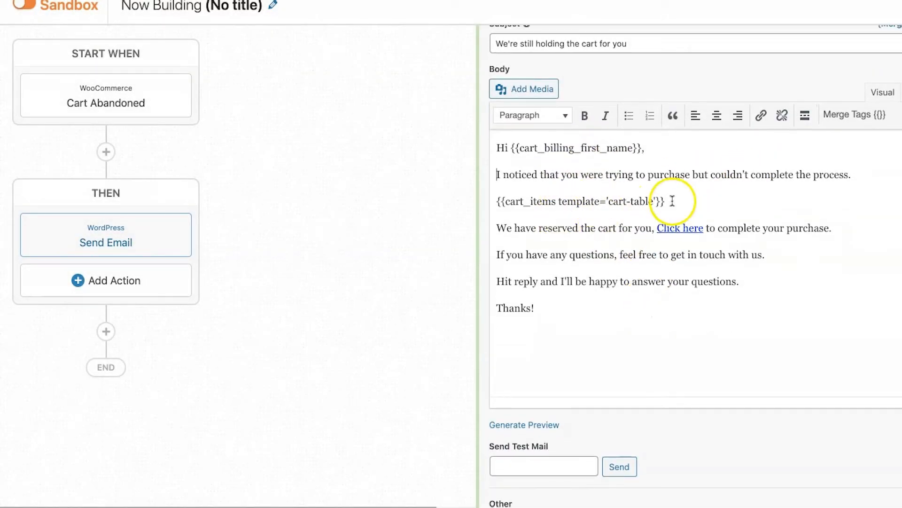
Copy the cart_items merge tag in its List - Comma Separated template to replace the cart table
click(854, 114)
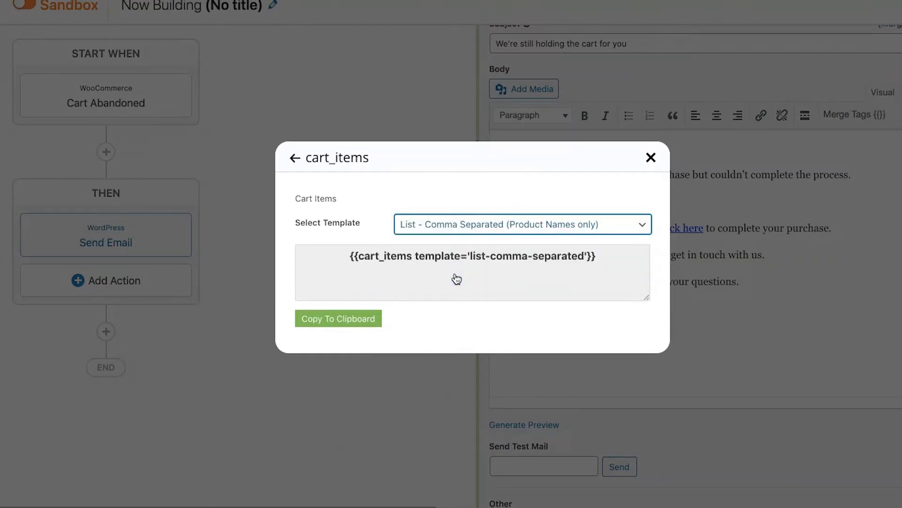
click(337, 319)
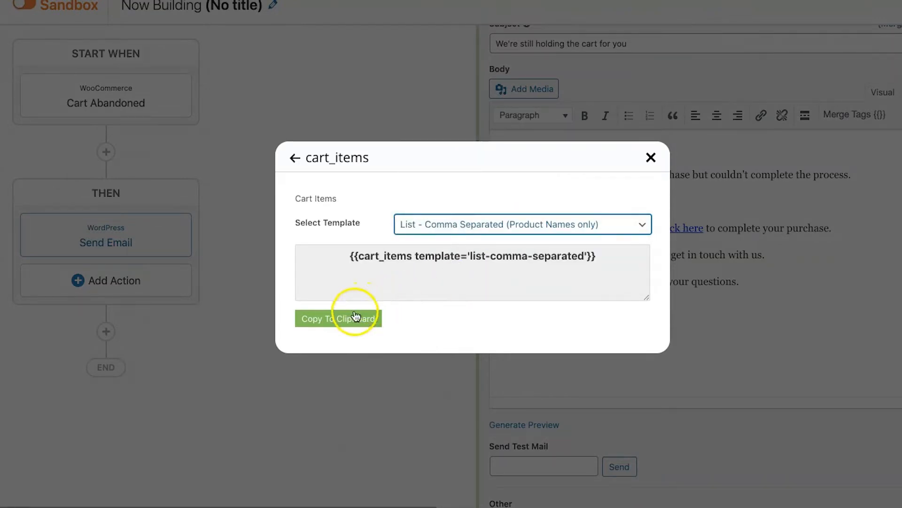
click(338, 319)
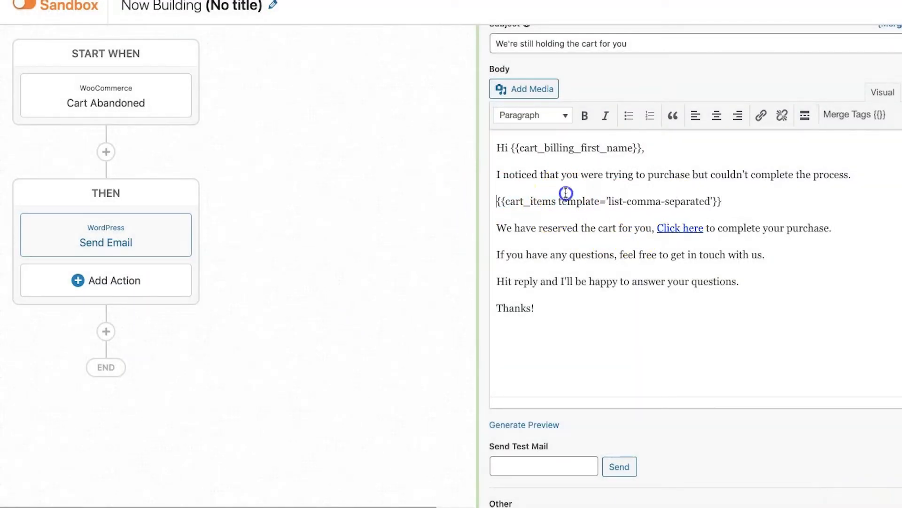
mouse_move(717, 203)
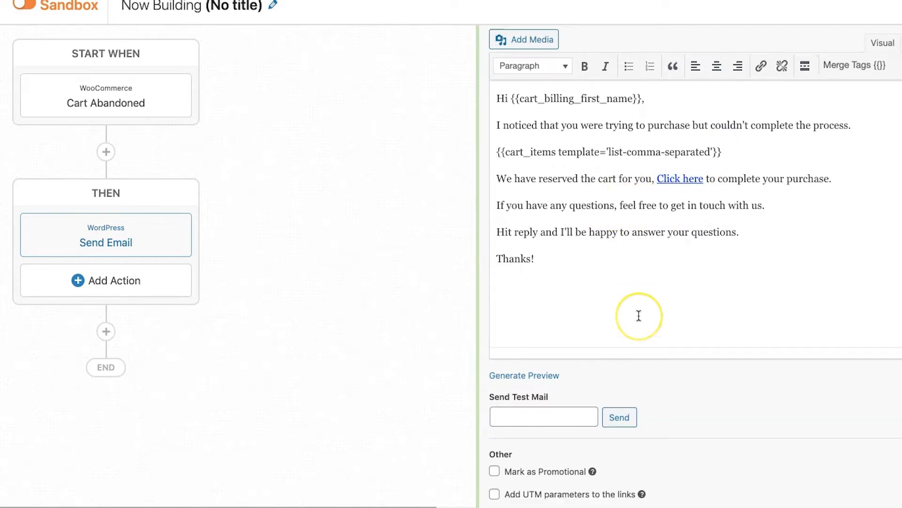
Set the email's Delay to After a delay of 30 minutes and save the action
scroll(down, 3)
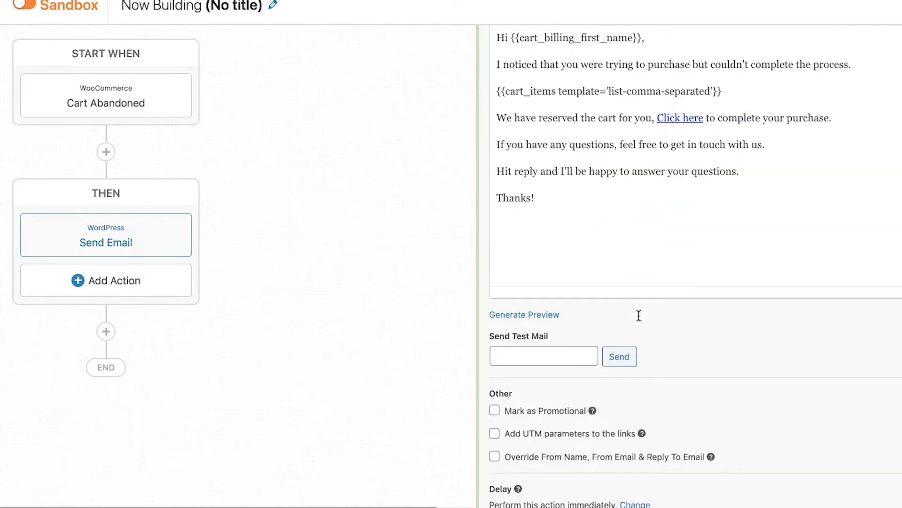
scroll(down, 3)
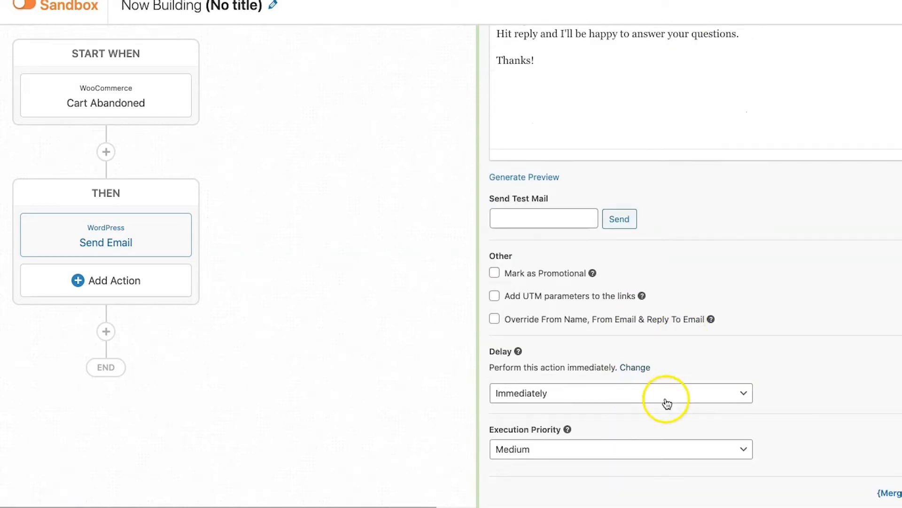
click(621, 393)
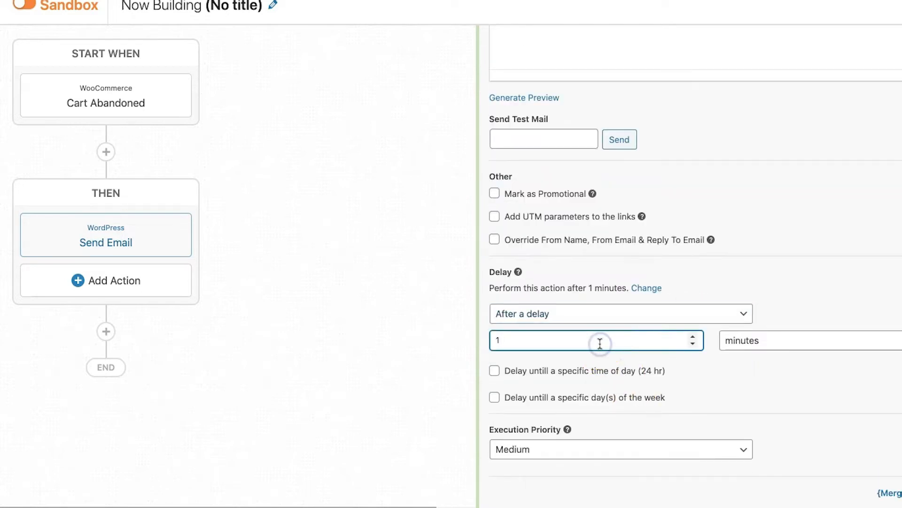
text(30)
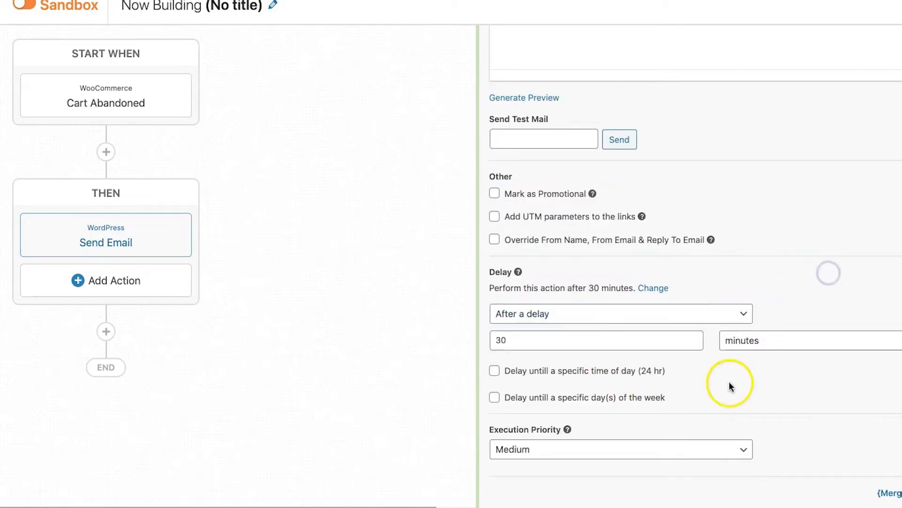
mouse_move(803, 270)
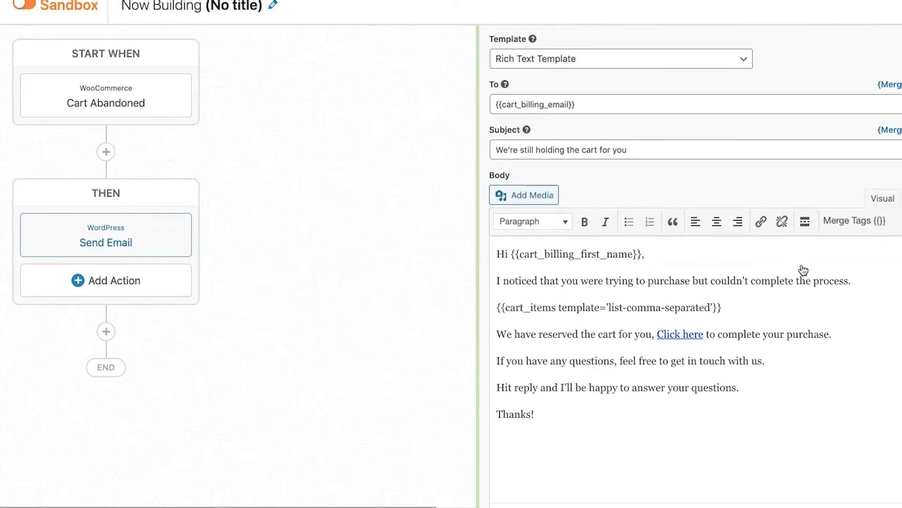
click(106, 235)
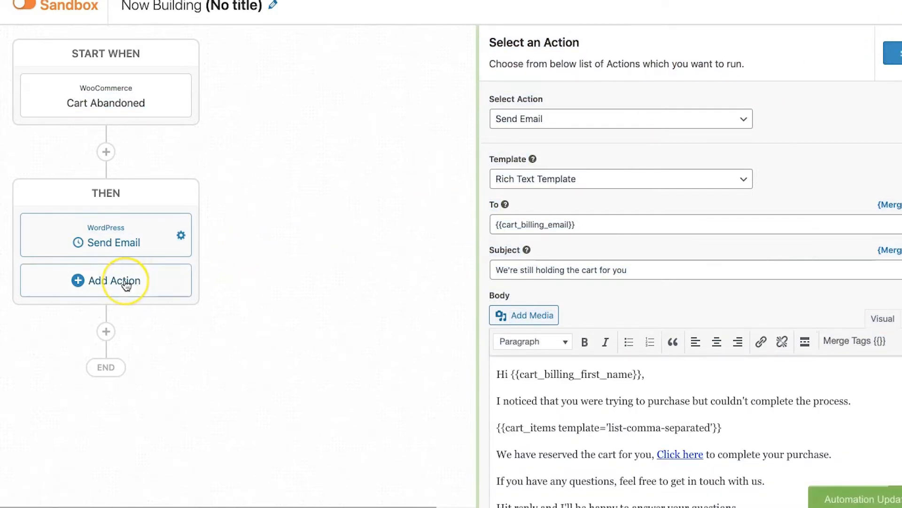
Add a second Send Email action delayed by 24 and pick its delay unit
click(115, 280)
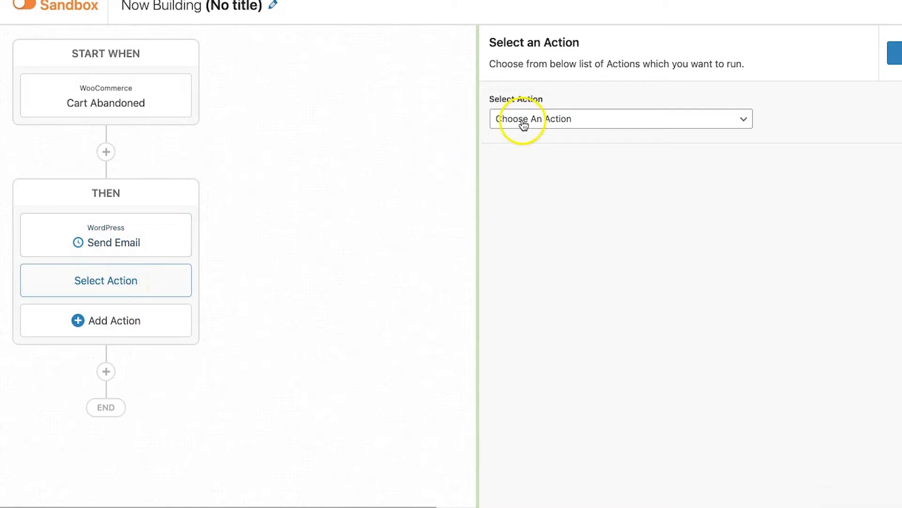
click(621, 118)
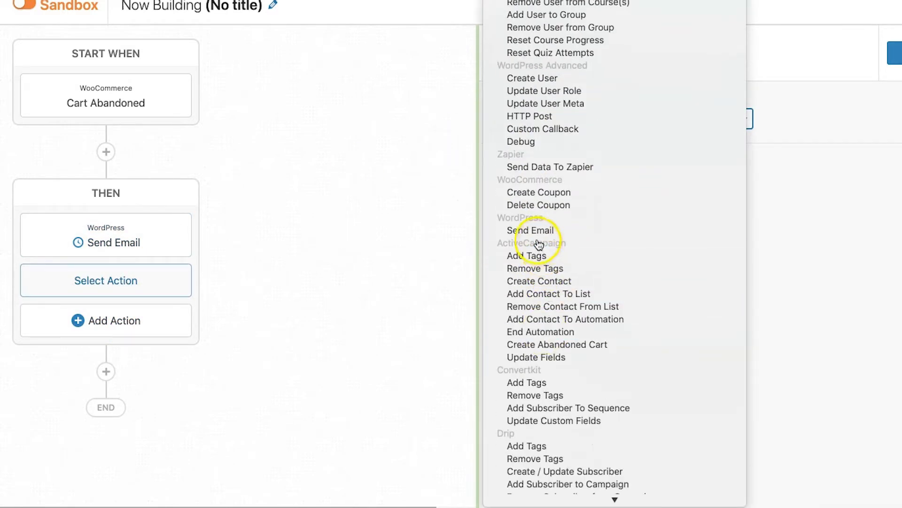
click(530, 231)
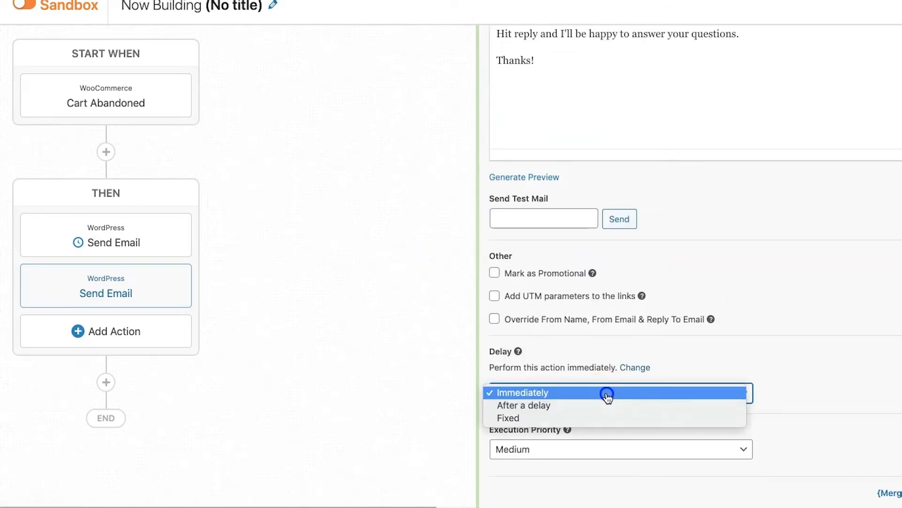
click(523, 404)
text(24)
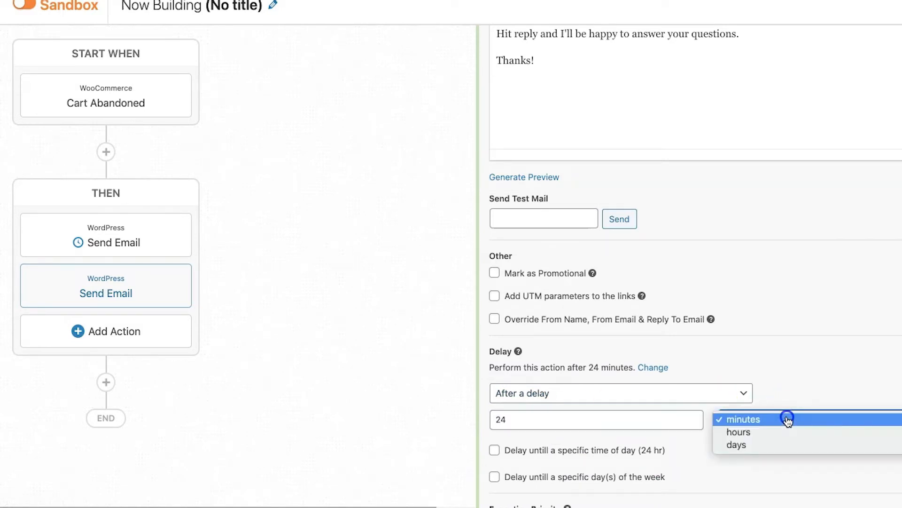
click(738, 431)
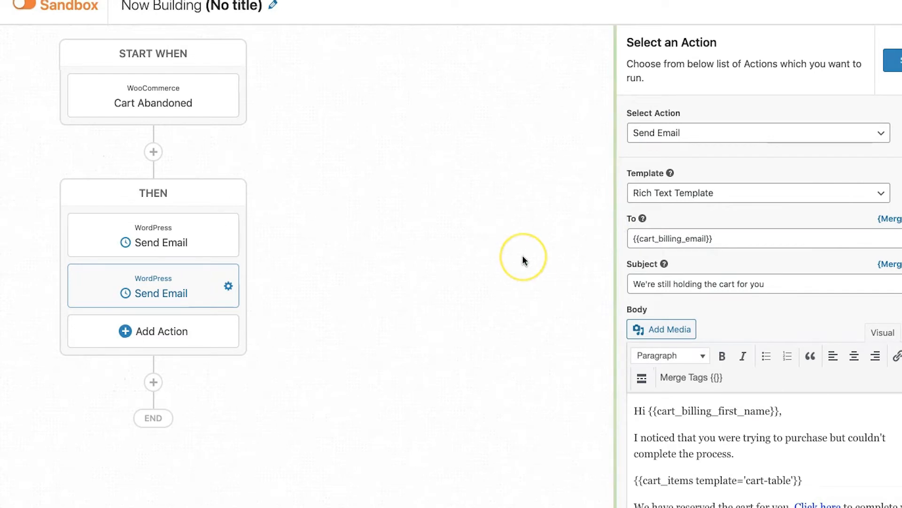
mouse_move(524, 260)
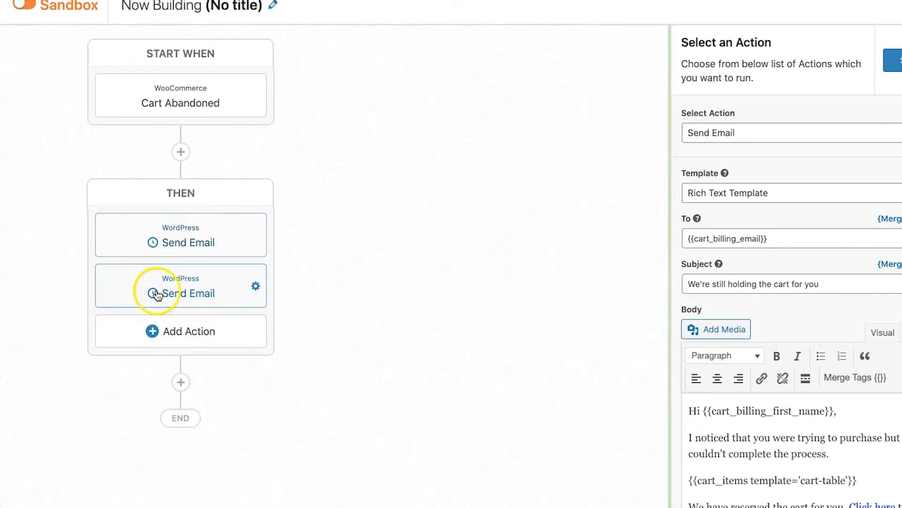
mouse_move(233, 283)
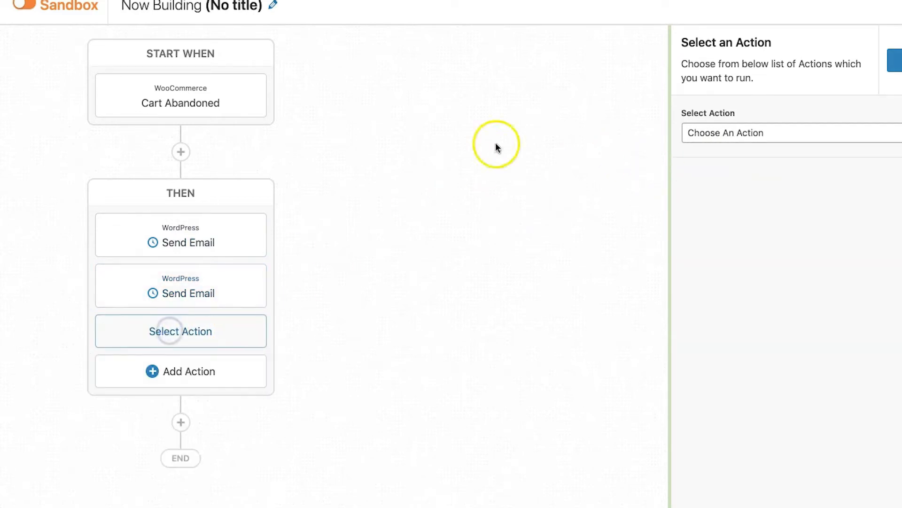
Make the new action Create Coupon based on the CA10 coupon
click(788, 133)
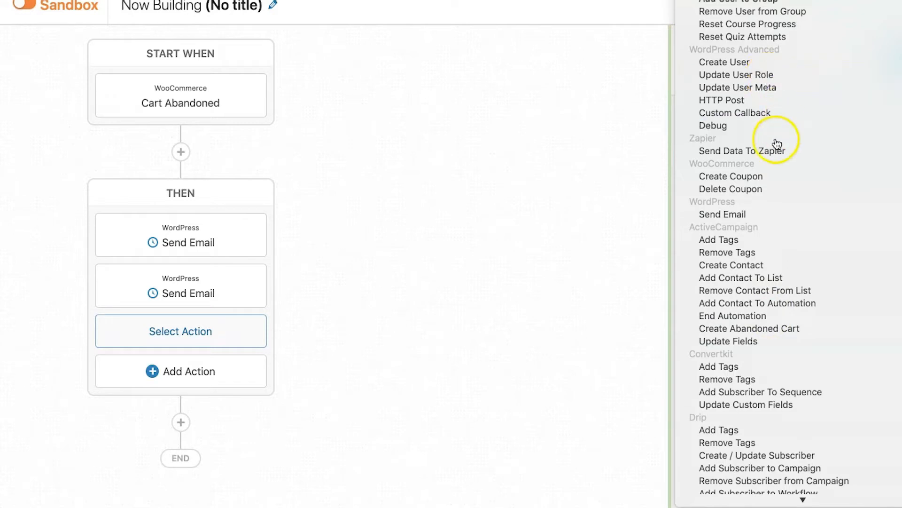
click(731, 176)
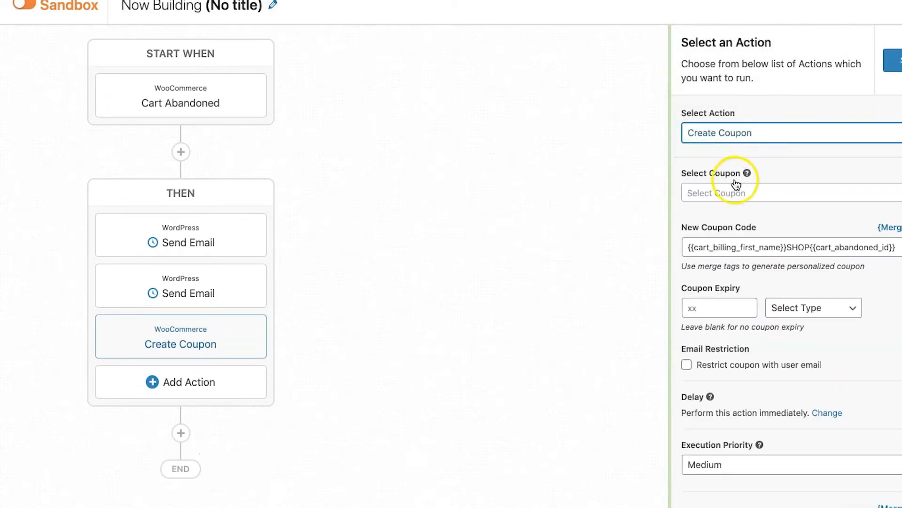
text(ca)
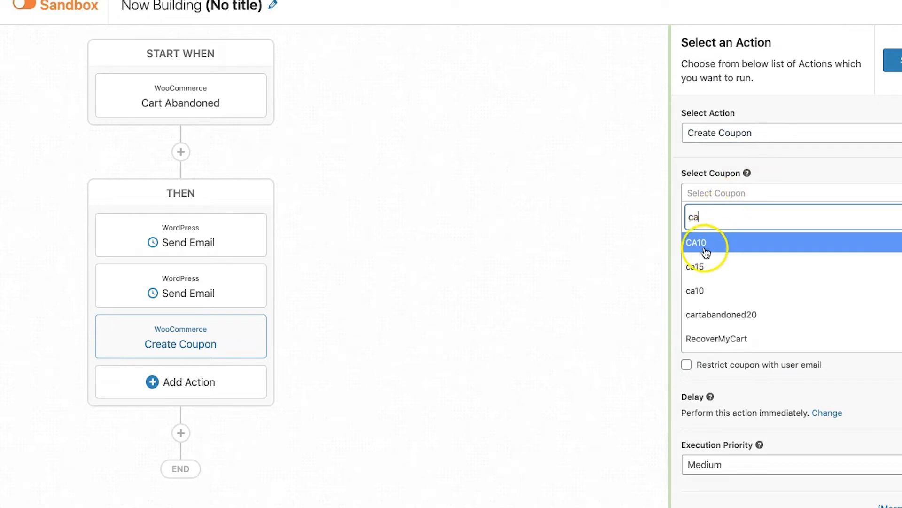
click(696, 242)
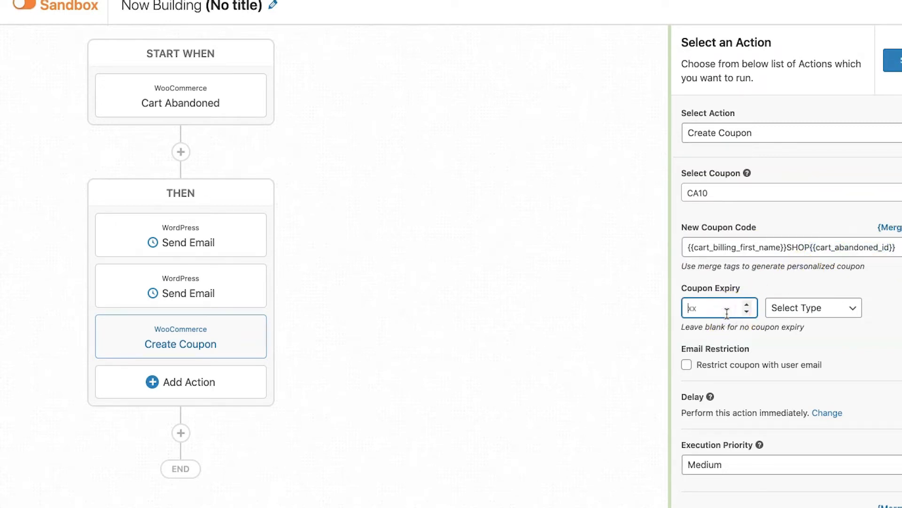
Set coupon expiry to 3 Days, restrict it to the customer's email, and keep it running Immediately
click(810, 308)
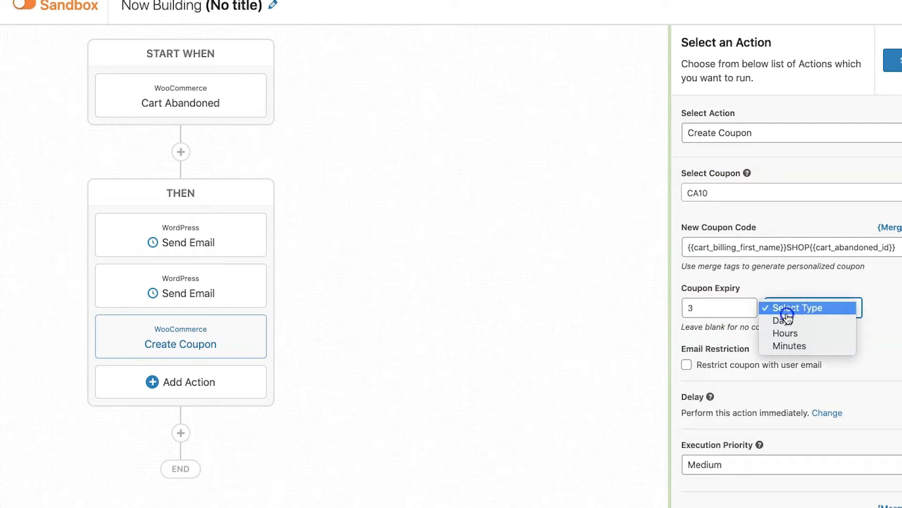
click(787, 321)
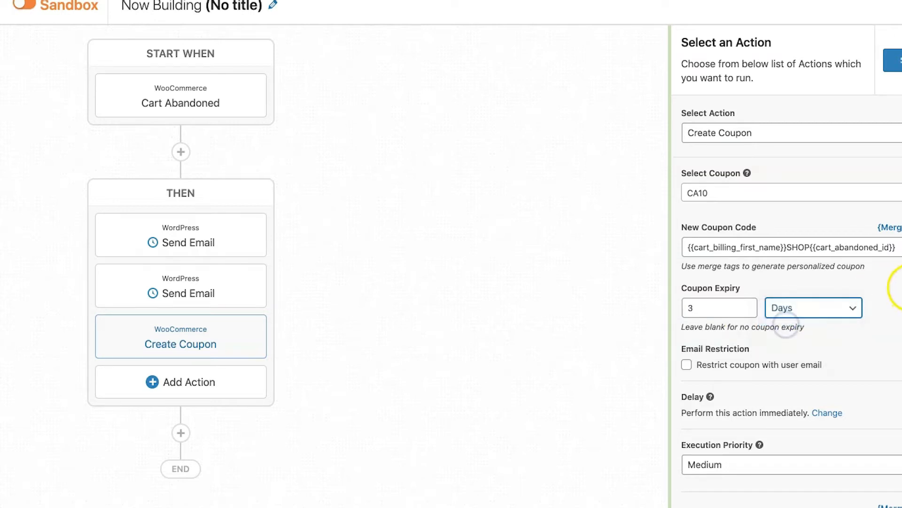
click(686, 365)
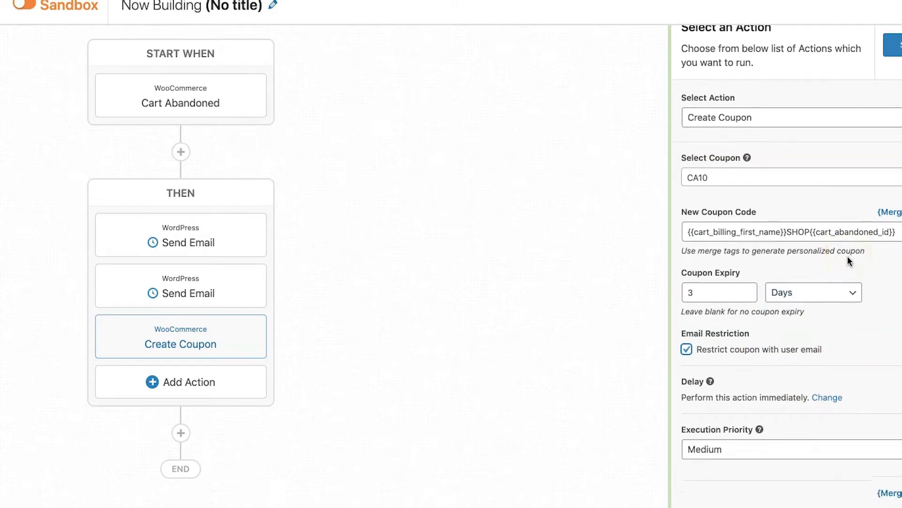
click(828, 397)
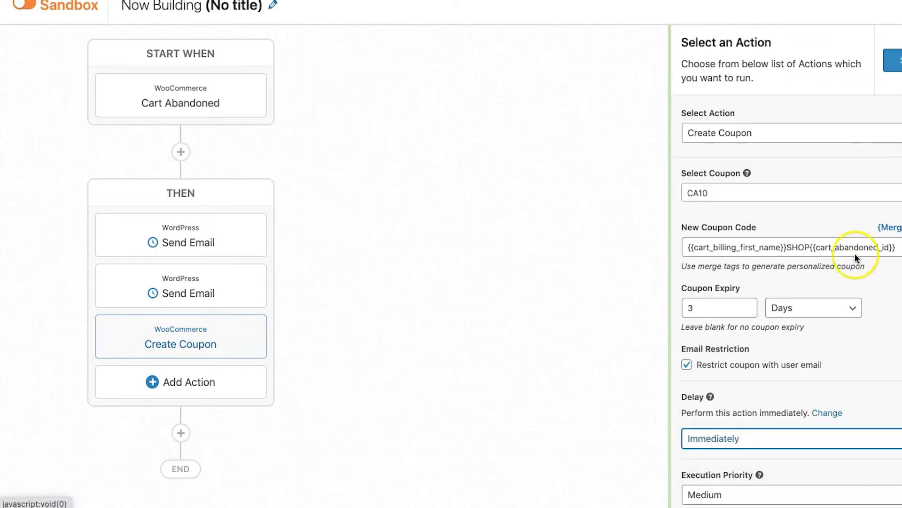
click(789, 439)
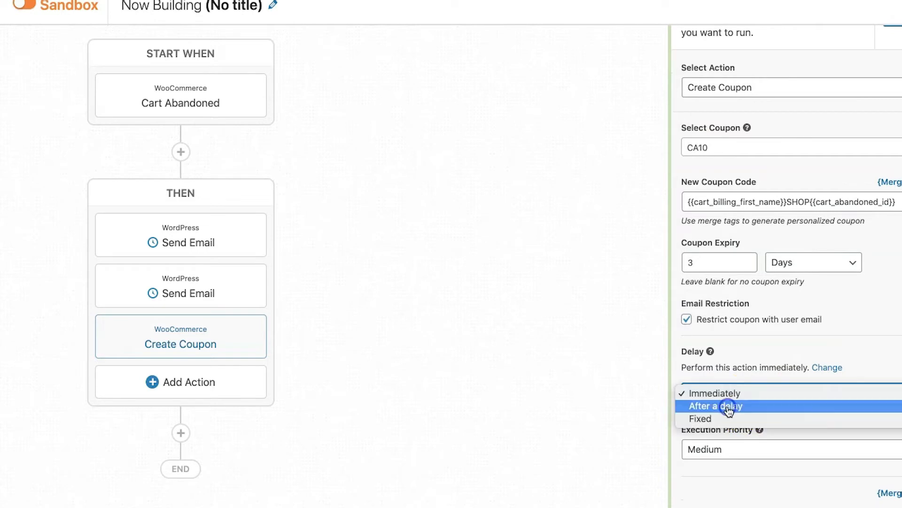
click(715, 405)
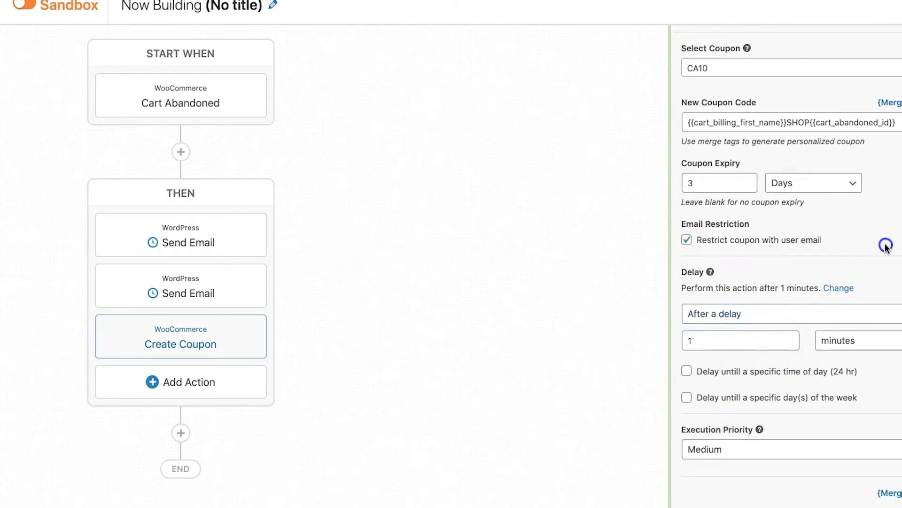
mouse_move(829, 250)
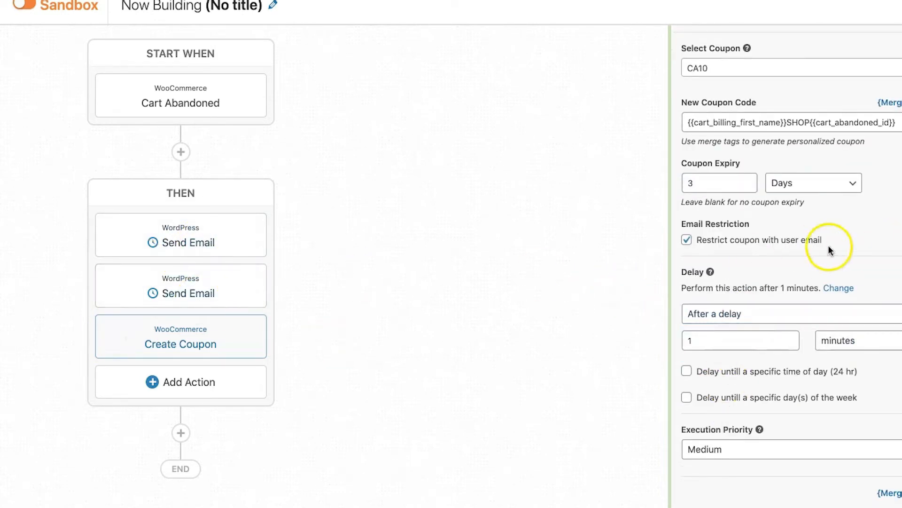
mouse_move(646, 261)
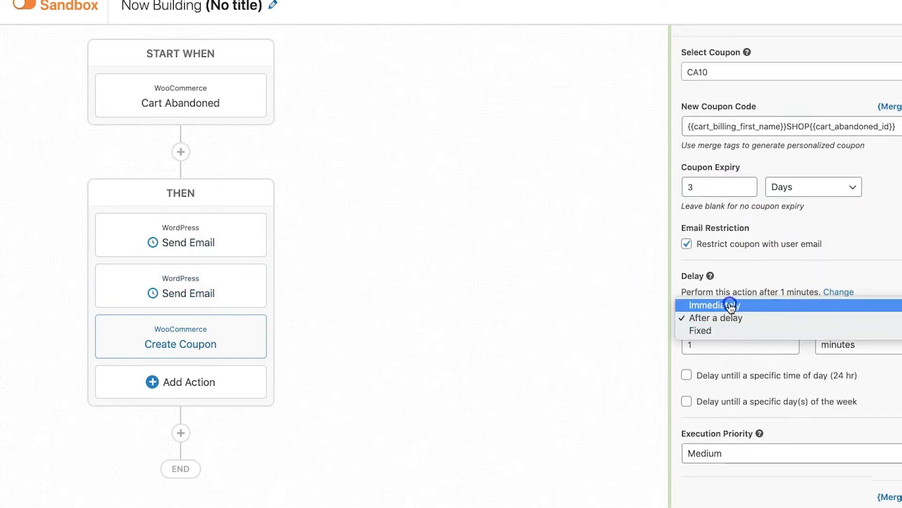
click(716, 304)
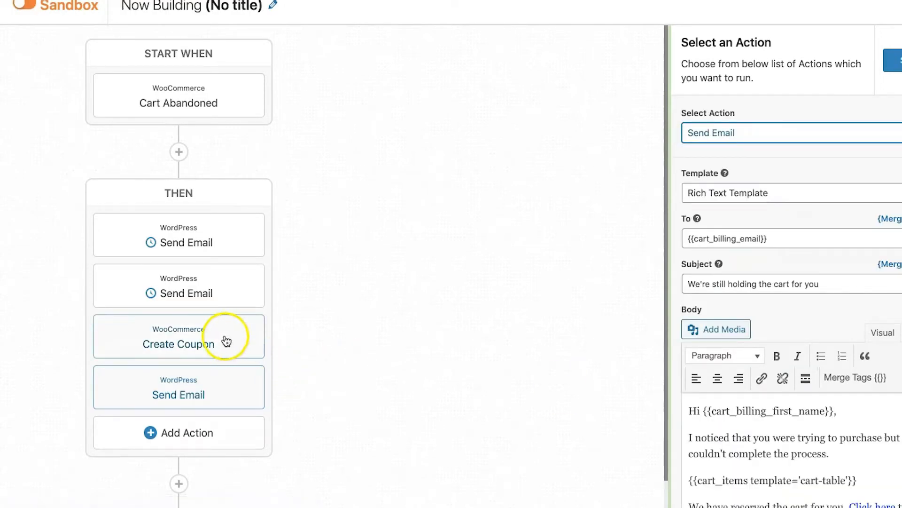
In the new email's Body, start typing 'Here's your coup...' about the coupon
click(178, 337)
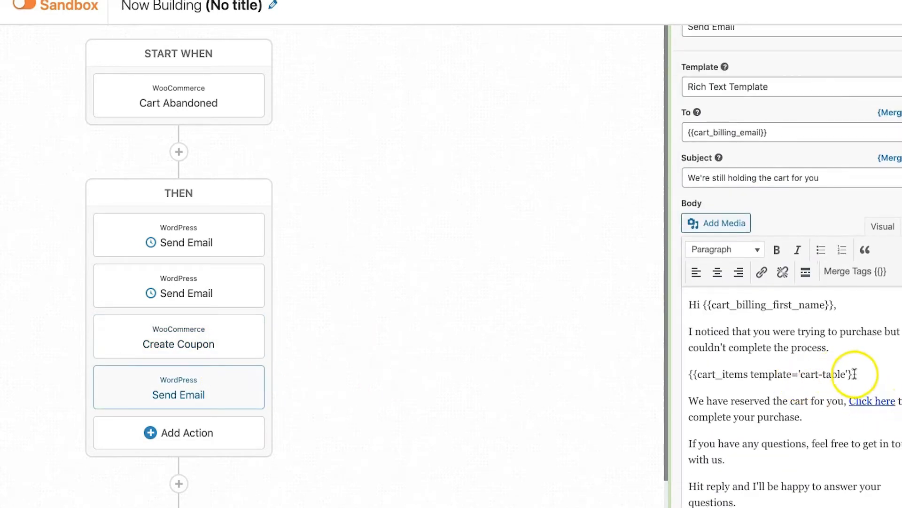
scroll(down, 3)
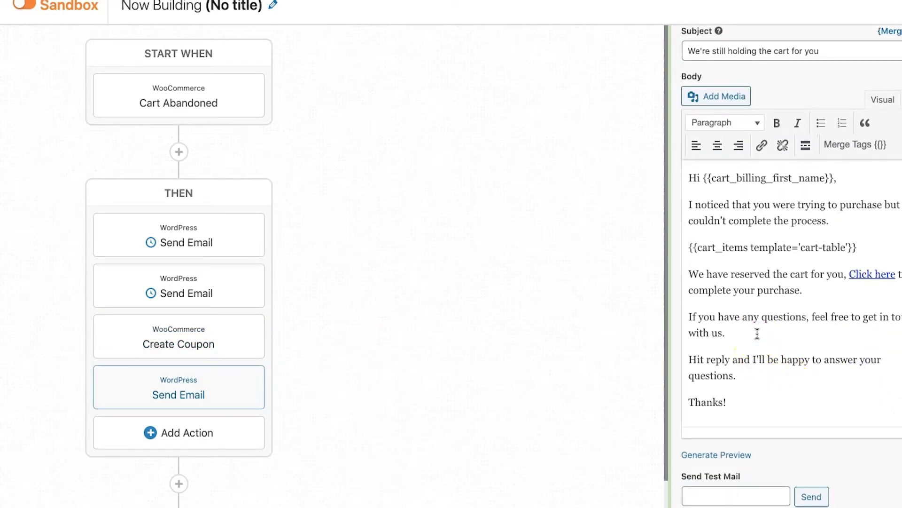
text(Here's)
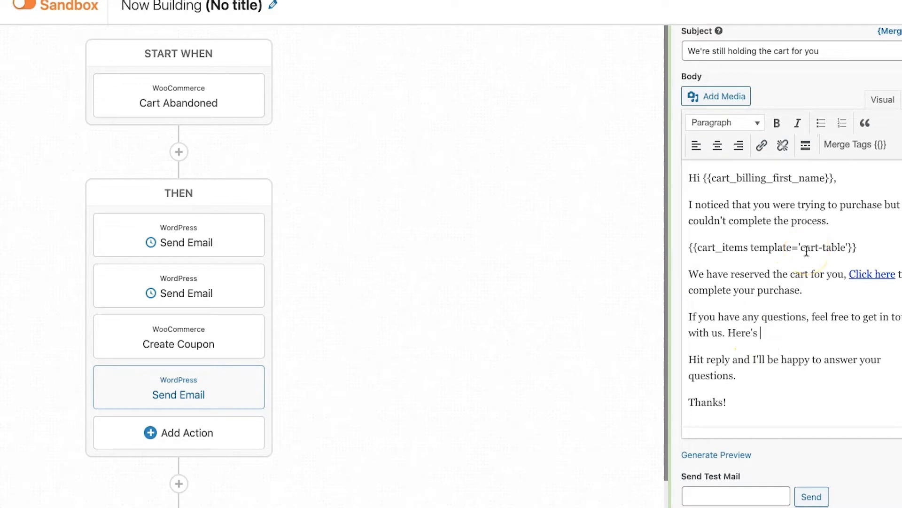
text(your coup)
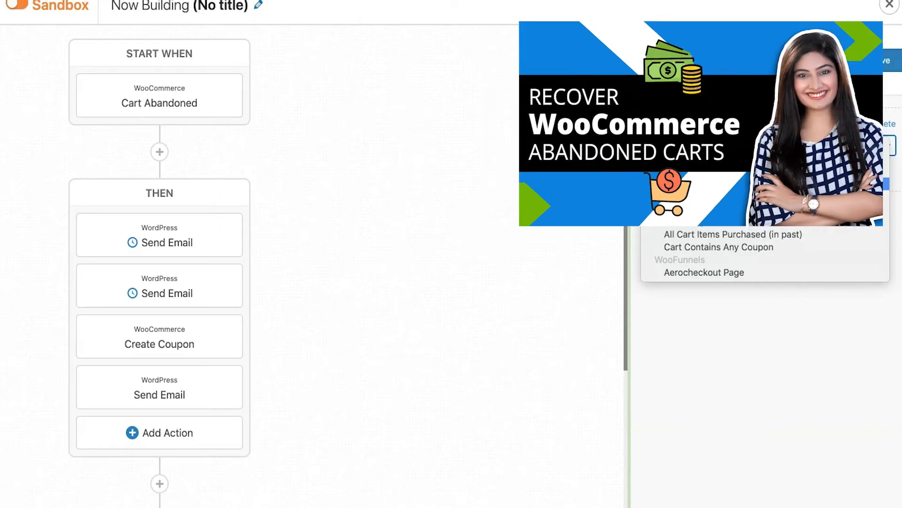
Open the first Send Email action in the THEN block for editing
click(159, 234)
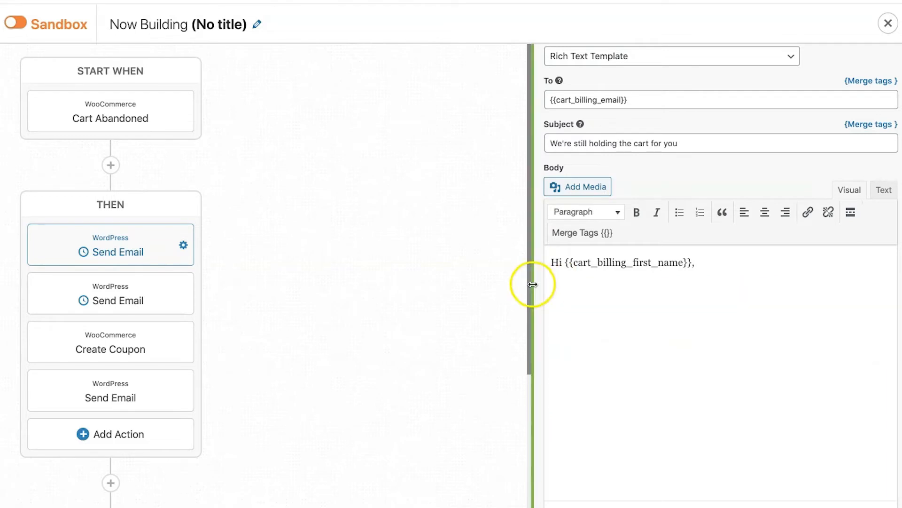
Widen the email editor panel before writing the BeeHive welcome message
drag(530, 284, 368, 284)
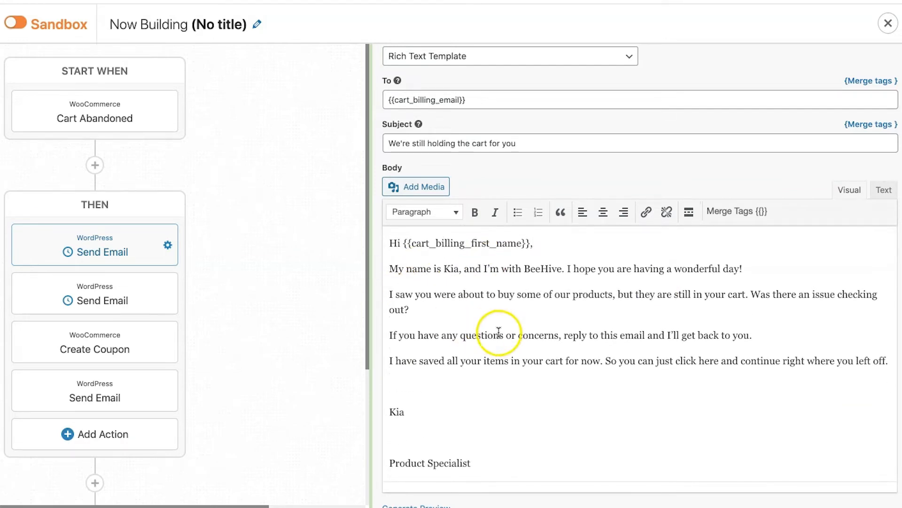
mouse_move(694, 278)
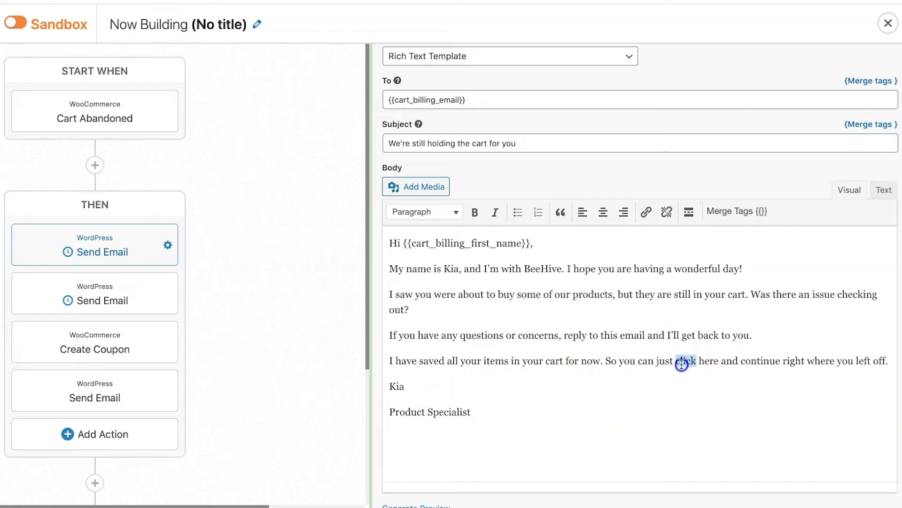
Link the words 'click here' to the cart_recovery_link merge tag
click(645, 212)
text(rec)
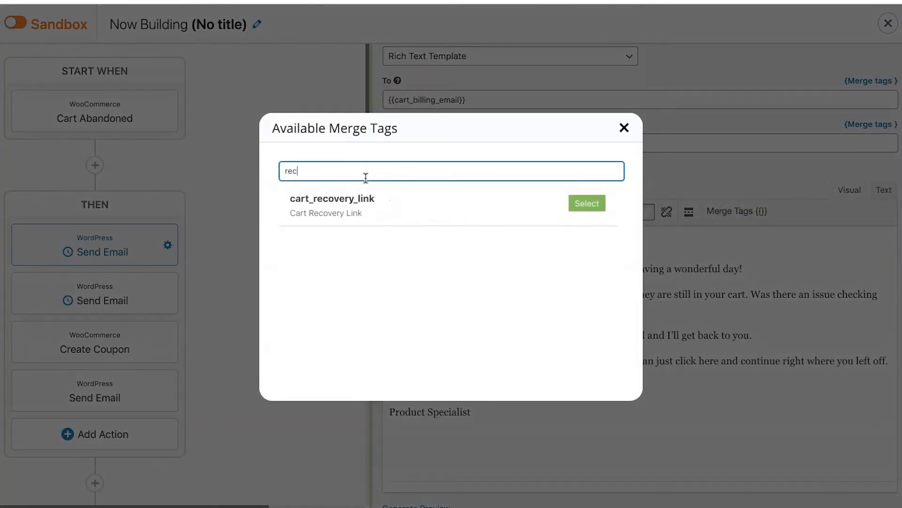
click(586, 203)
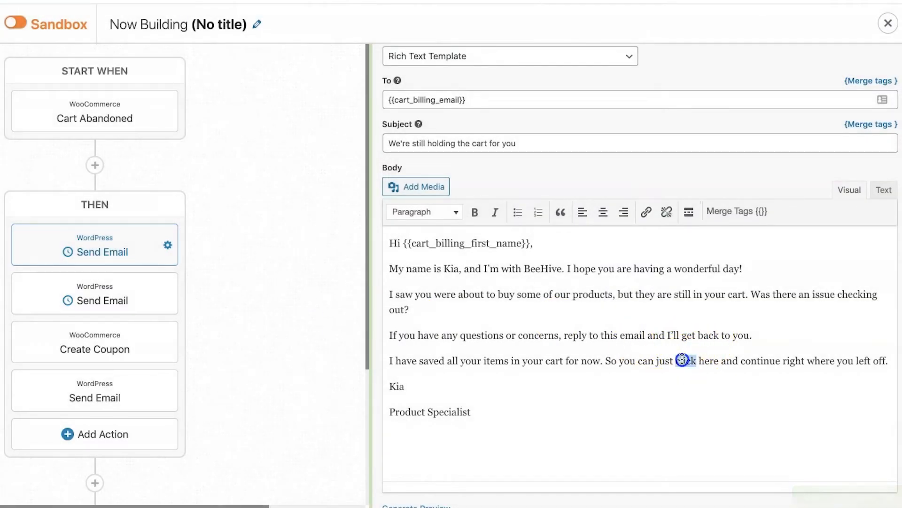
click(646, 211)
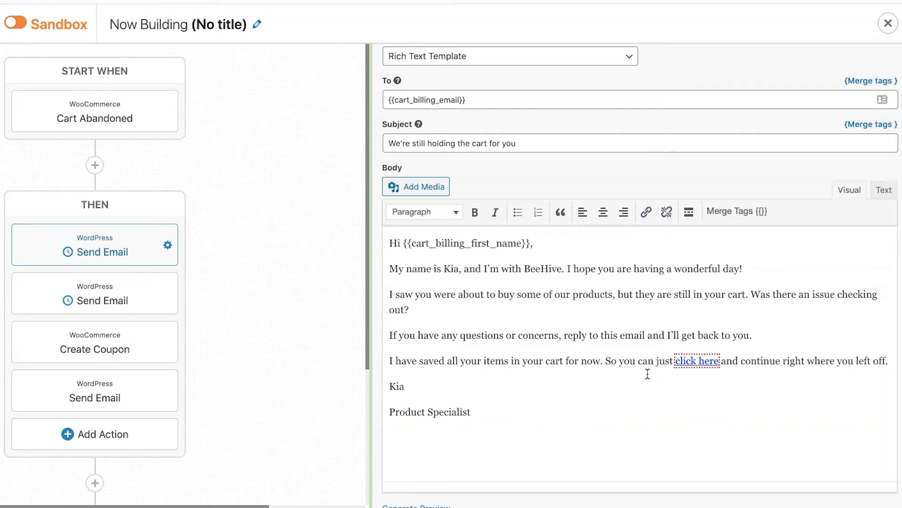
mouse_move(669, 380)
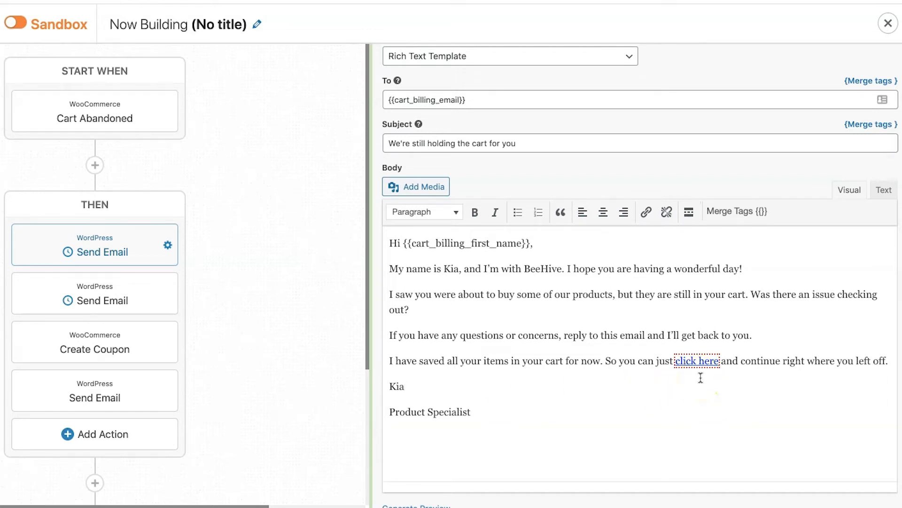
Replace the first email's subject with 'About your purchase on Beehive' and save the action
scroll(down, 3)
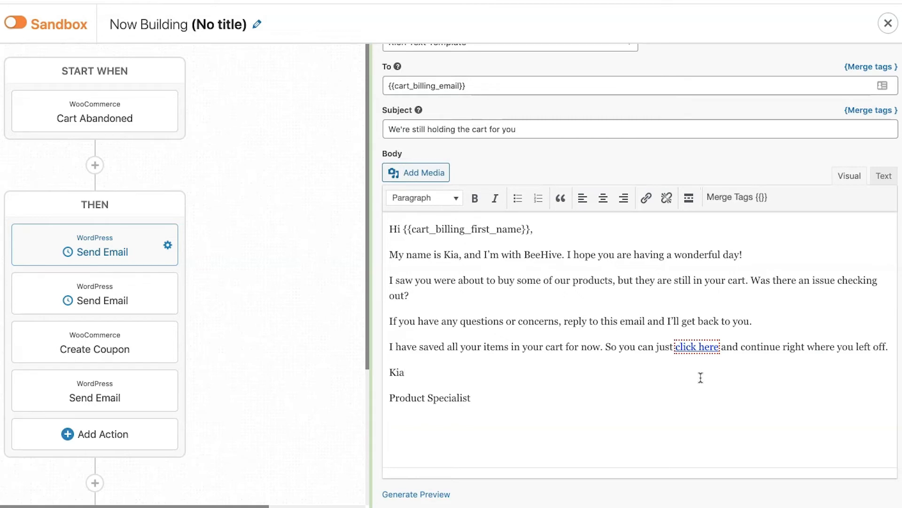
scroll(down, 3)
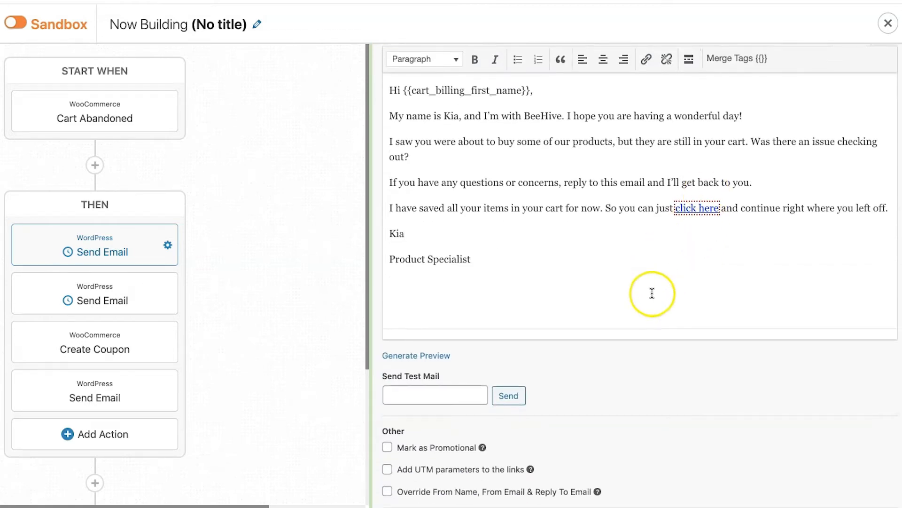
scroll(down, 3)
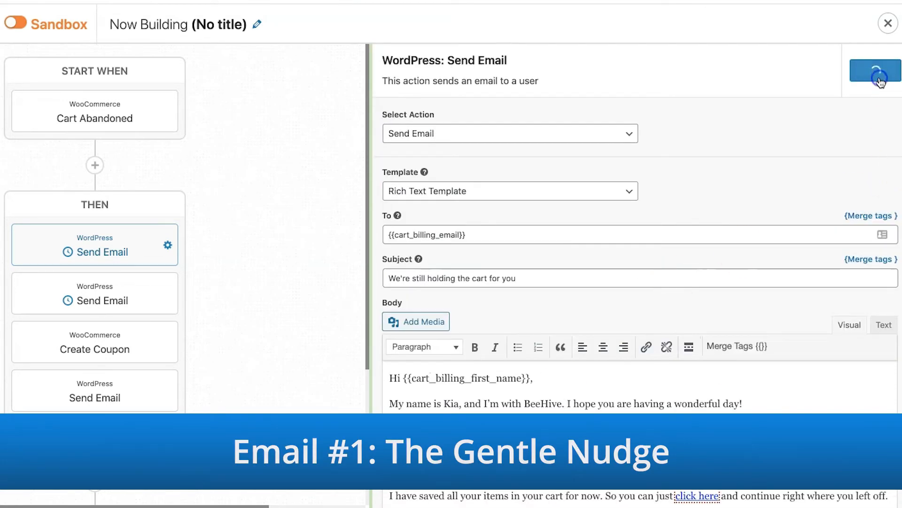
click(875, 70)
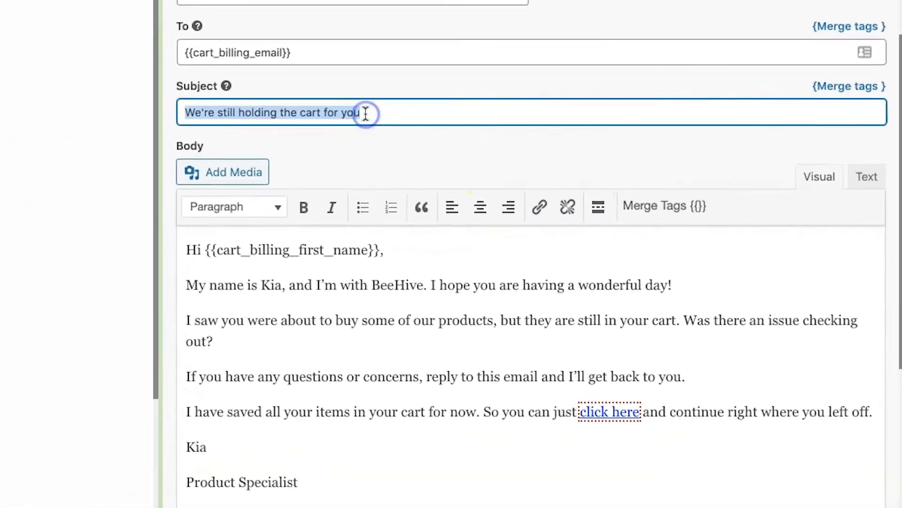
text(All oka)
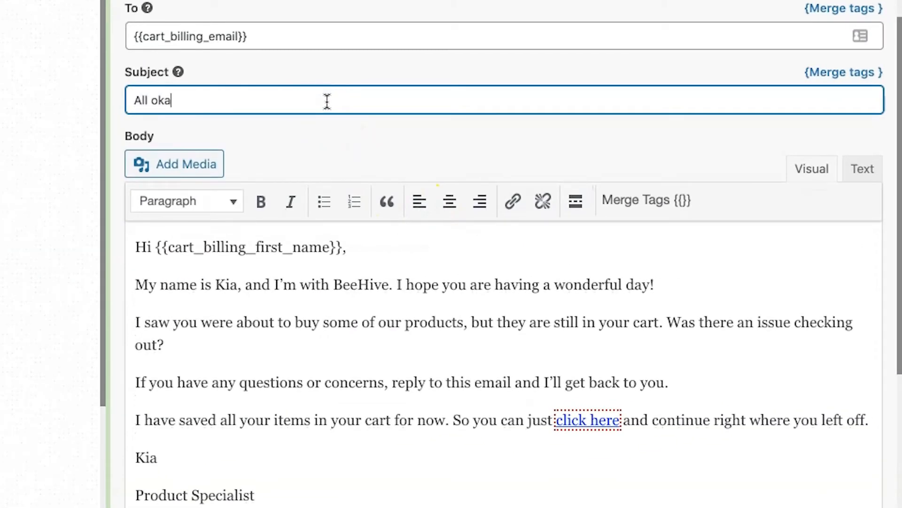
text(Re)
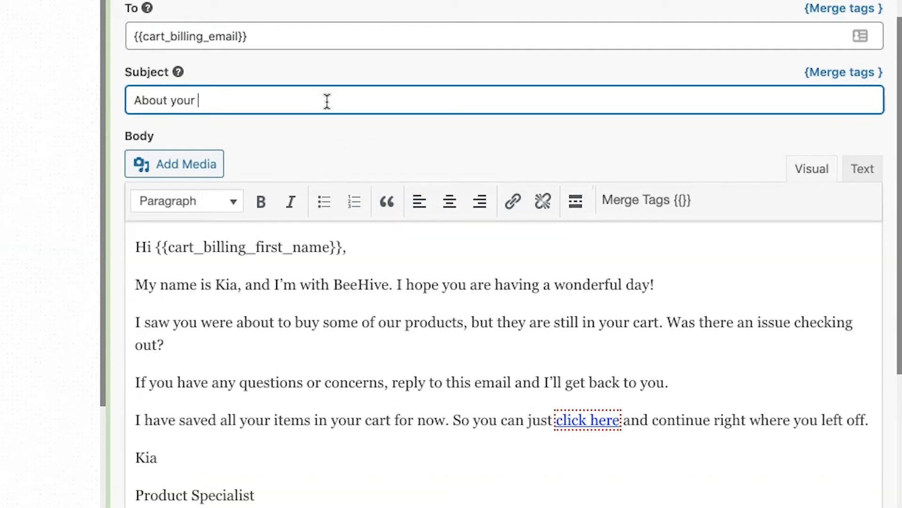
text(purchase on)
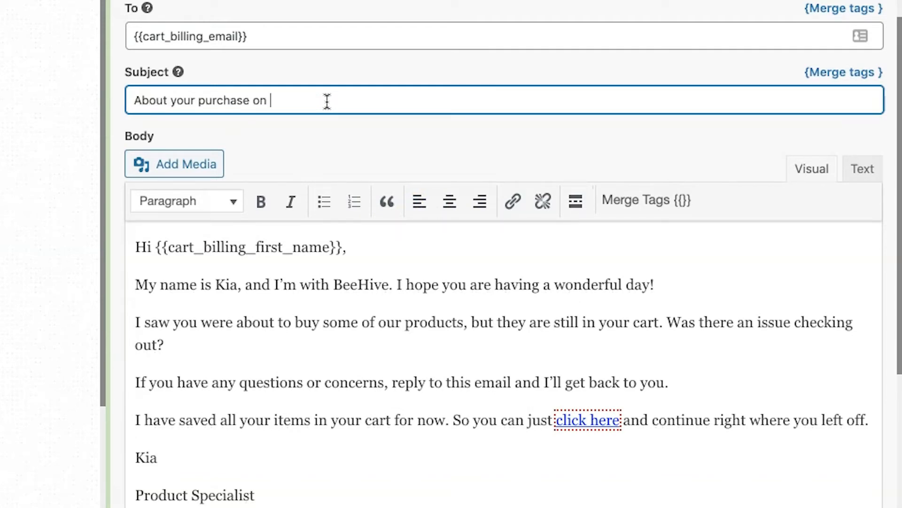
text(Beehive)
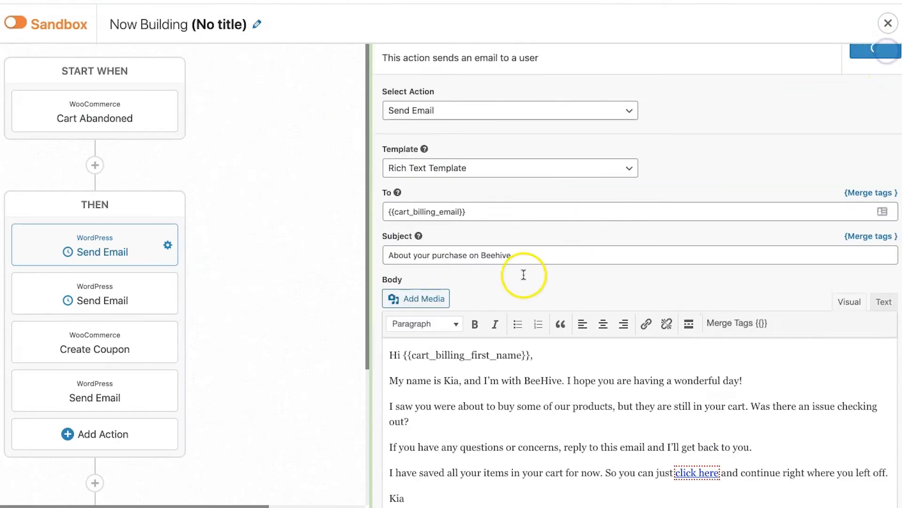
click(94, 293)
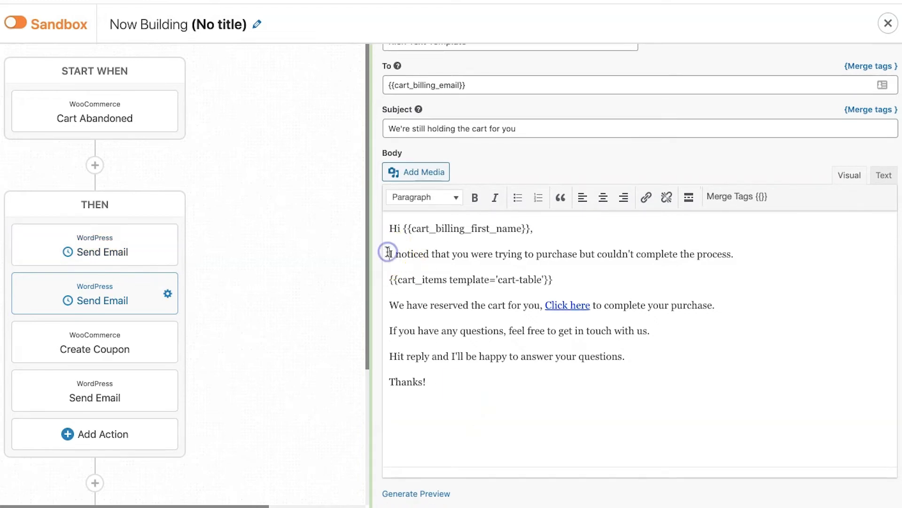
Paste the why-us natural-ingredients copy into the second email body and sign it Kia, Product Specialist
scroll(down, 3)
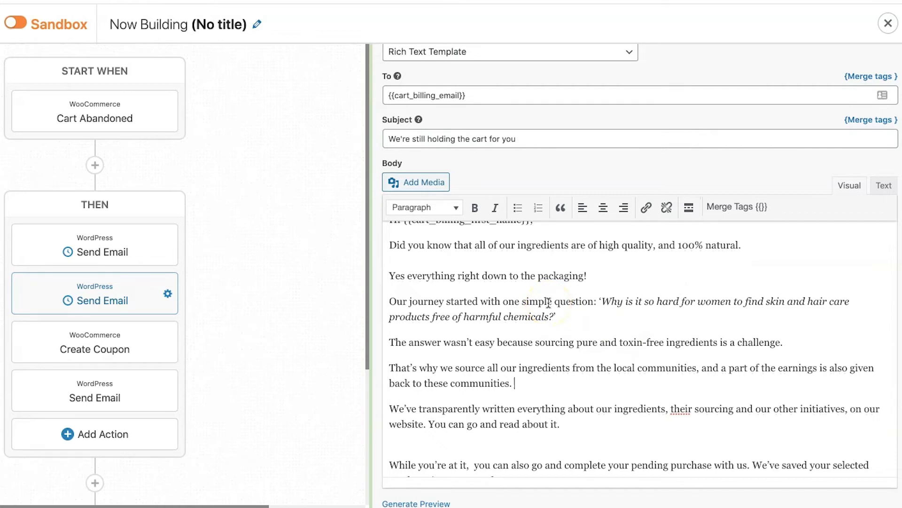
scroll(down, 3)
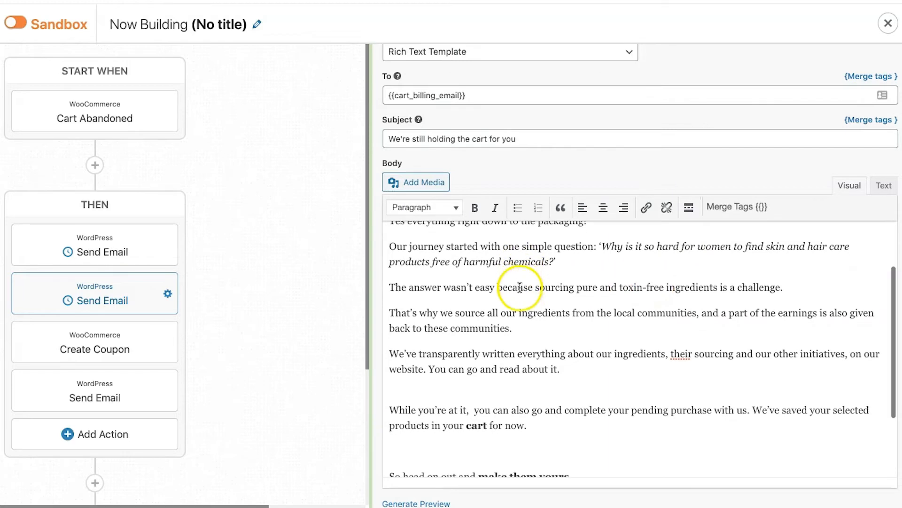
click(516, 376)
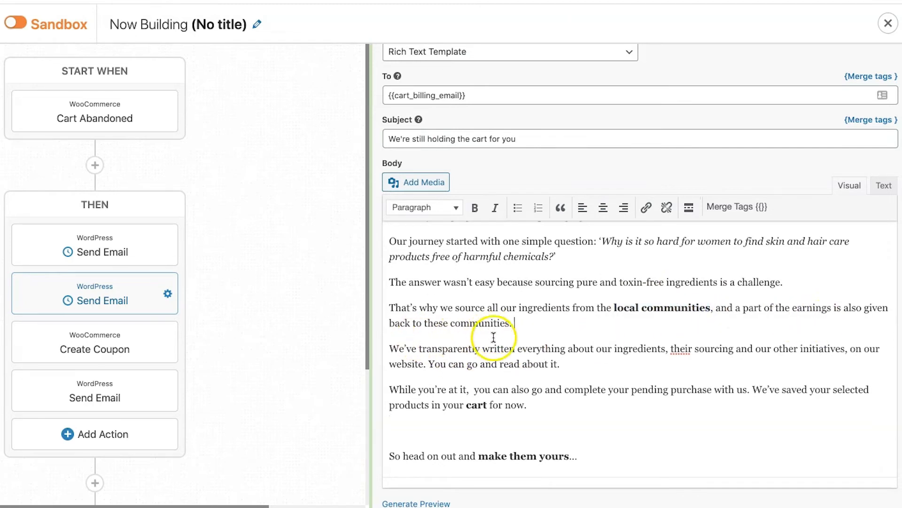
text(Kia)
text(Product Specialist)
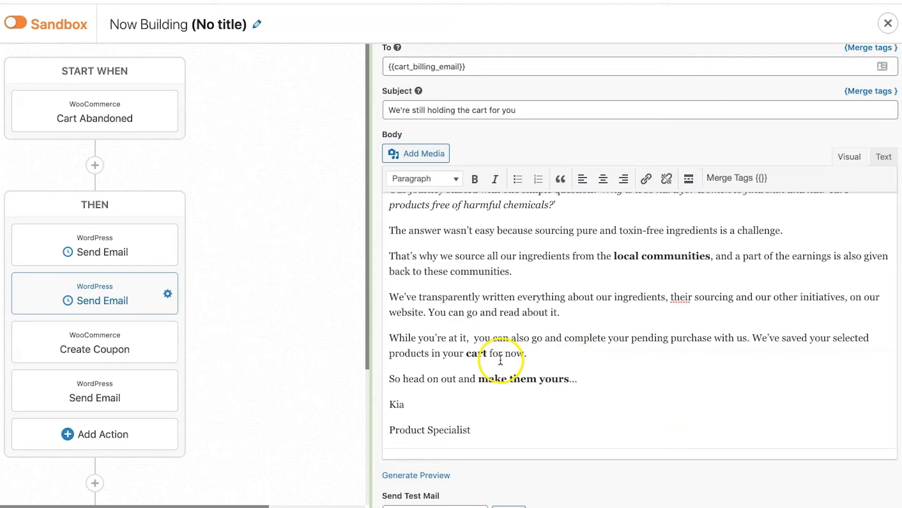
double_click(476, 353)
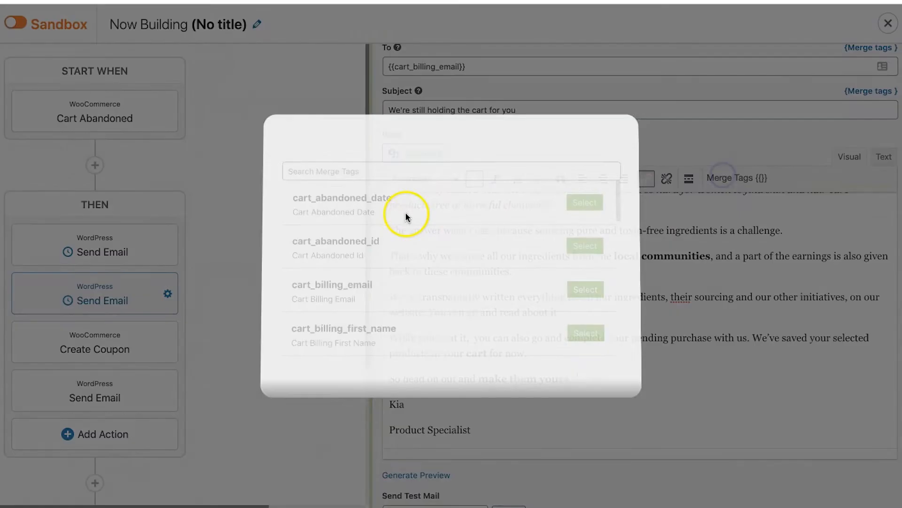
Copy the cart_recovery_link merge tag and apply it as the link on 'make them yours'
text(rec)
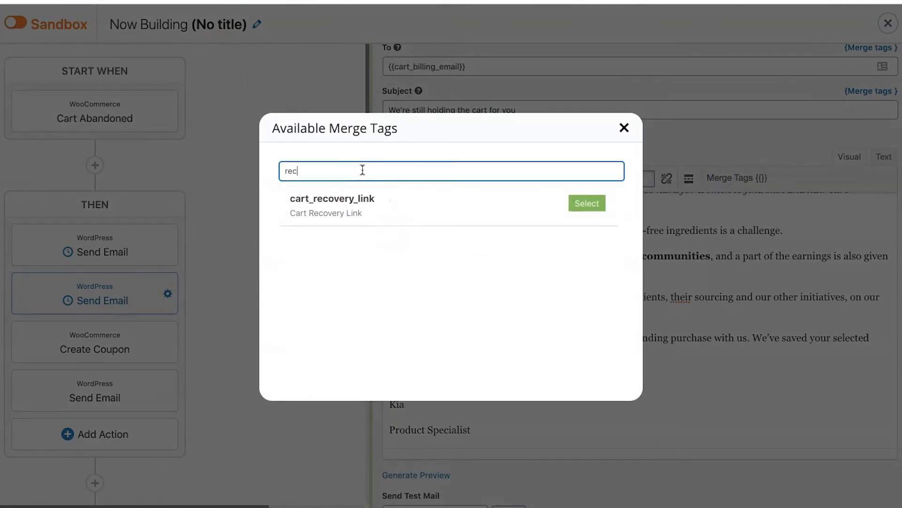
click(586, 203)
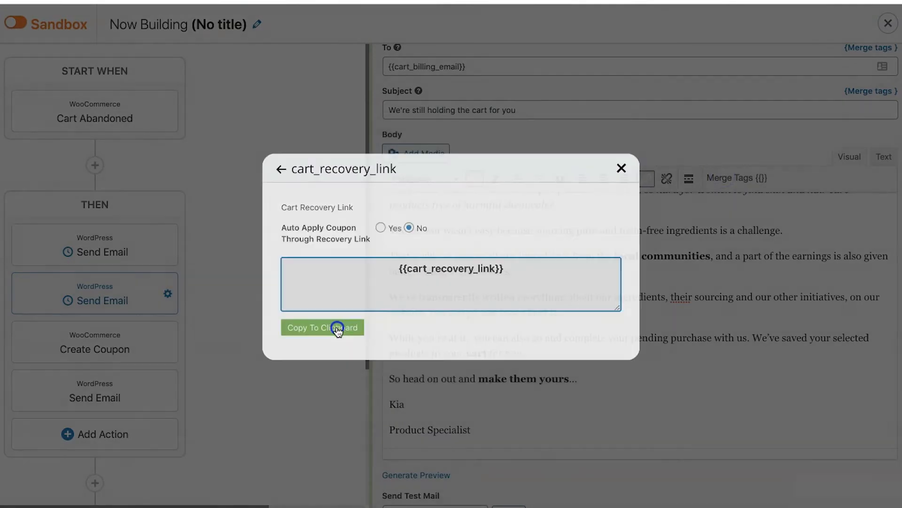
click(322, 327)
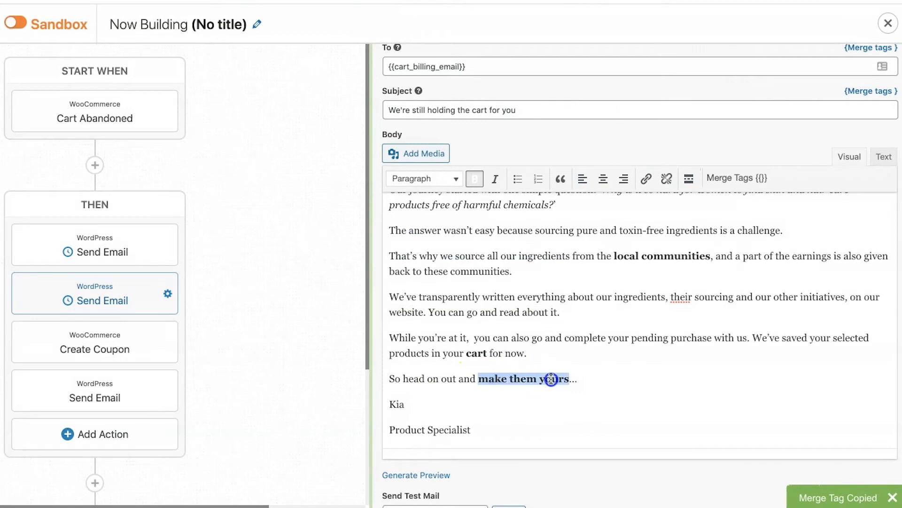
click(646, 177)
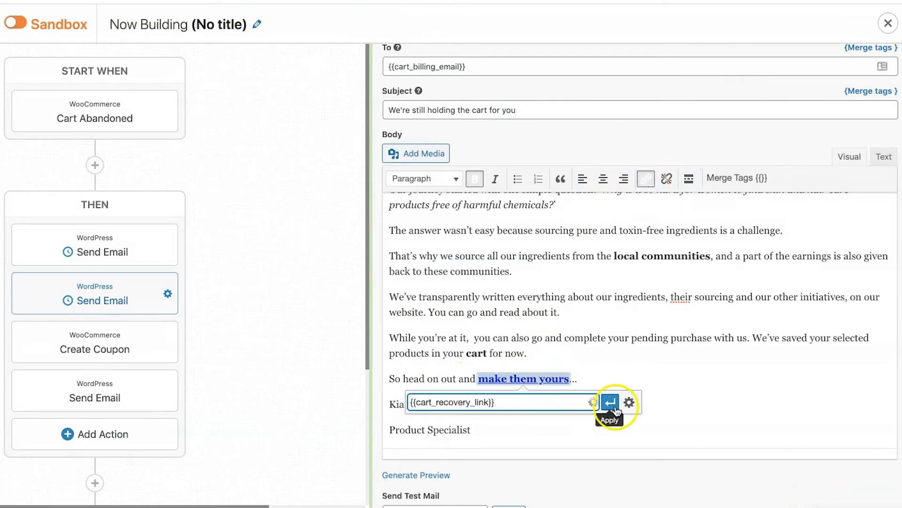
click(610, 402)
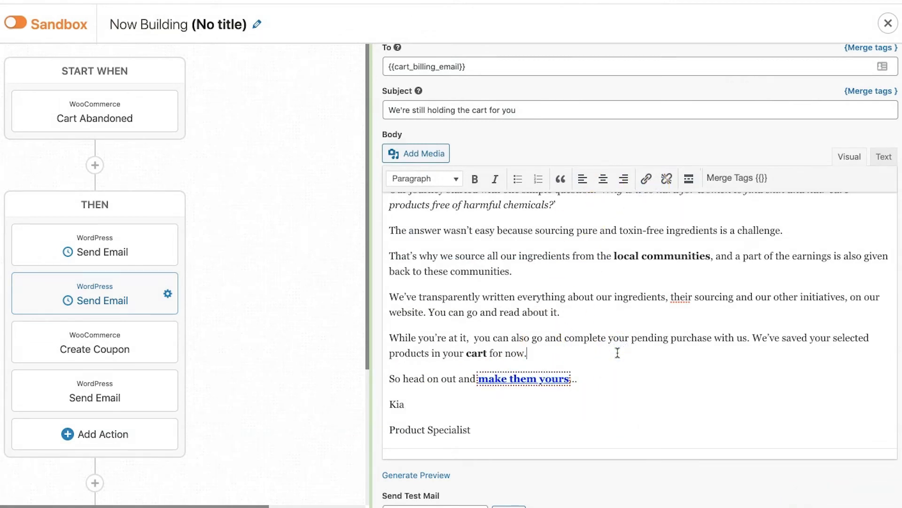
Review the linked closing line and update the automation
double_click(477, 353)
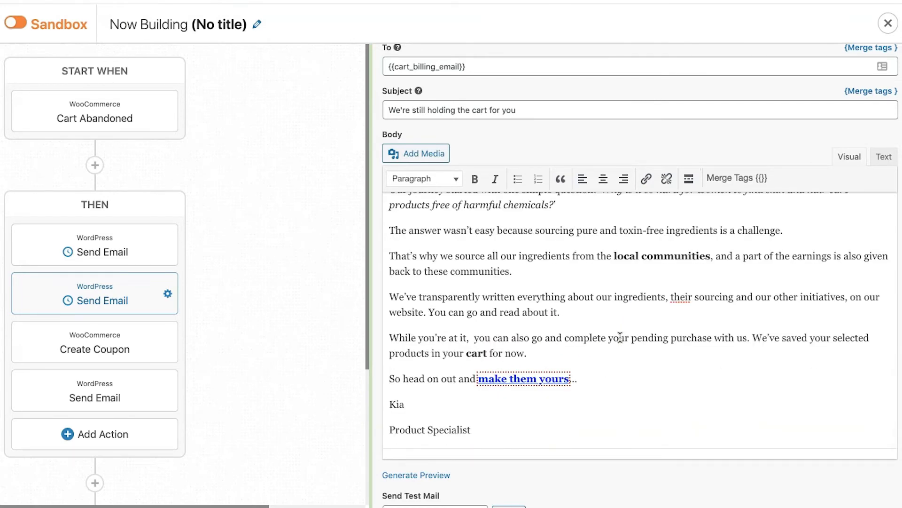
double_click(713, 296)
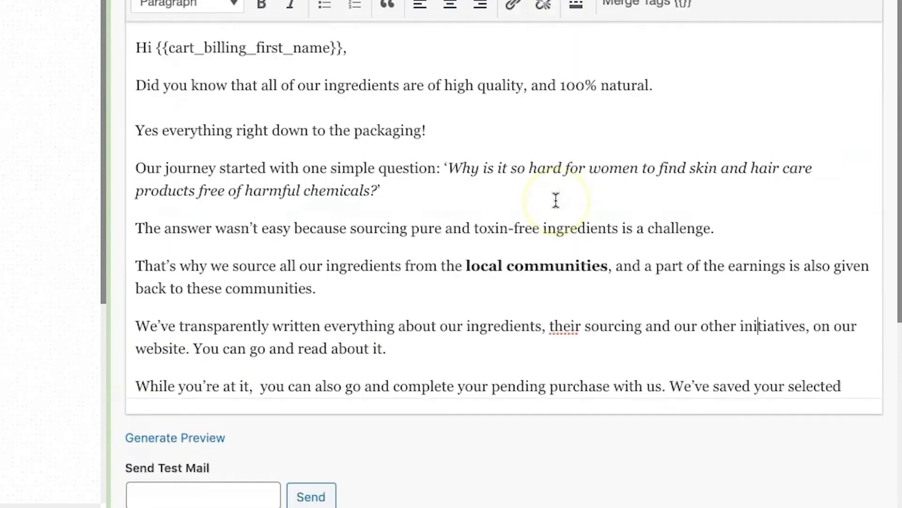
scroll(down, 3)
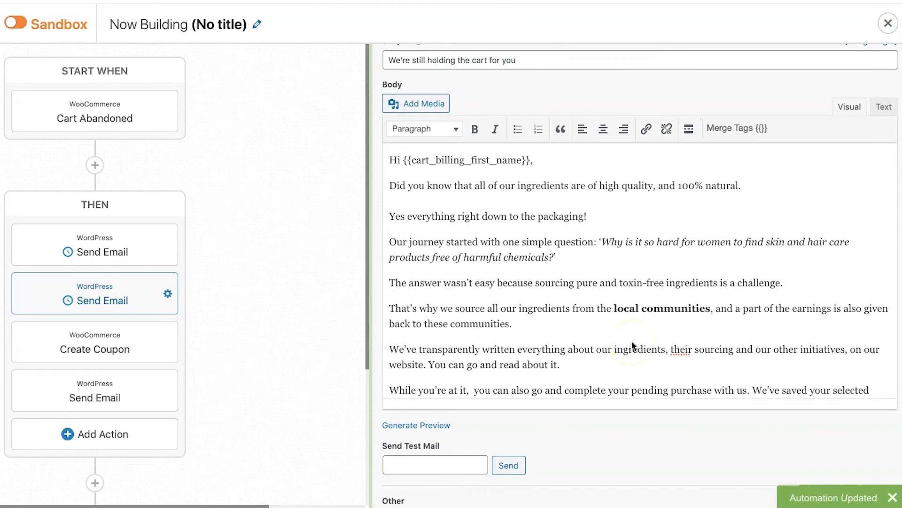
Check the 24-hour delay, then open the Create Coupon action and the final coupon-code Send Email
scroll(down, 3)
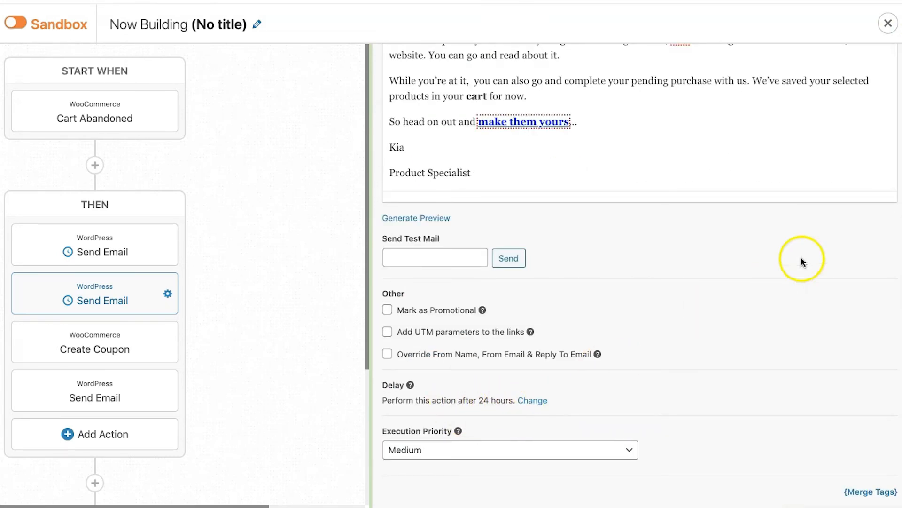
mouse_move(185, 301)
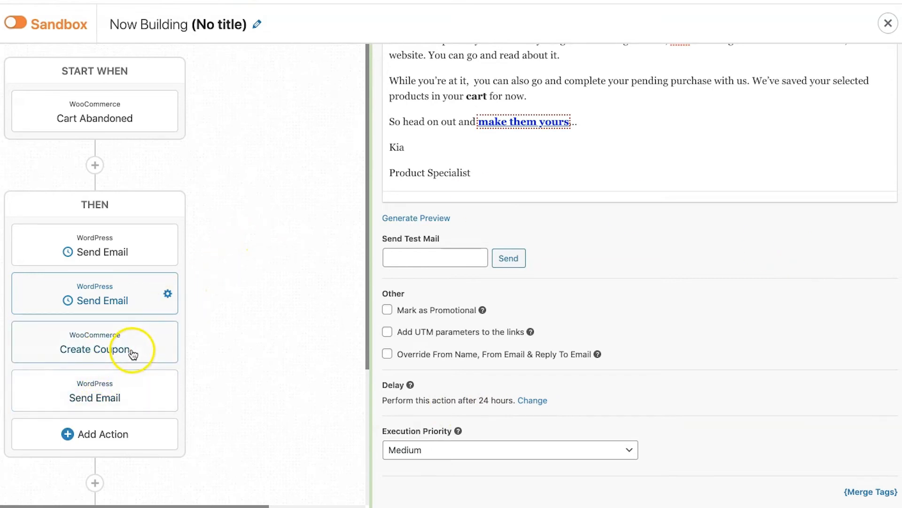
click(94, 350)
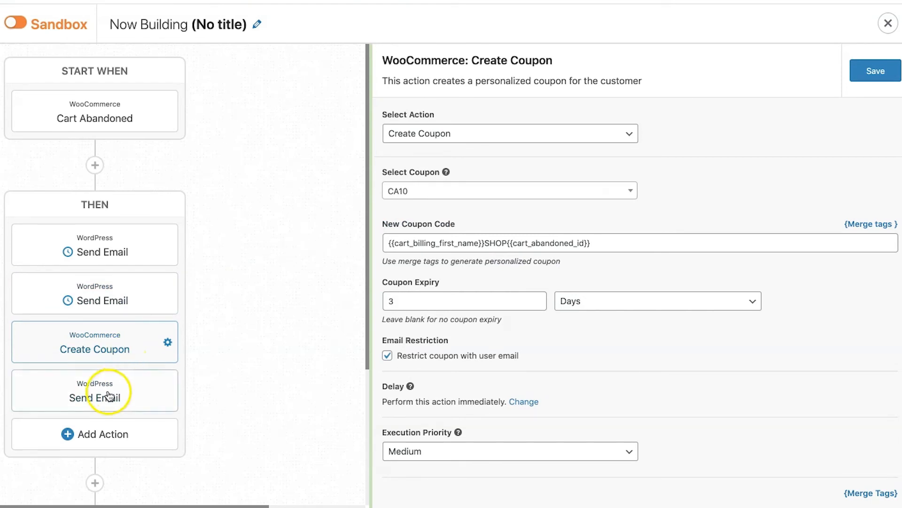
click(95, 390)
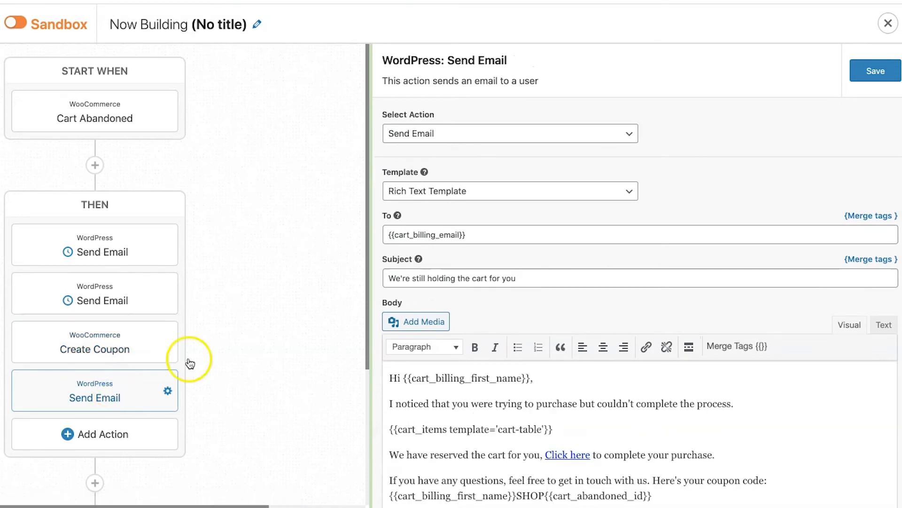
scroll(down, 3)
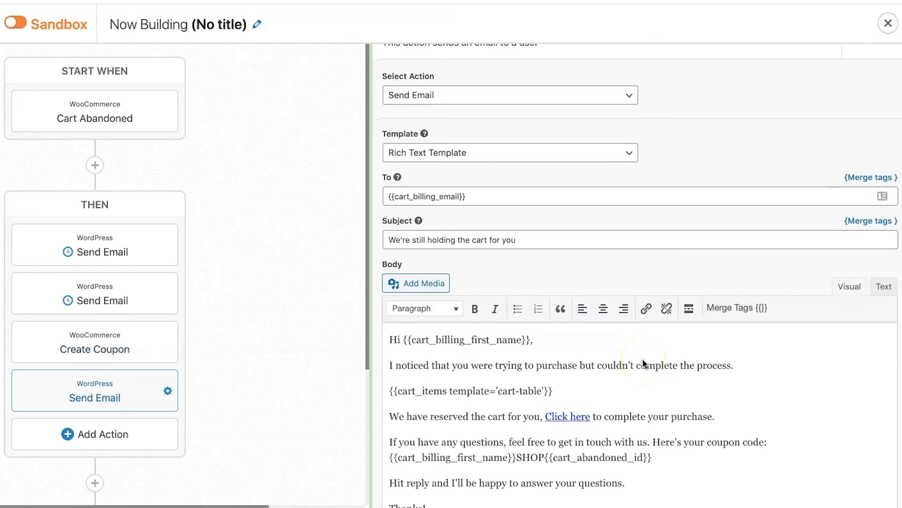
scroll(down, 3)
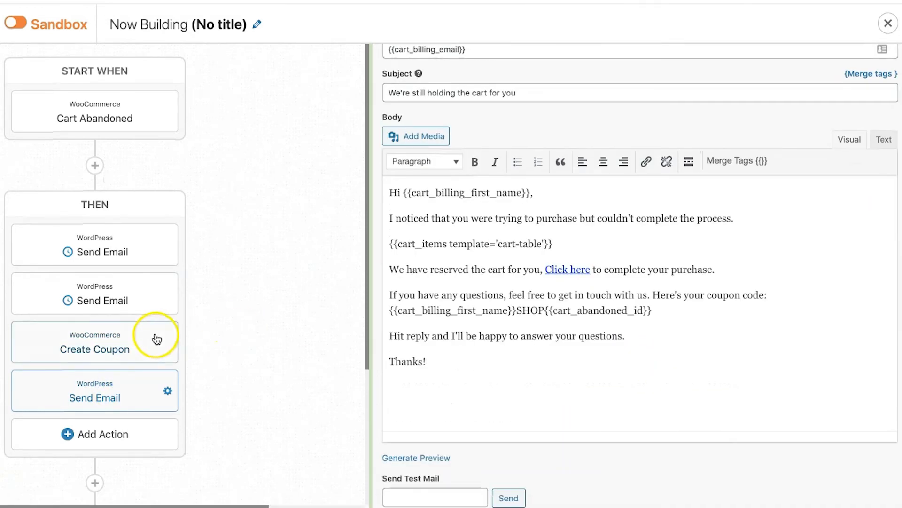
mouse_move(178, 336)
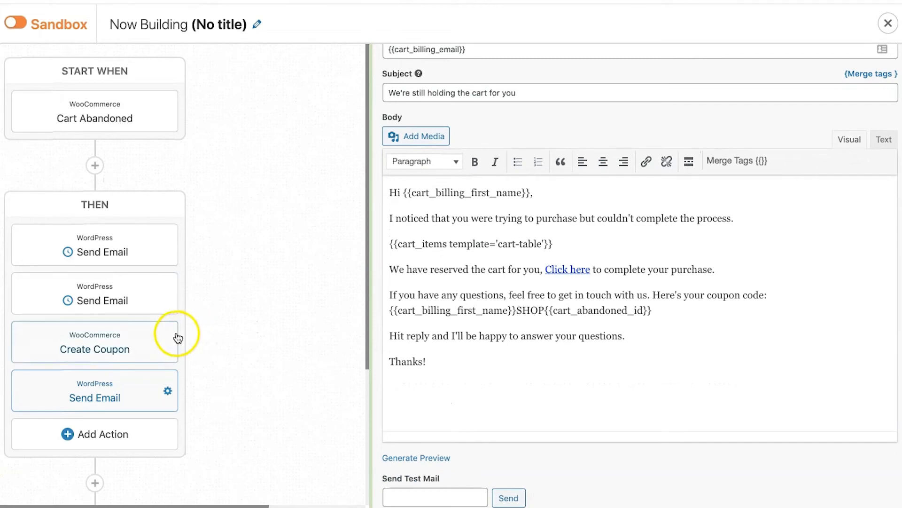
Delete the Create Coupon action and open the third Send Email action's settings
click(167, 341)
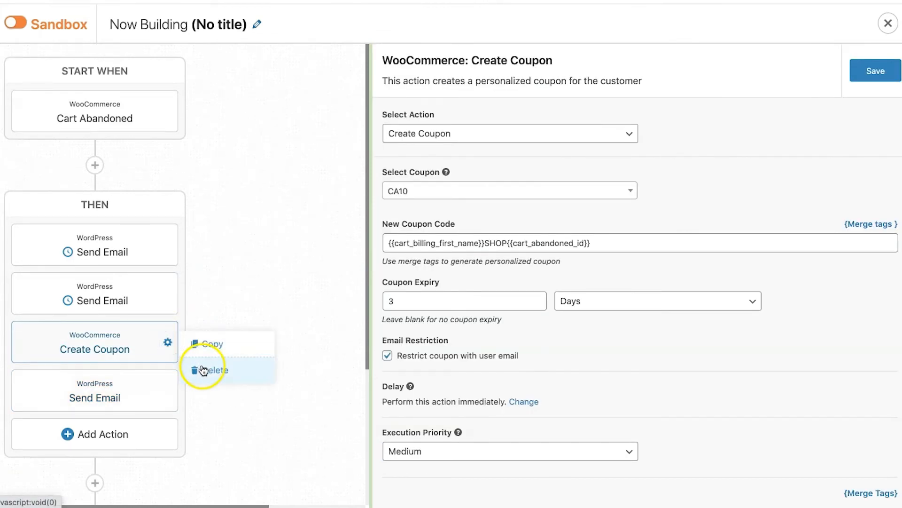
click(214, 370)
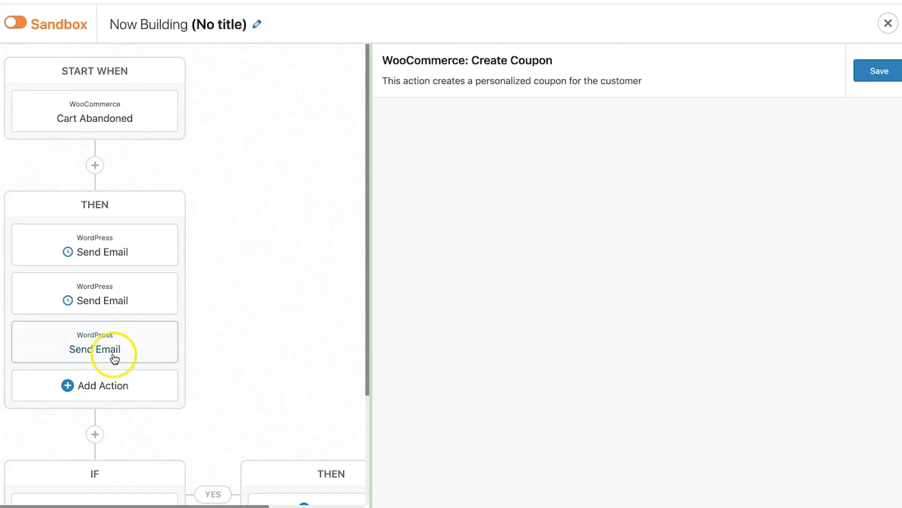
click(95, 342)
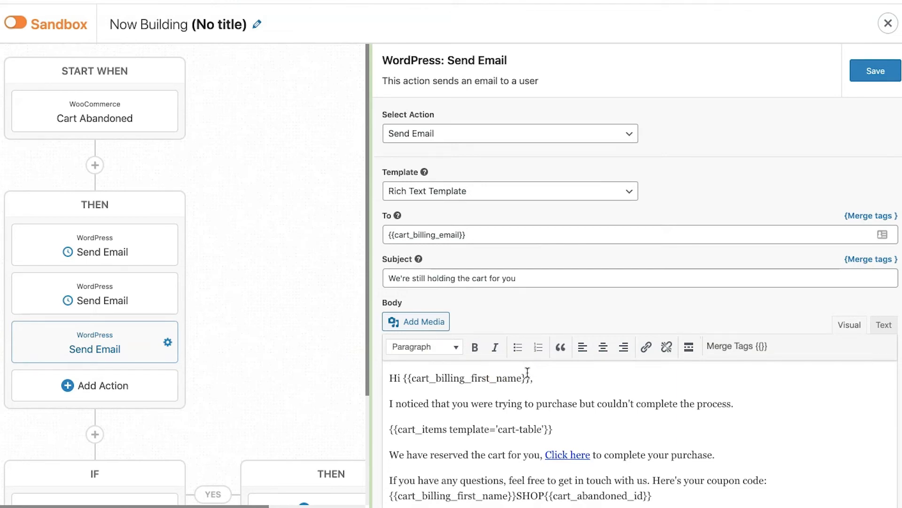
mouse_move(687, 346)
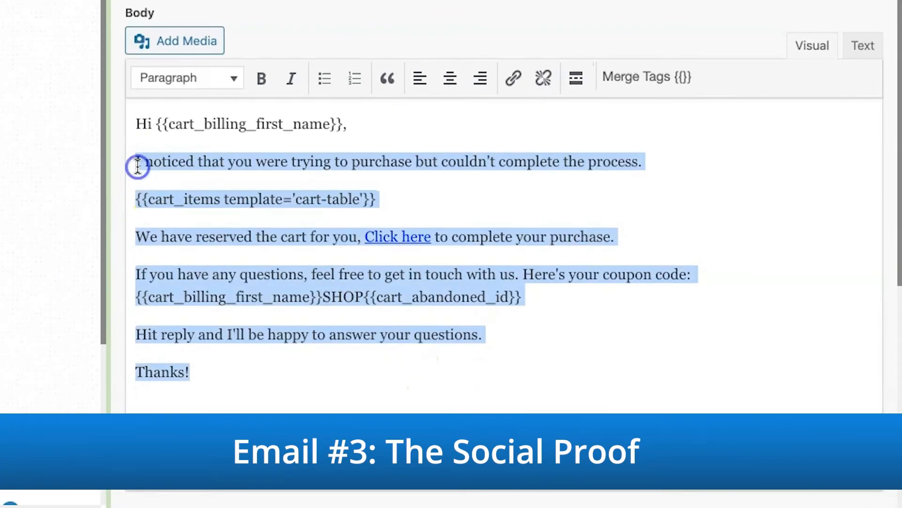
Replace the default body with Amelia's testimonial and cart-expiry notice, signed Kia, Product Specialist
click(292, 78)
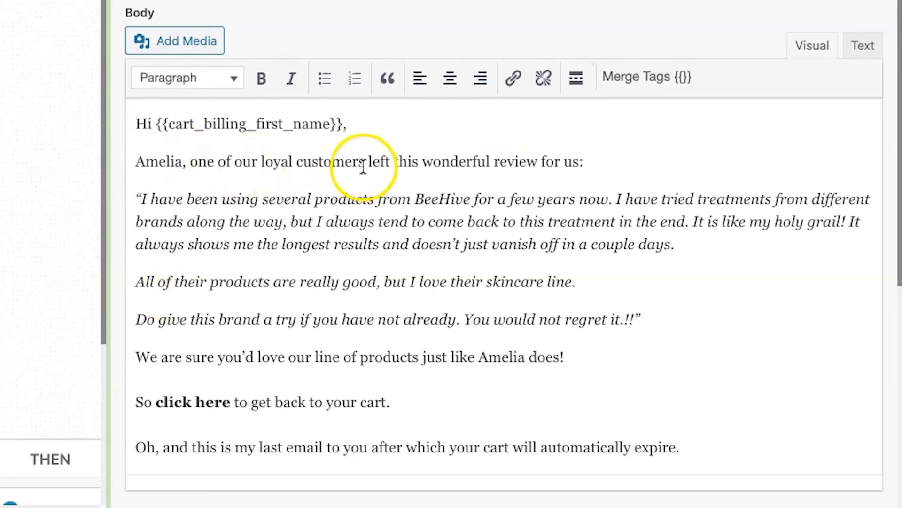
text(Kia)
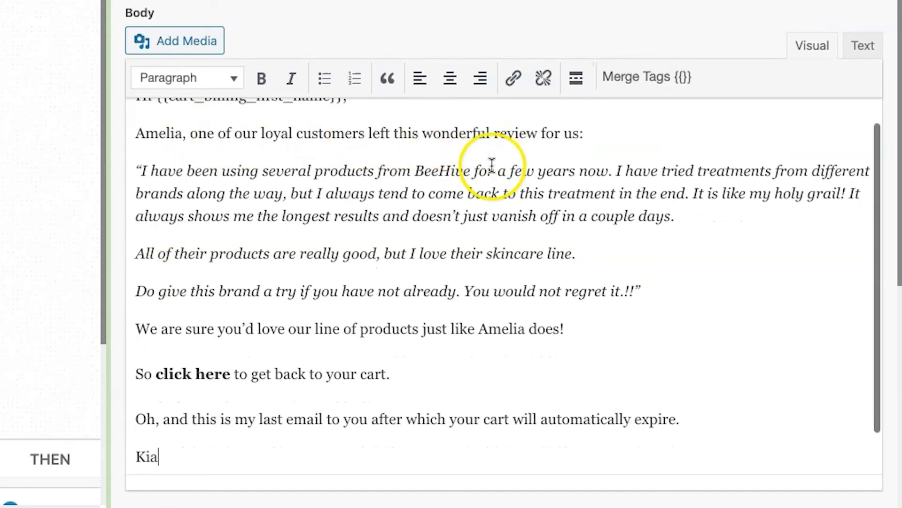
scroll(down, 3)
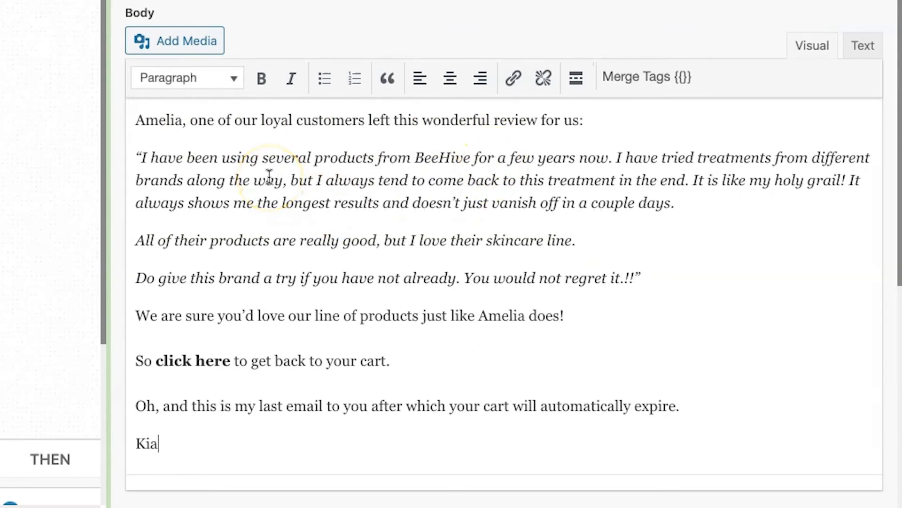
mouse_move(599, 167)
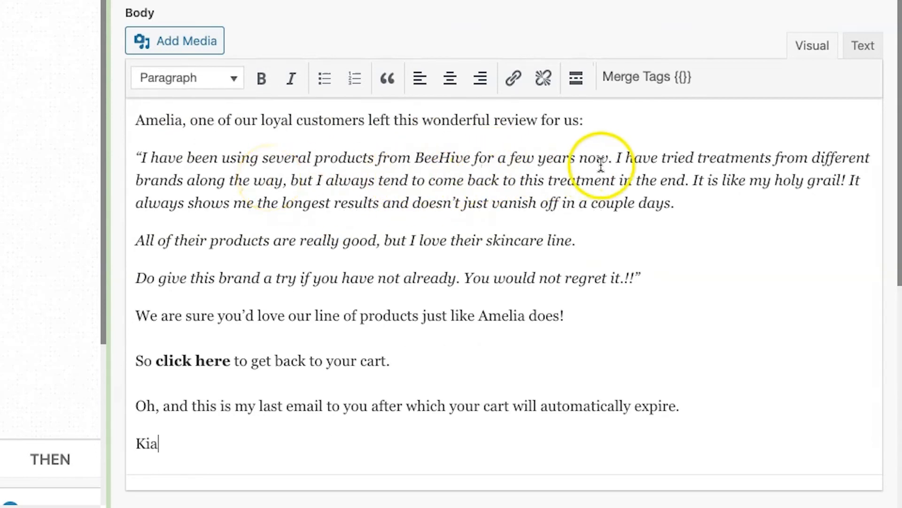
mouse_move(668, 169)
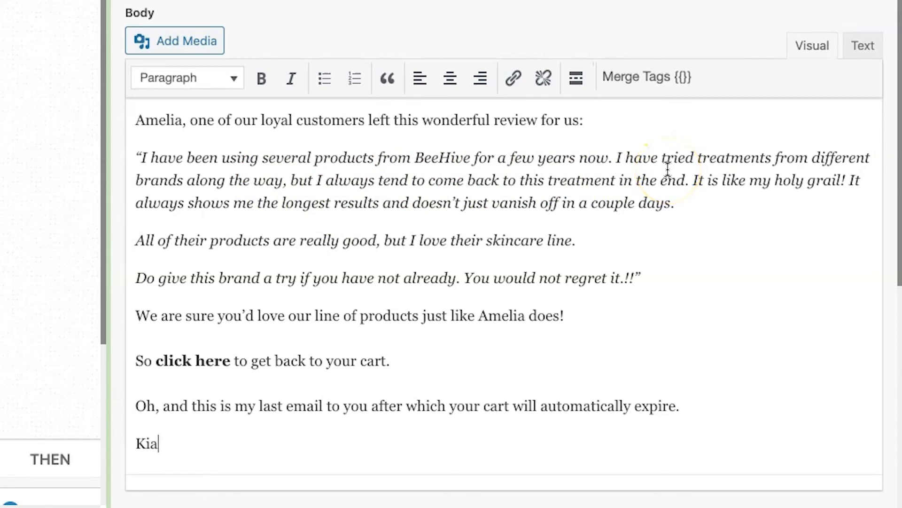
mouse_move(285, 188)
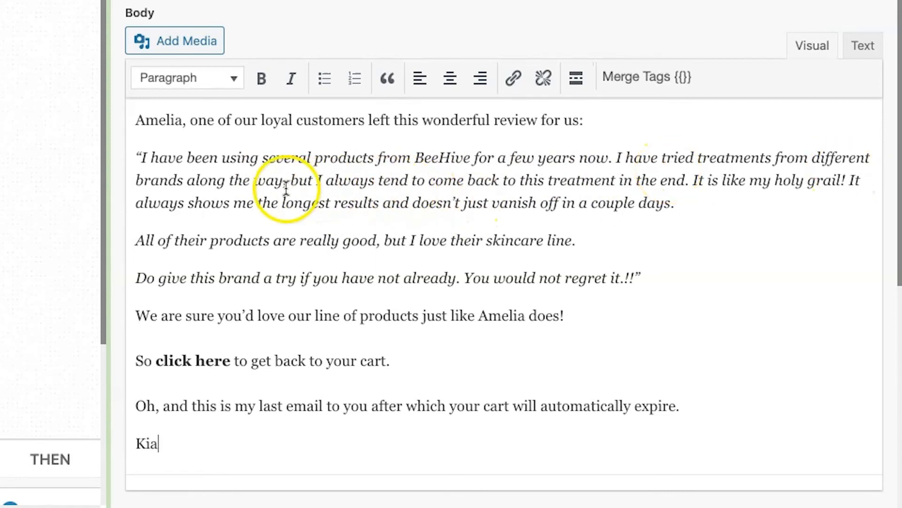
mouse_move(506, 187)
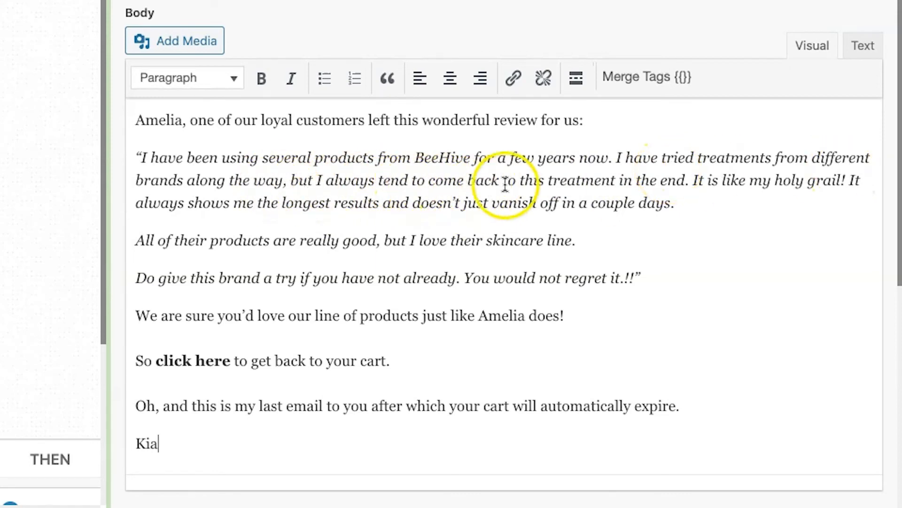
mouse_move(794, 185)
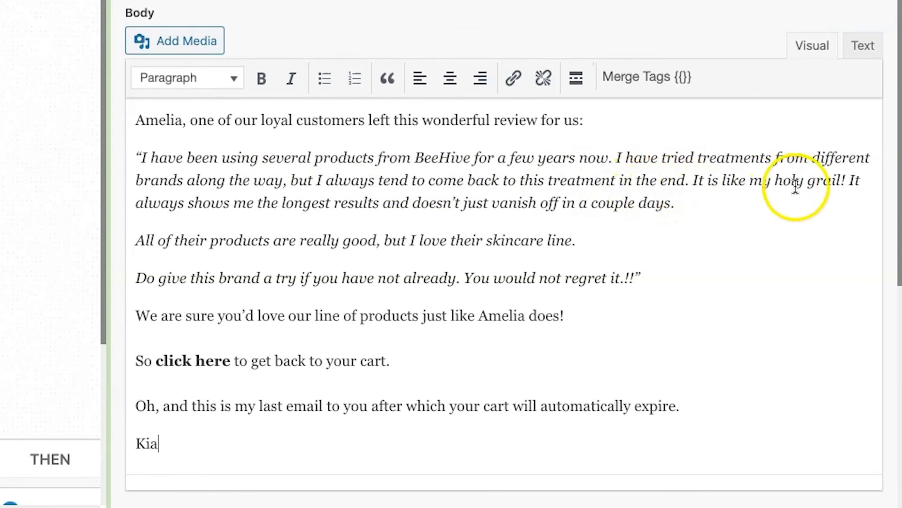
text(Product Specialist)
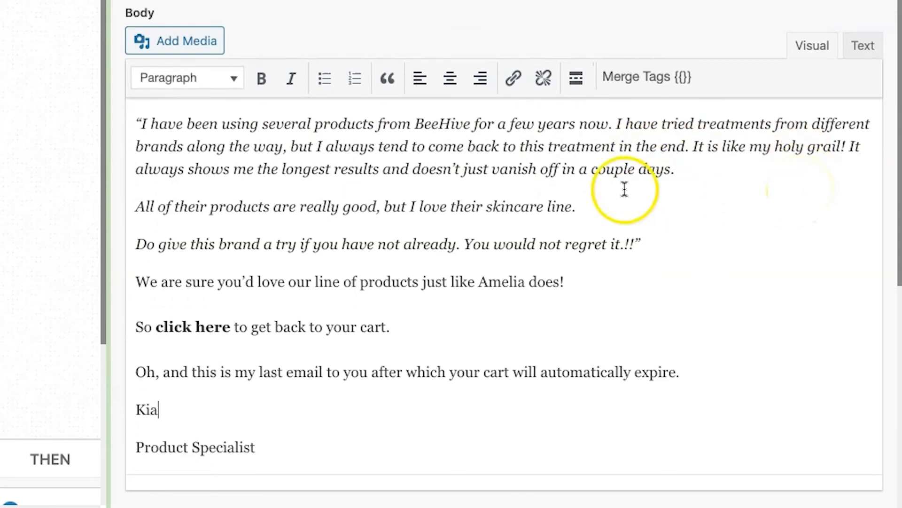
mouse_move(317, 207)
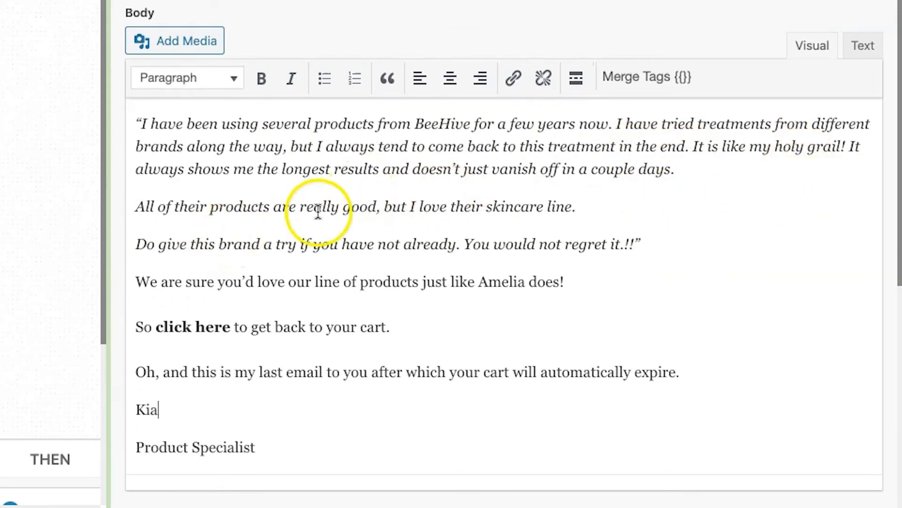
drag(198, 206, 464, 206)
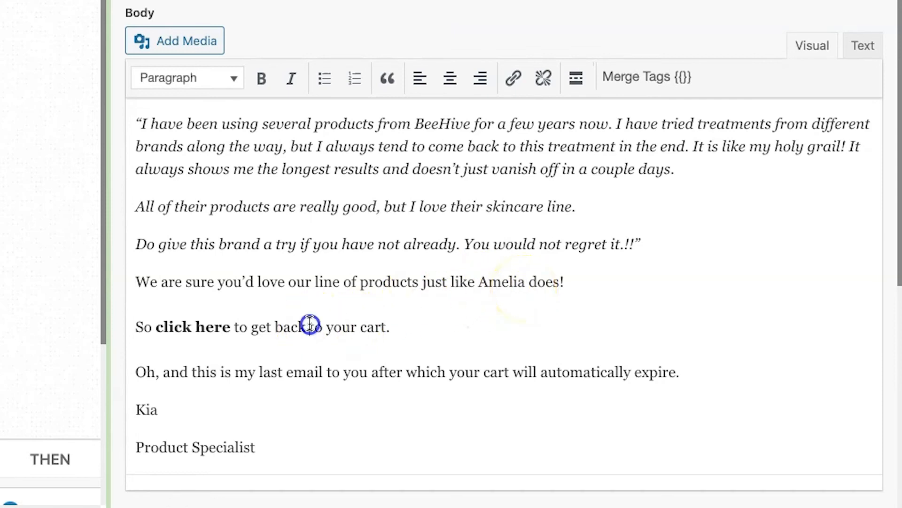
scroll(down, 3)
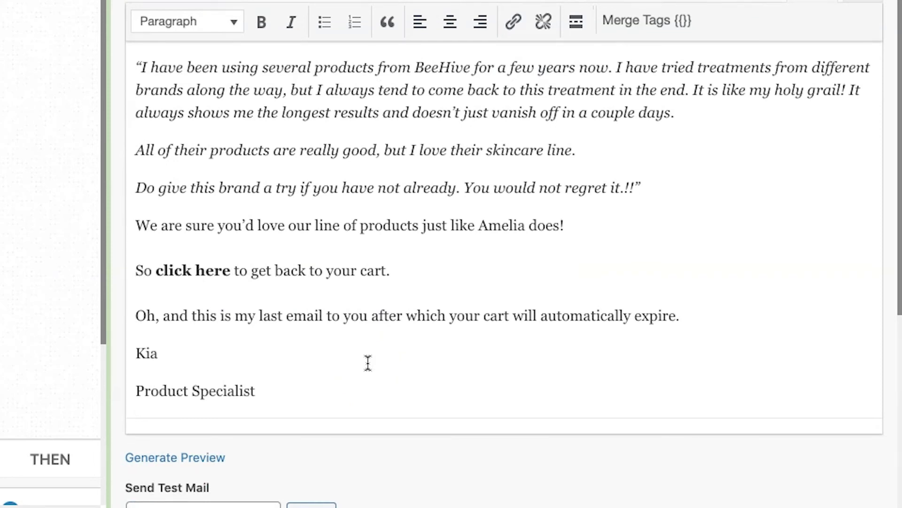
mouse_move(416, 325)
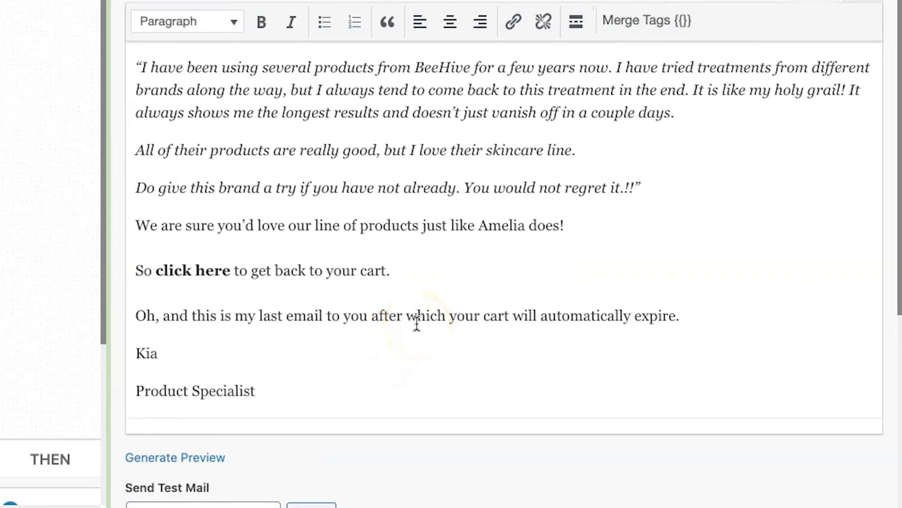
scroll(down, 3)
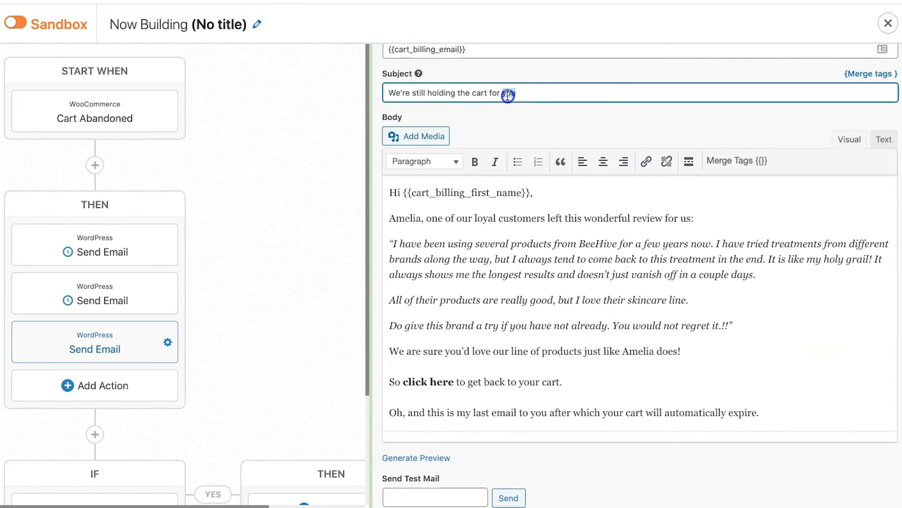
Set the third email's subject to "Gasp! Here's what Amelia said about BeeHive"
triple_click(449, 93)
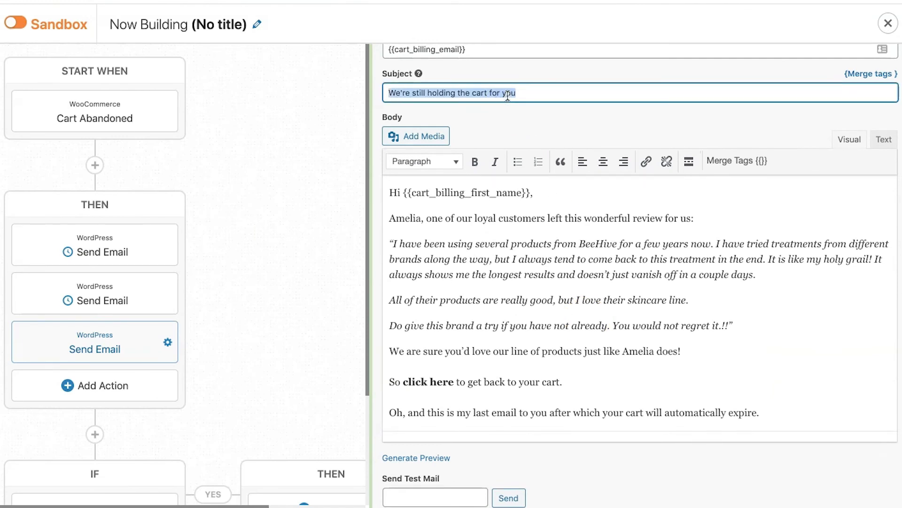
text(Gasp!)
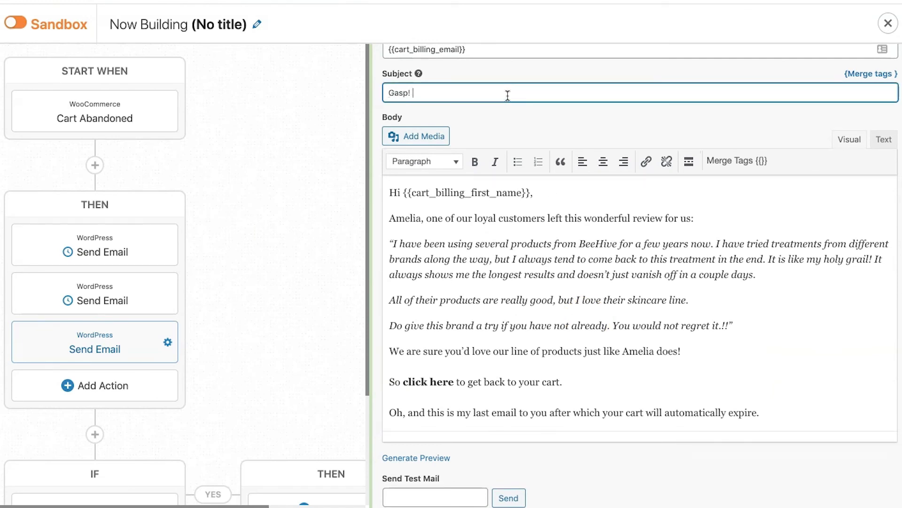
text(Here's what Amelia said)
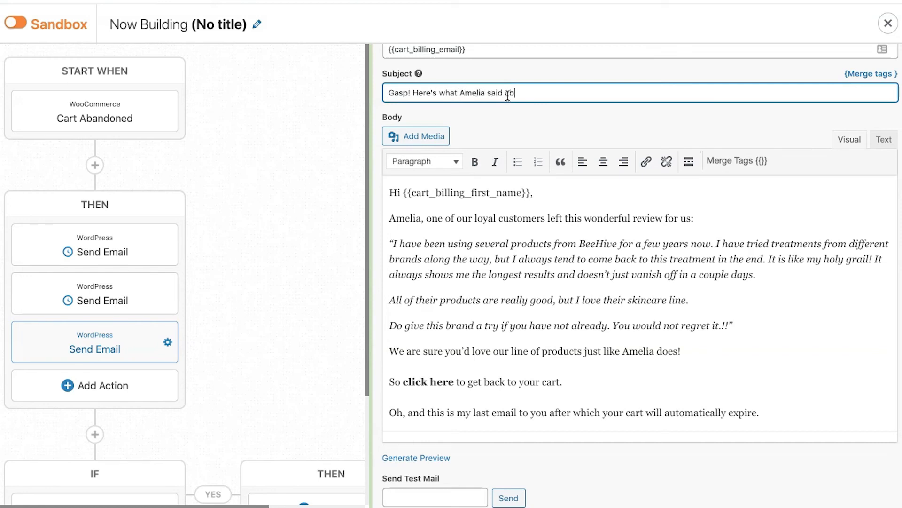
text(about us)
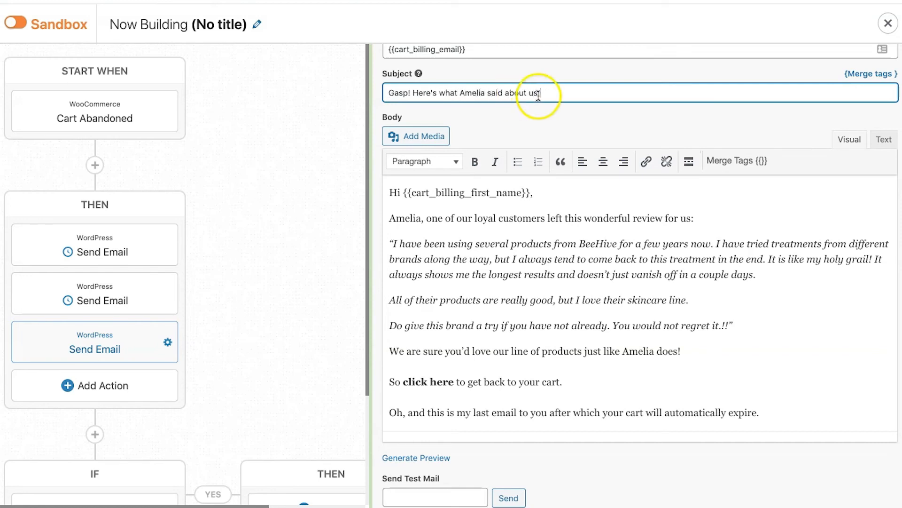
text(BeeHive)
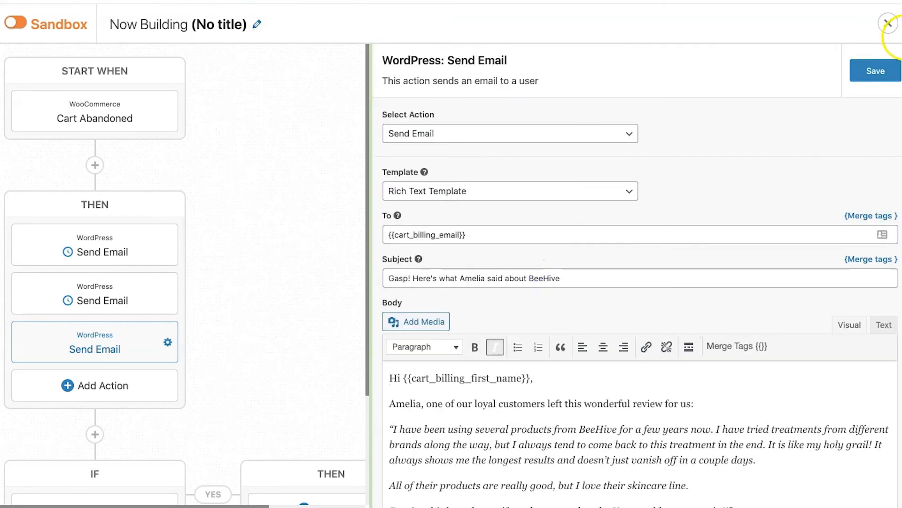
Set the third email to send after a 48-hour delay and save the action
scroll(down, 3)
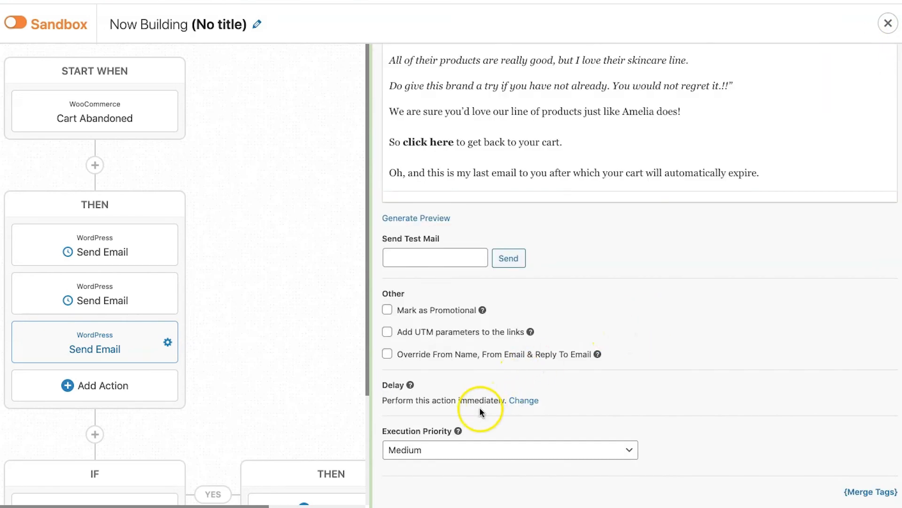
click(524, 401)
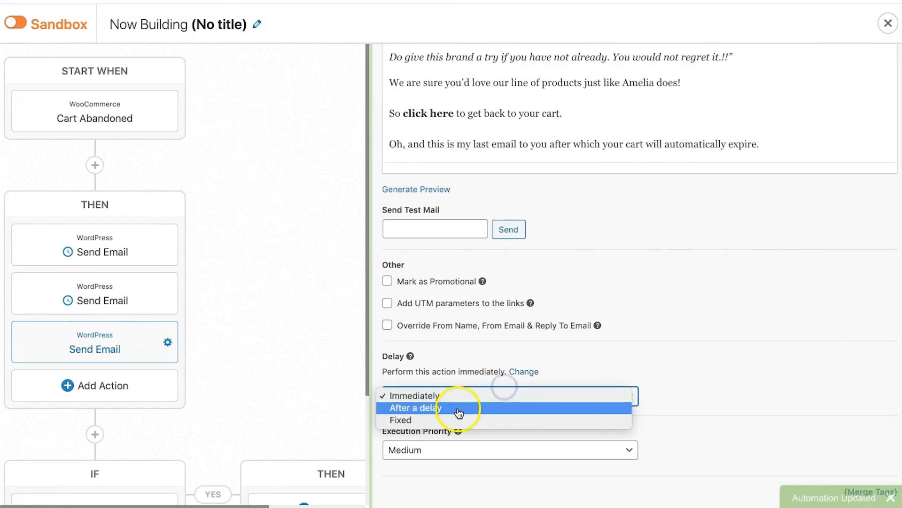
click(415, 407)
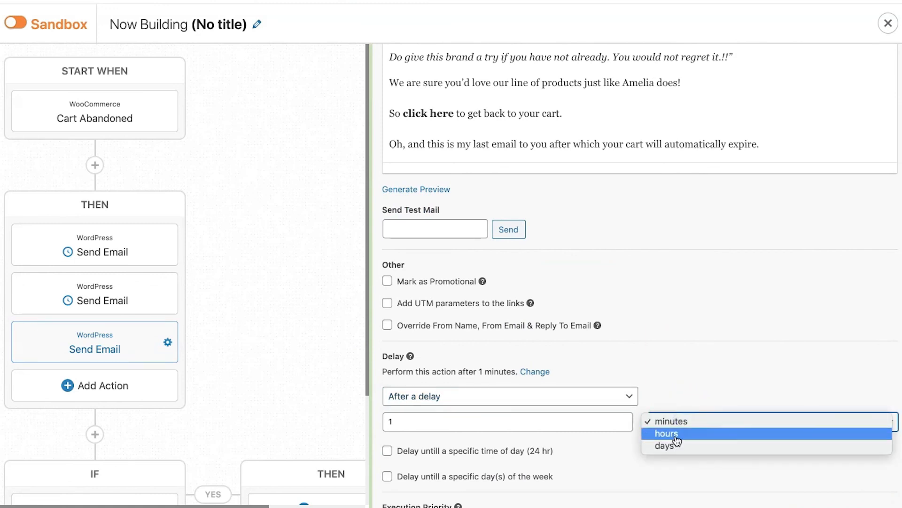
click(666, 432)
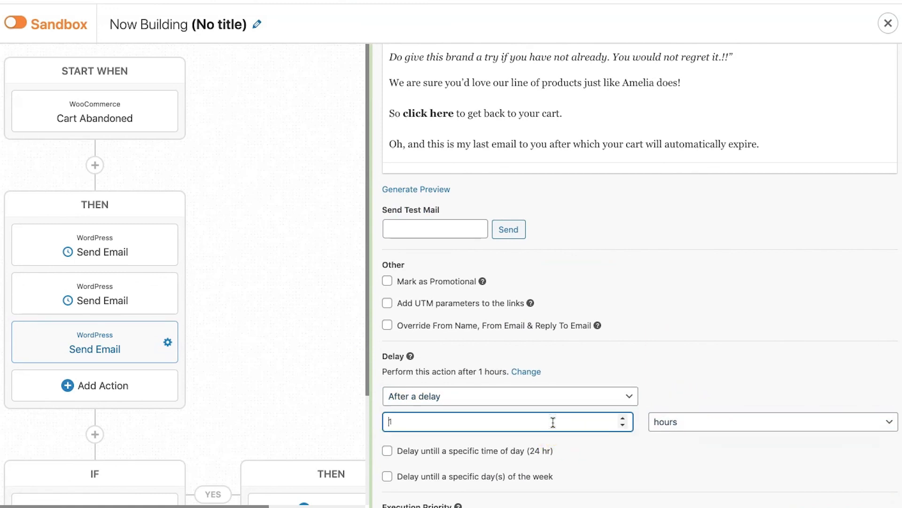
text(48)
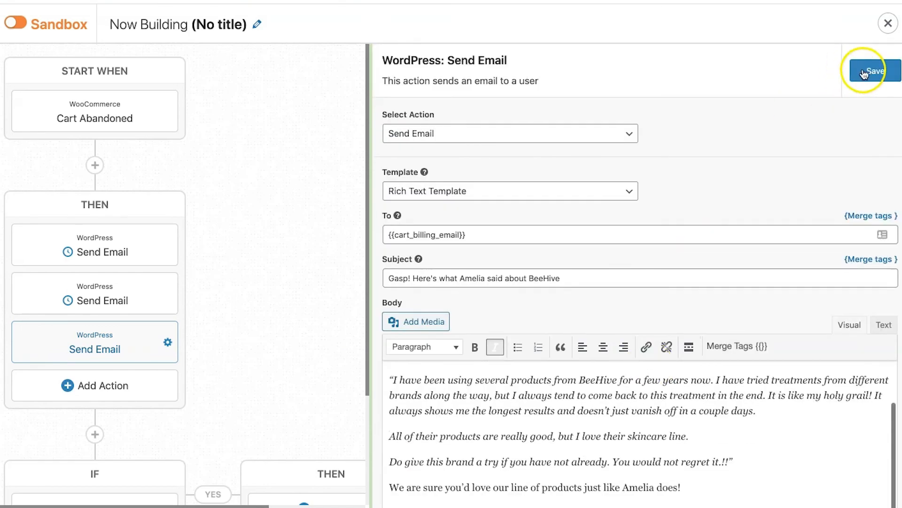
click(875, 70)
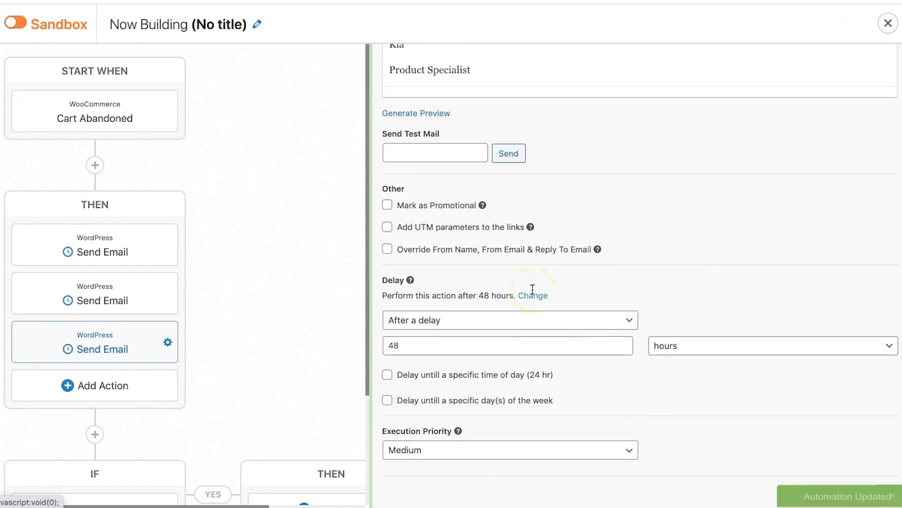